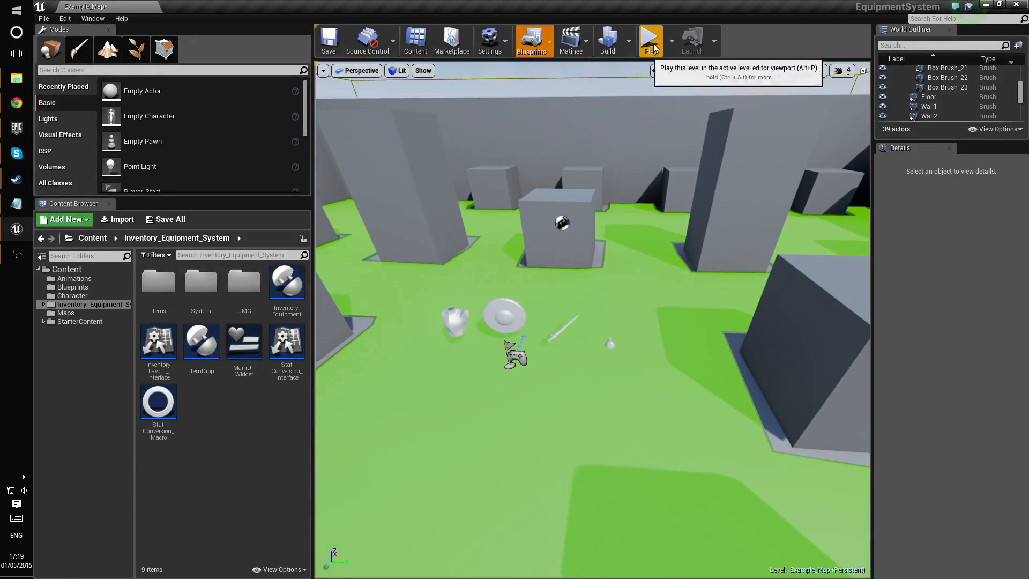
# Play-test the level, looting the helmet, sword, shield and chest armour into the grid inventory.
pyautogui.click(650, 39)
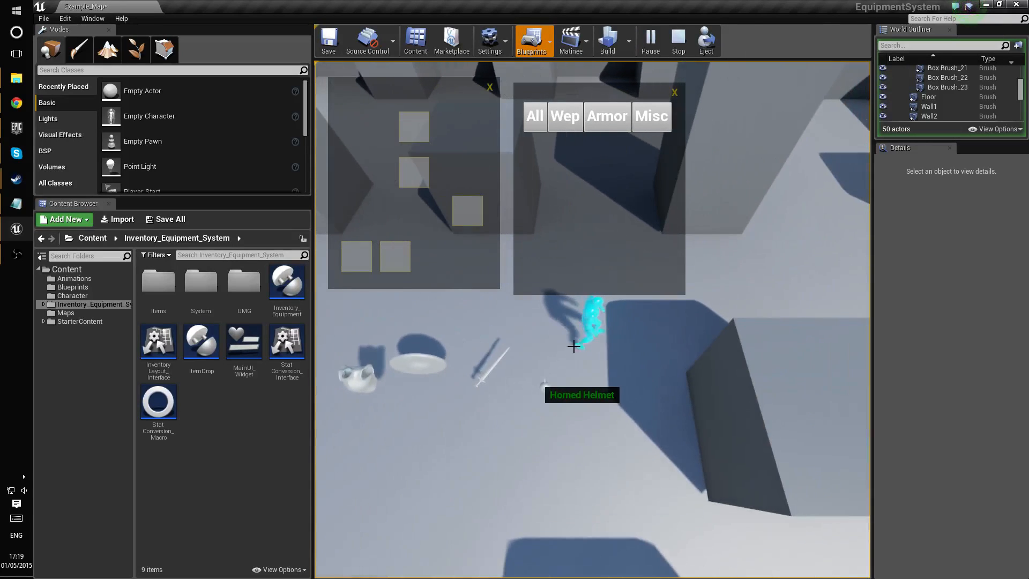
pyautogui.moveTo(724, 306)
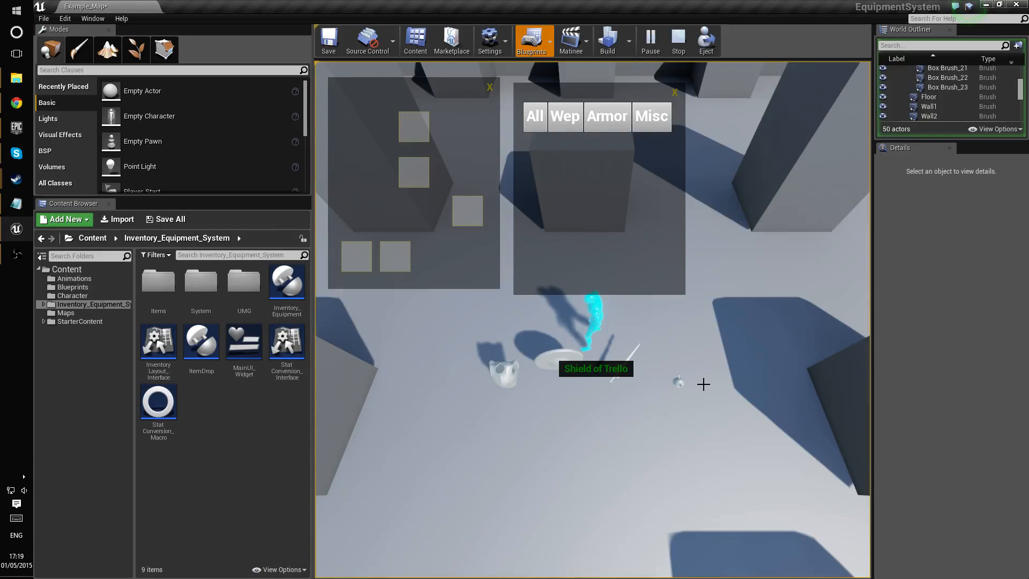
pyautogui.moveTo(732, 346)
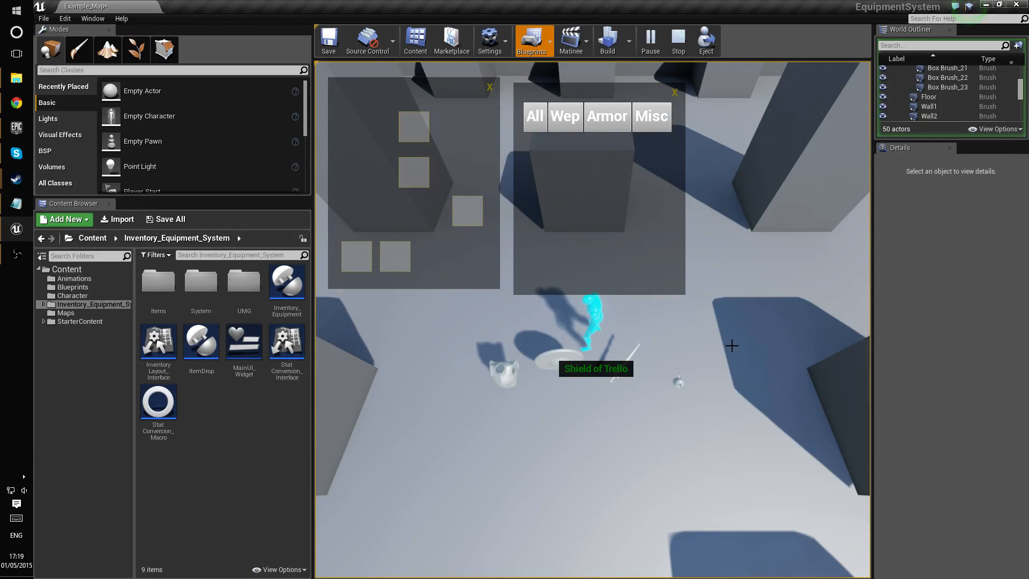
pyautogui.moveTo(742, 429)
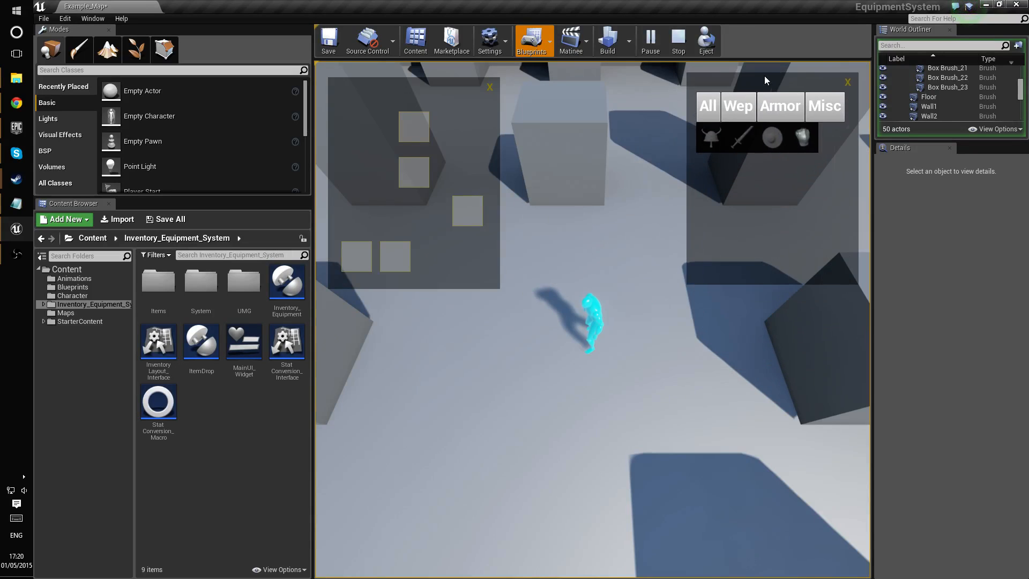
pyautogui.click(678, 40)
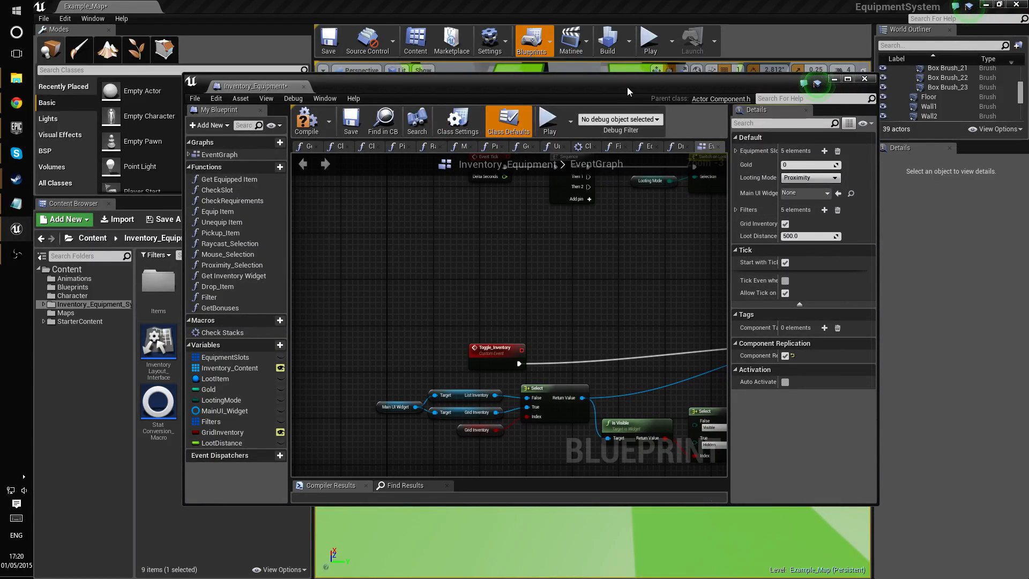
# Untick Grid Inventory on MyCharacter's Inventory_Equipment, compile, and return to Example_Map.
pyautogui.click(865, 79)
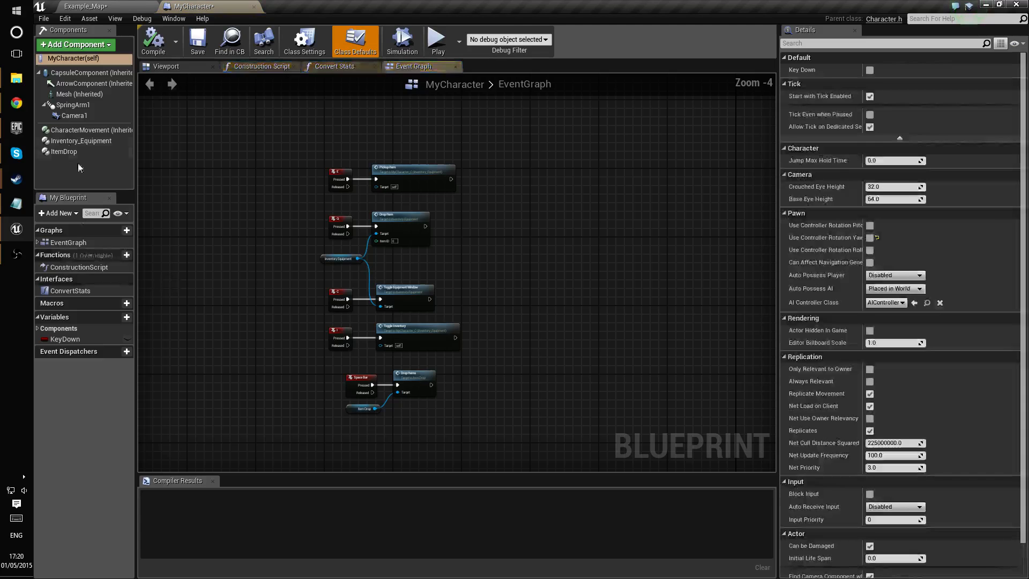
pyautogui.click(81, 141)
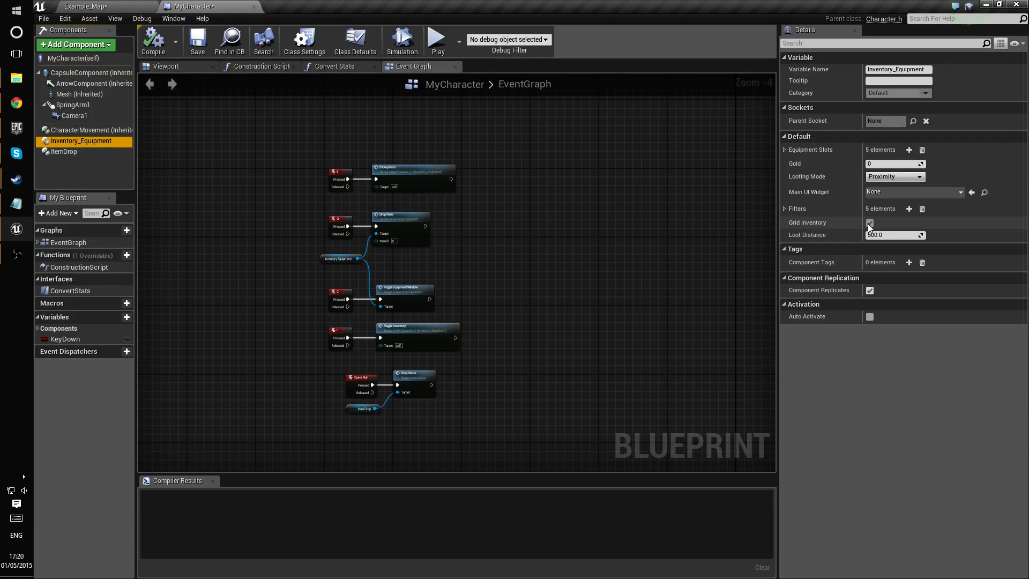
pyautogui.moveTo(869, 222)
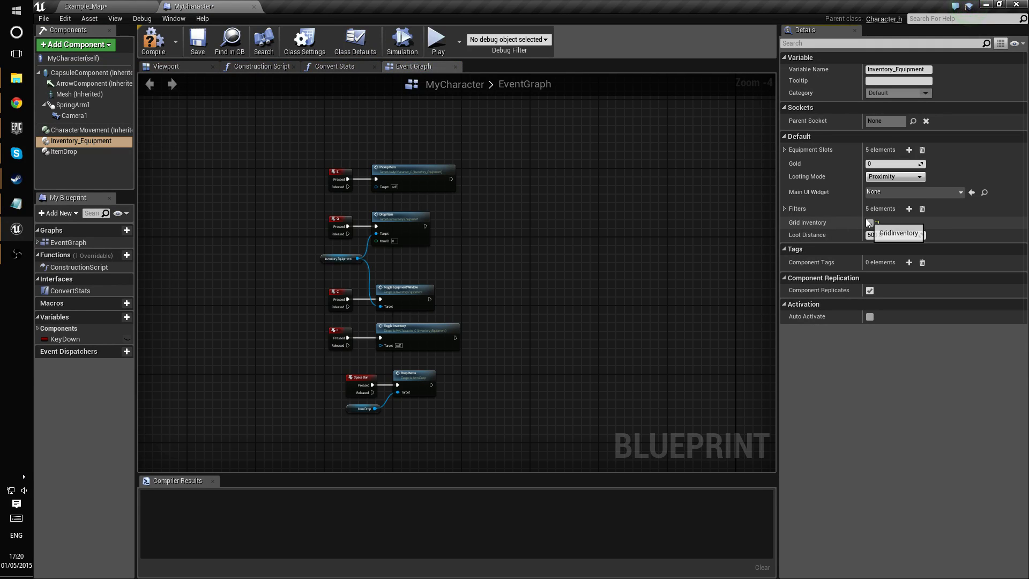
pyautogui.click(153, 40)
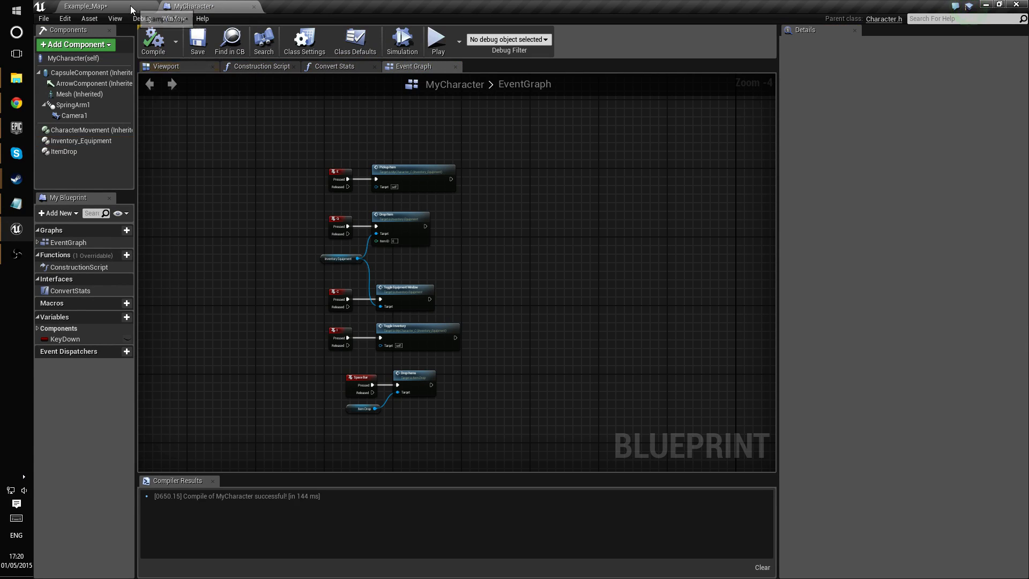
pyautogui.click(85, 6)
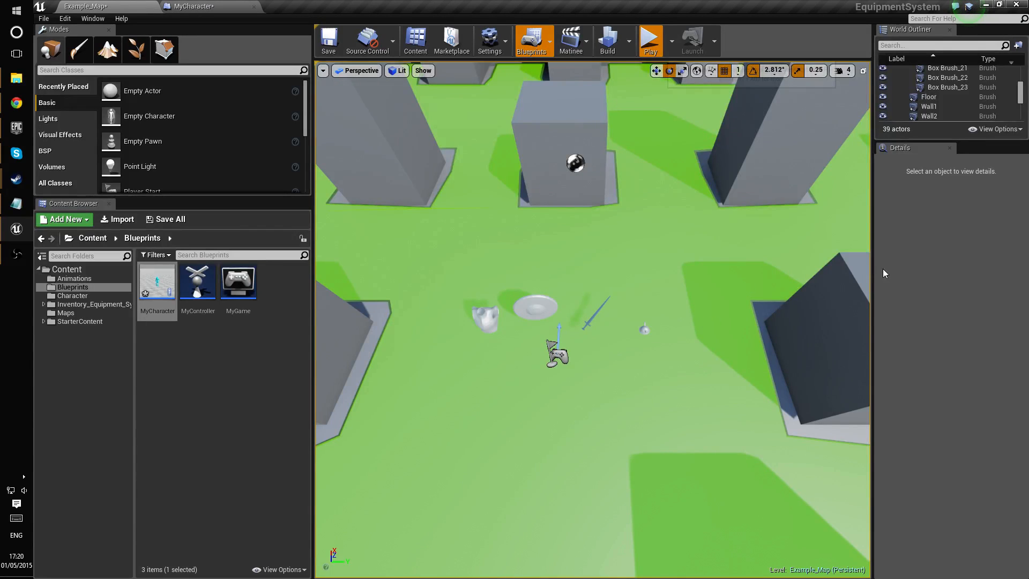
# Play the level, loot sword, helmet, shield and chest armour into the list, and equip the Sword.
pyautogui.click(649, 41)
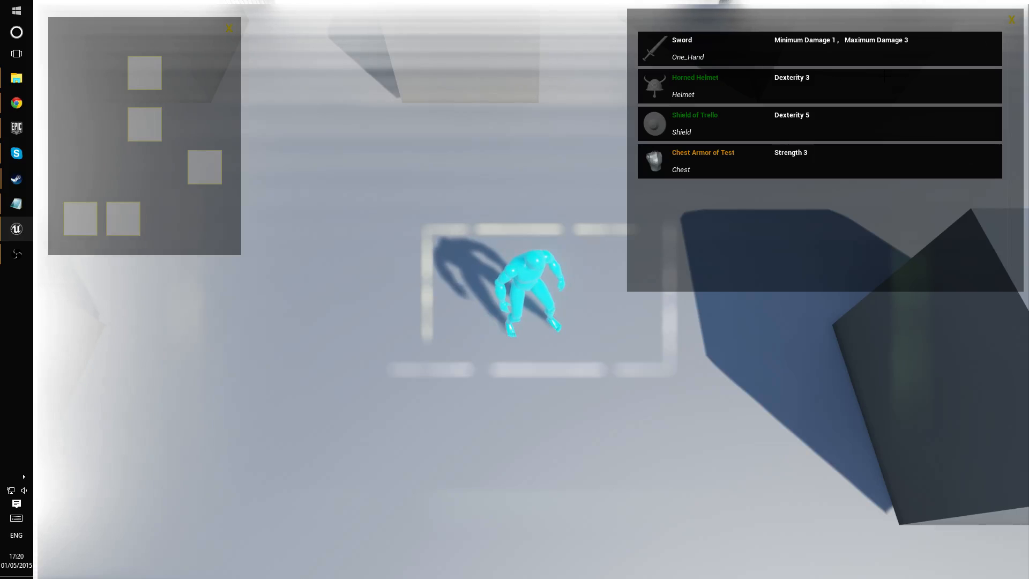
pyautogui.moveTo(695, 85)
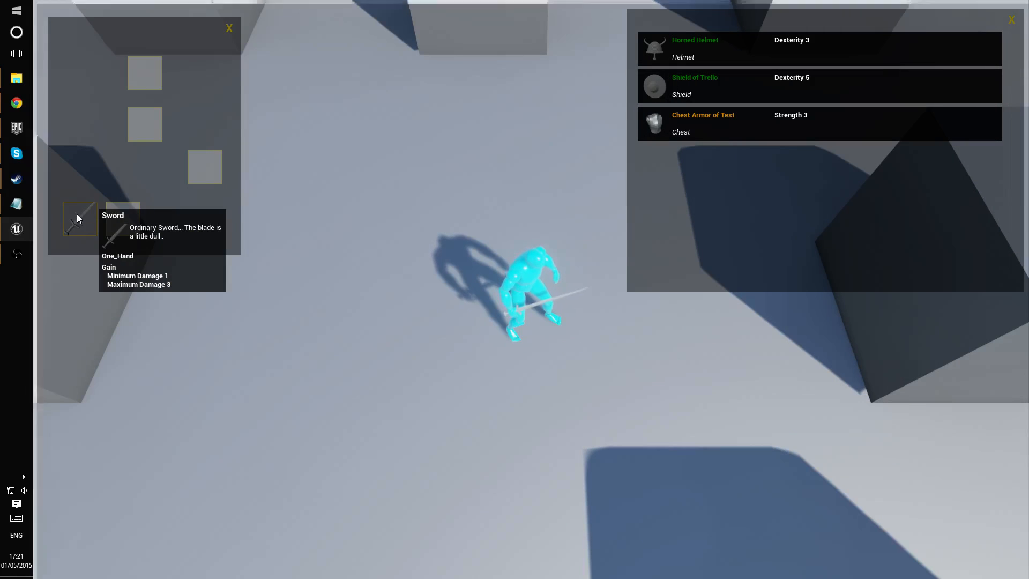
pyautogui.moveTo(543, 166)
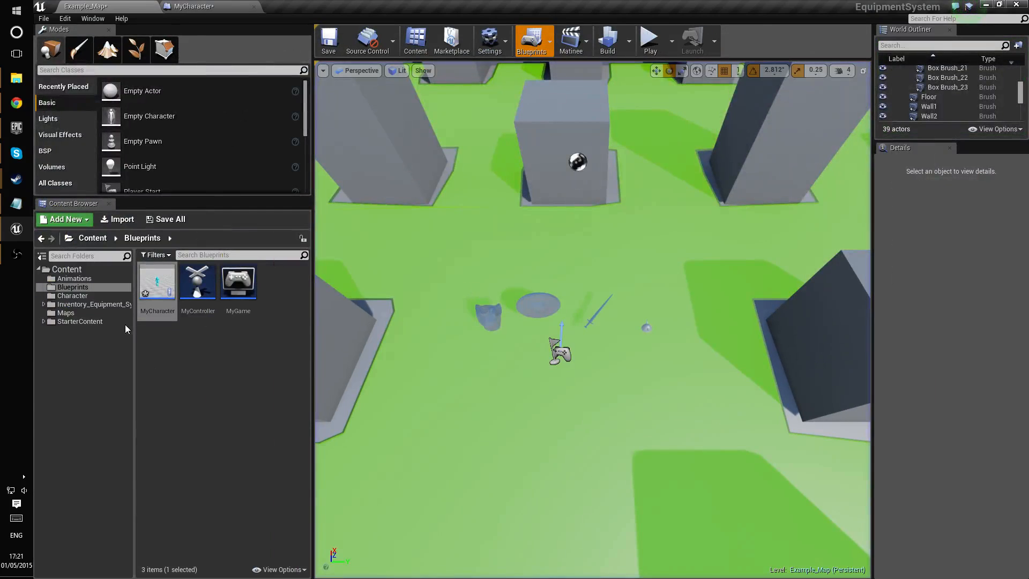
# Review the EquipmentSlots enum (Weapon, Shield, Helmet, Chest, Ring) in Inventory_Equipment_System's System folder.
pyautogui.click(65, 269)
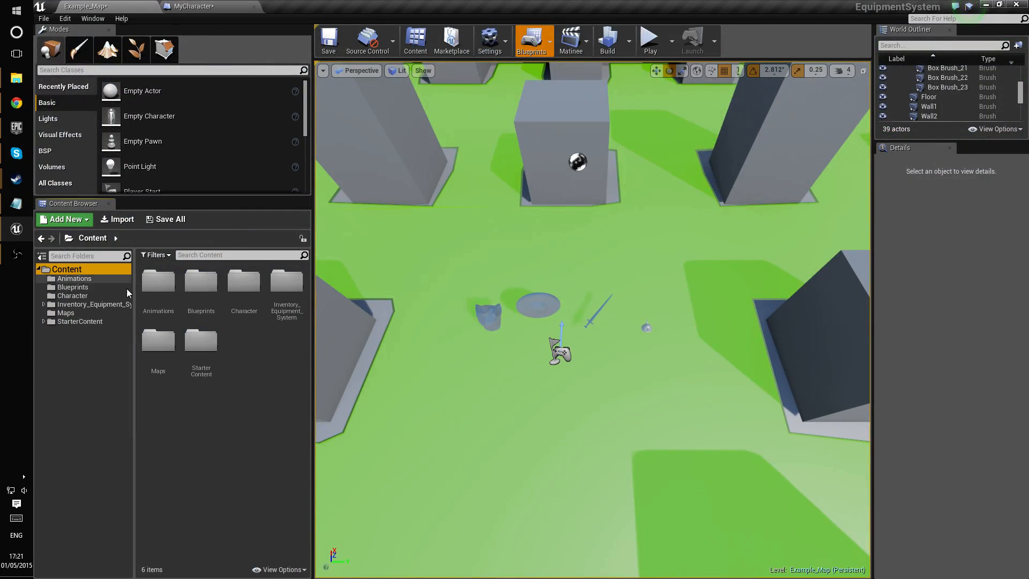
pyautogui.doubleClick(286, 283)
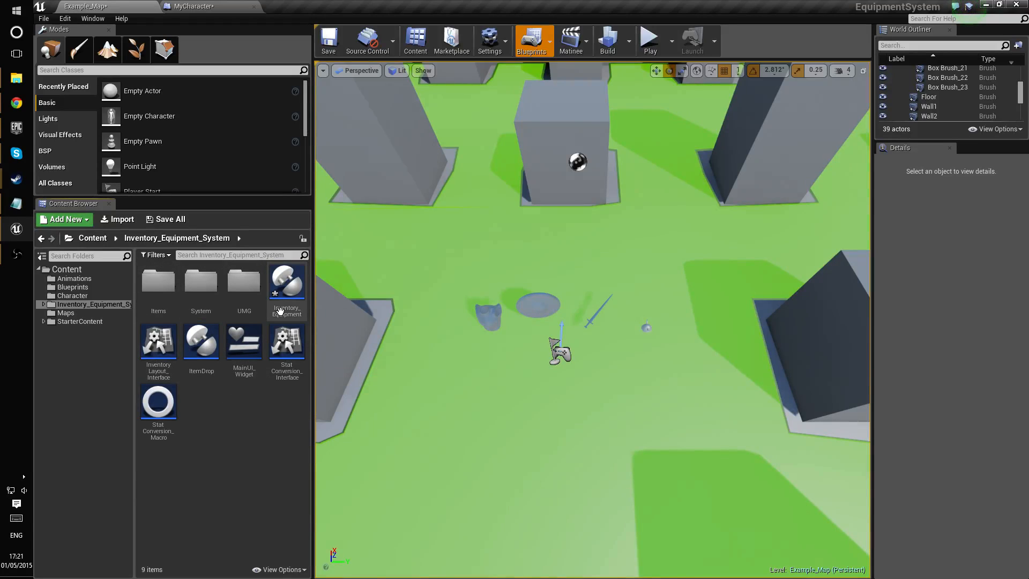
pyautogui.click(201, 281)
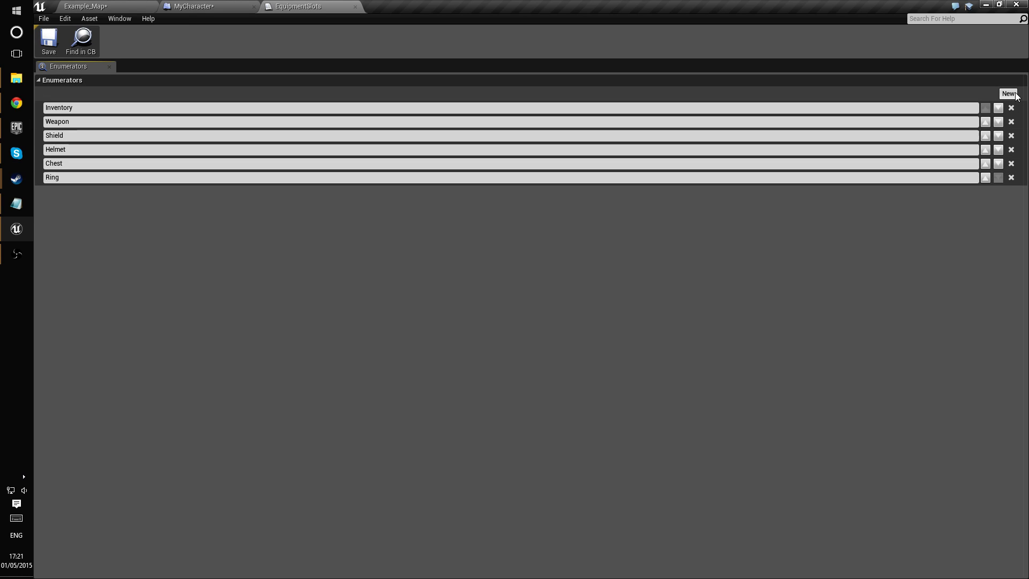
pyautogui.moveTo(366, 17)
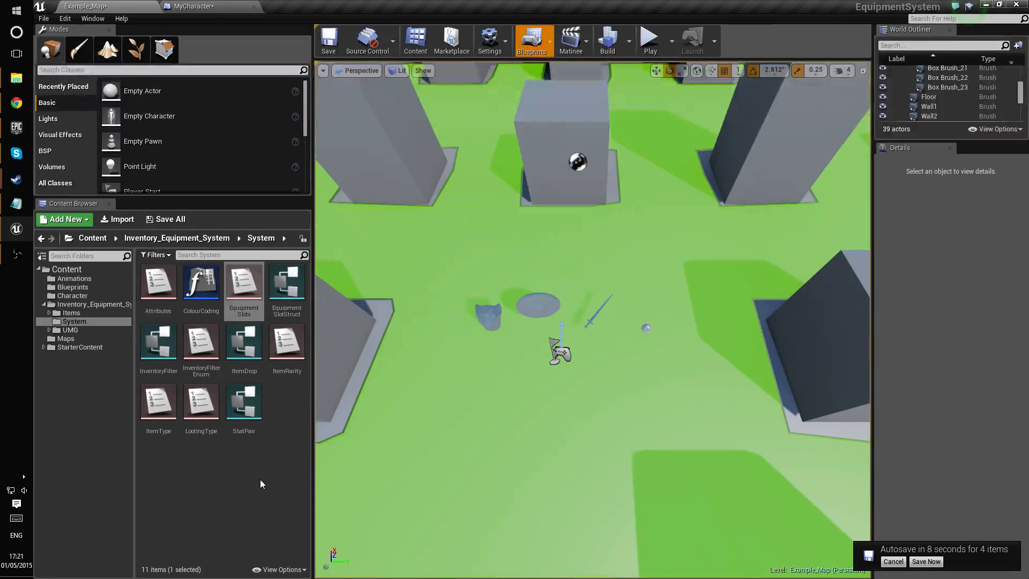
pyautogui.click(176, 238)
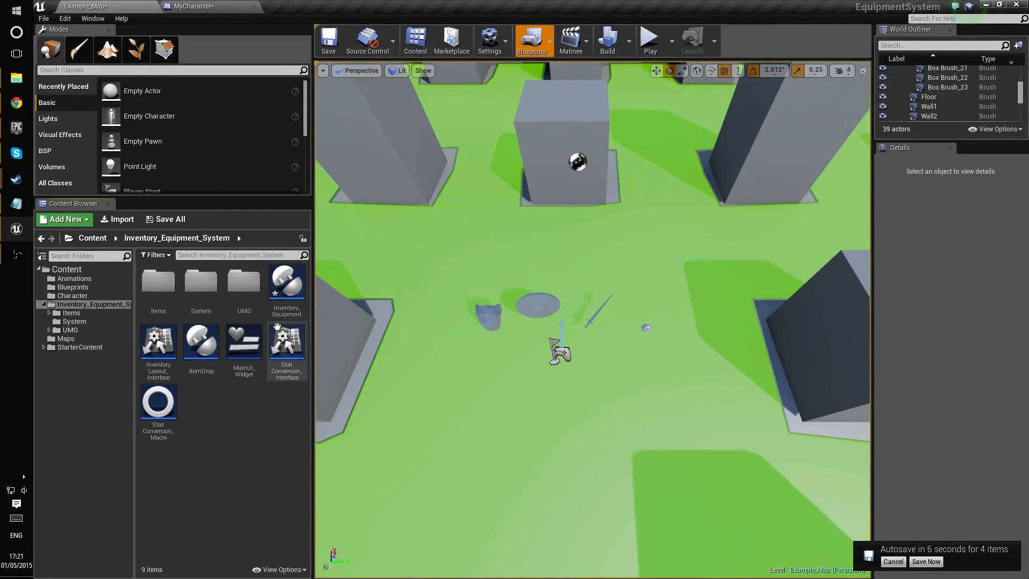
# Add Equipment Slots element 5, named Inventory with an item type, to Inventory_Equipment's defaults.
pyautogui.doubleClick(286, 279)
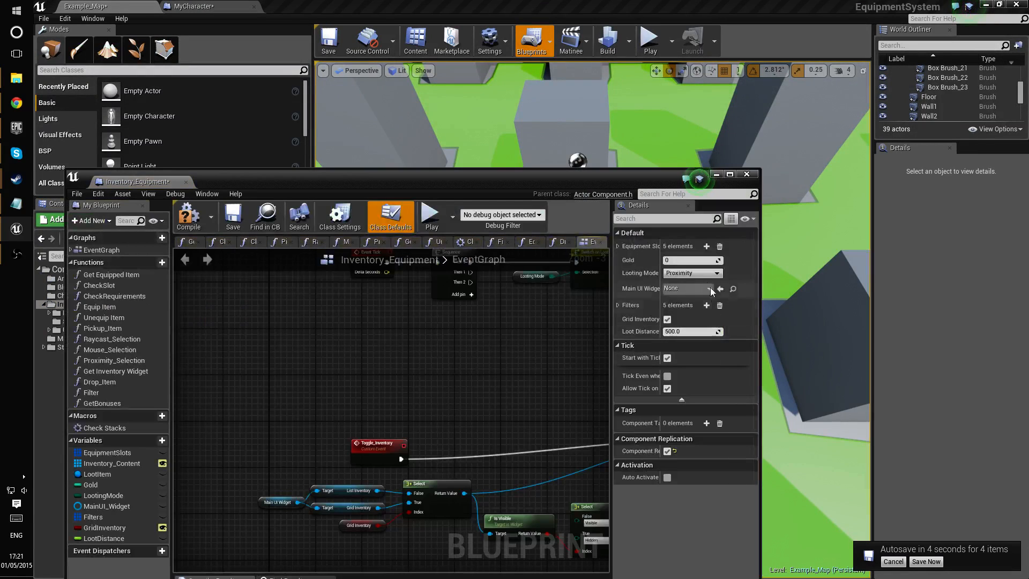
pyautogui.click(615, 245)
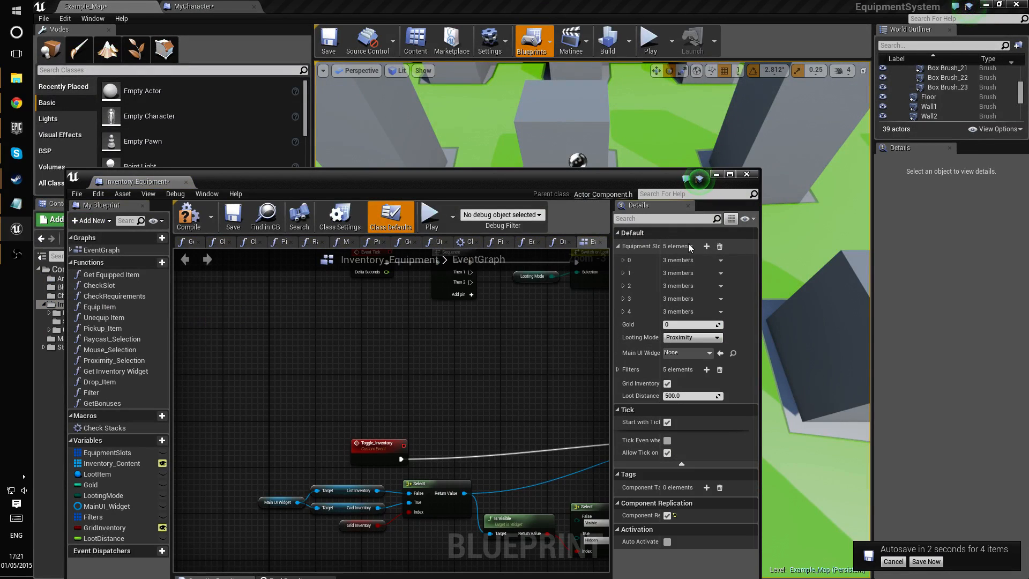
pyautogui.click(926, 561)
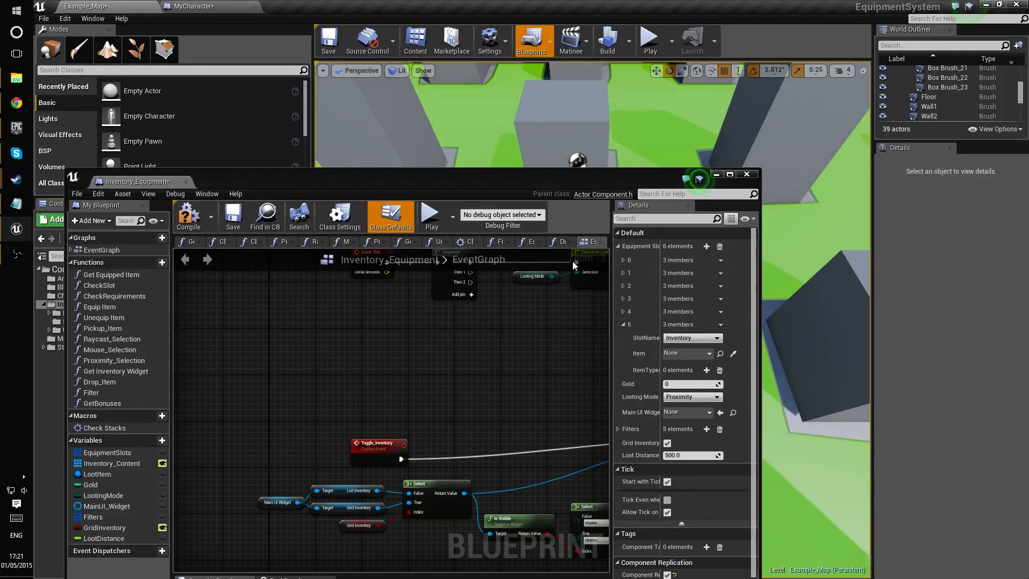
pyautogui.click(690, 337)
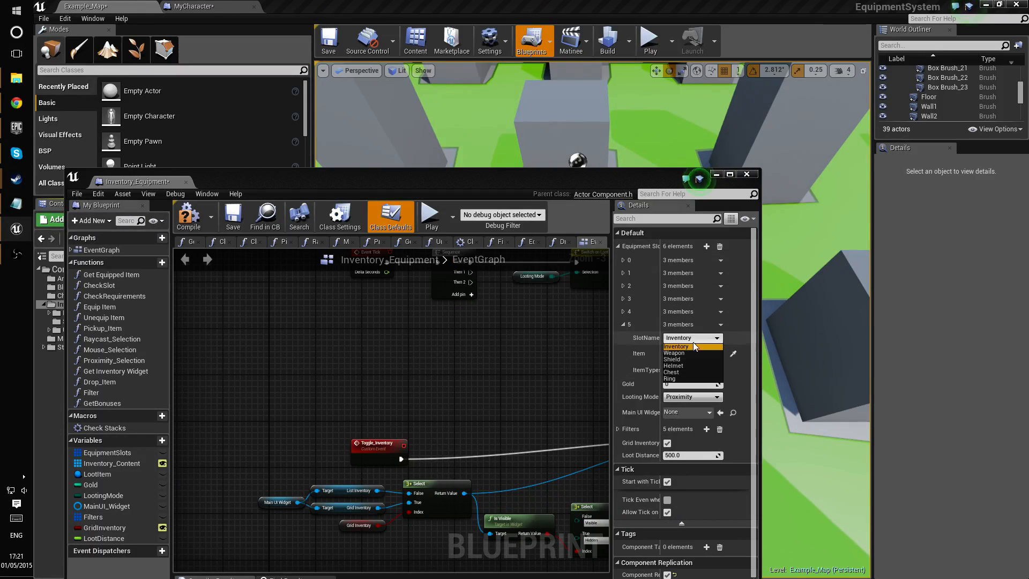
pyautogui.click(677, 346)
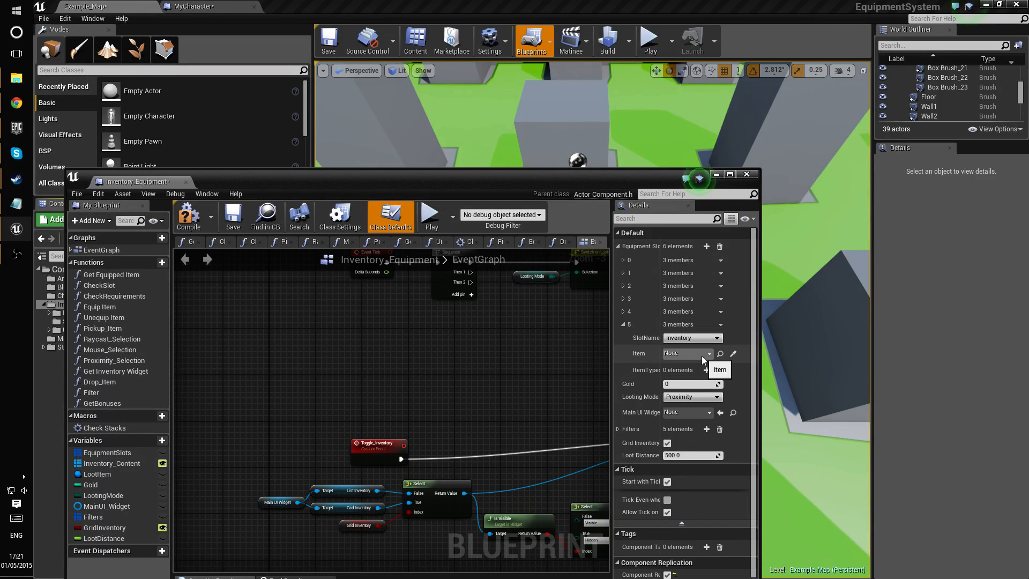
pyautogui.click(702, 354)
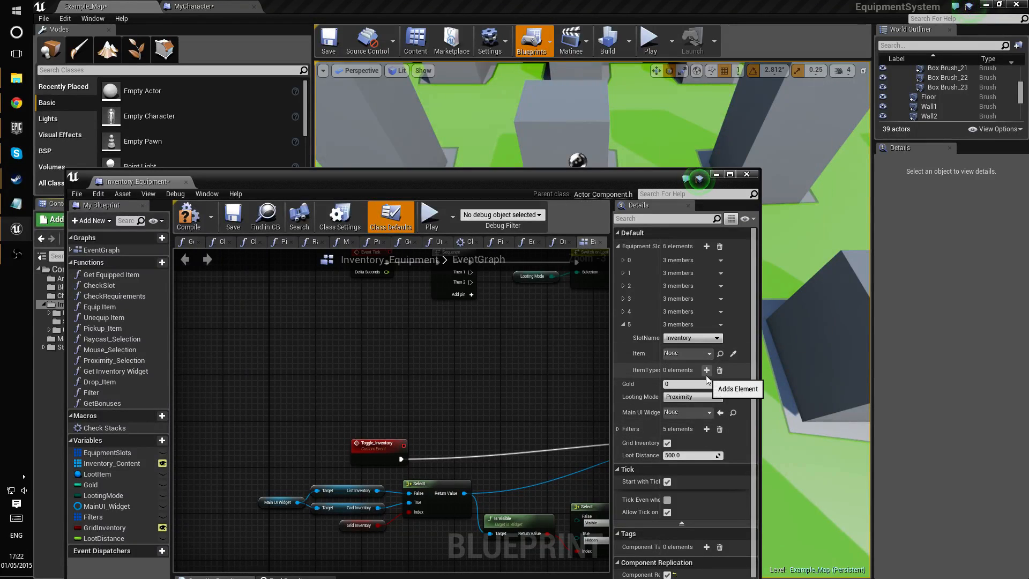
pyautogui.click(706, 369)
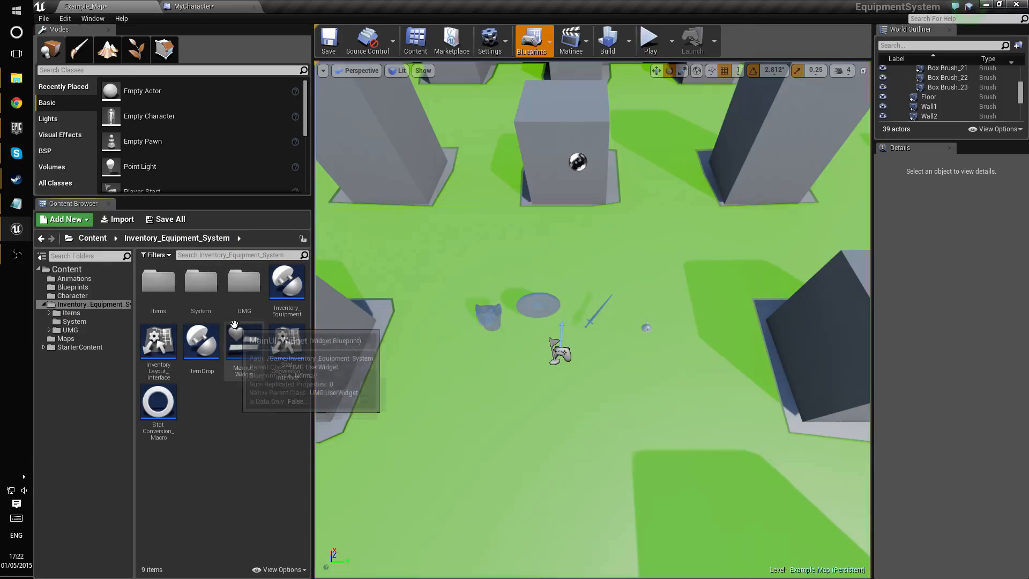
# Open the UMG Equipment_Window widget and drag a new Equipment Slot onto the canvas.
pyautogui.doubleClick(243, 281)
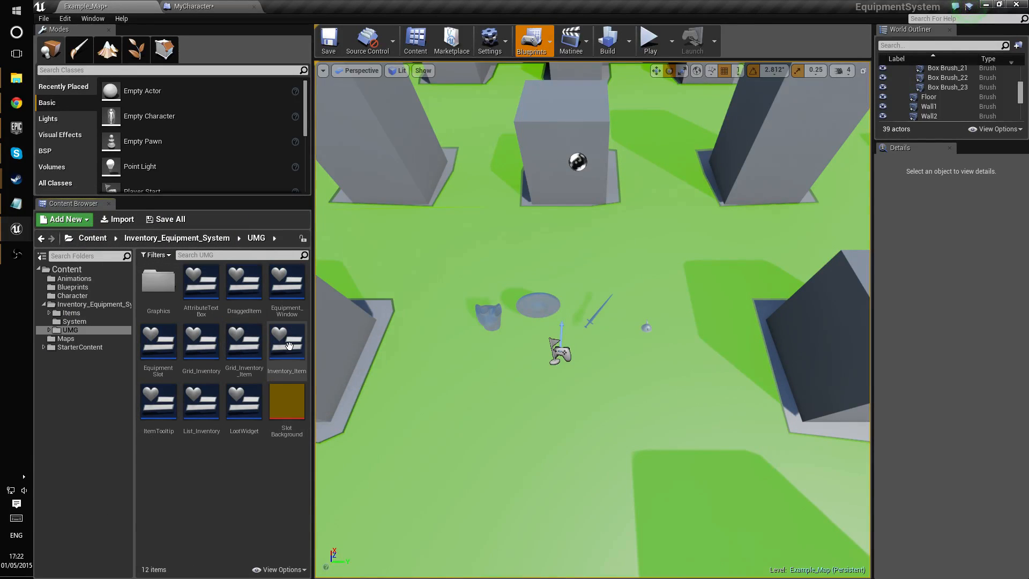
pyautogui.doubleClick(287, 282)
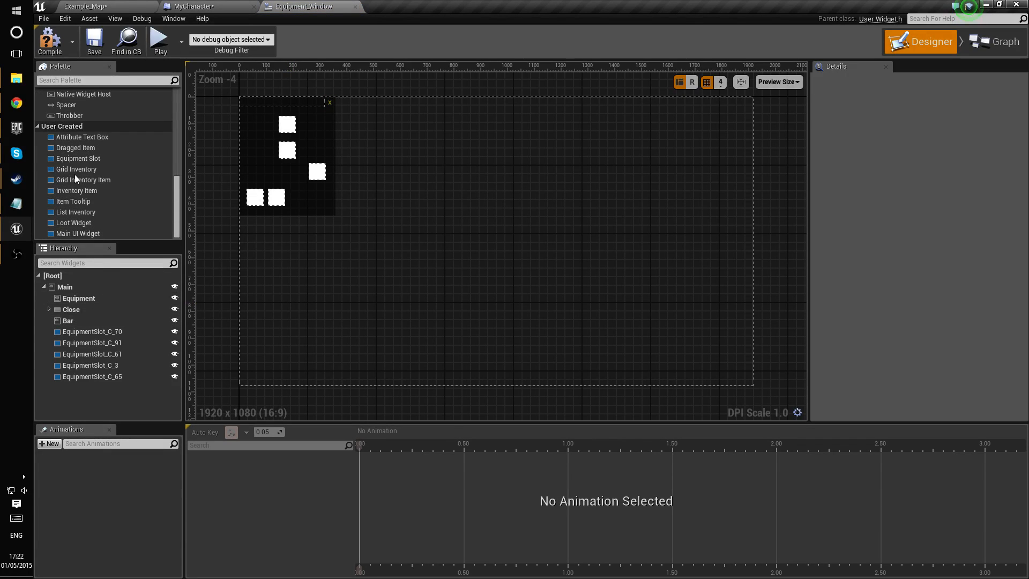
pyautogui.click(77, 159)
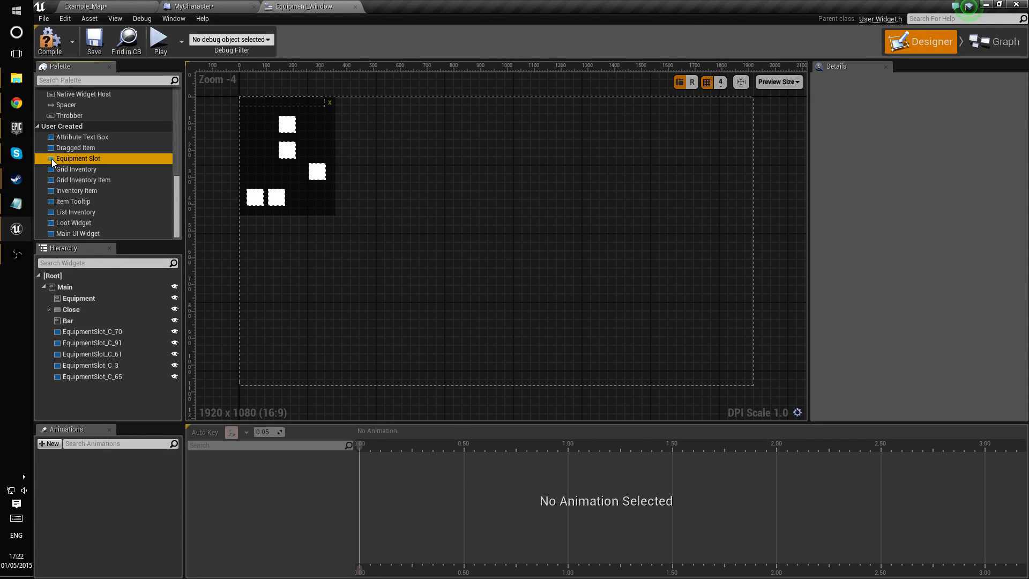
pyautogui.moveTo(77, 159); pyautogui.dragTo(325, 241)
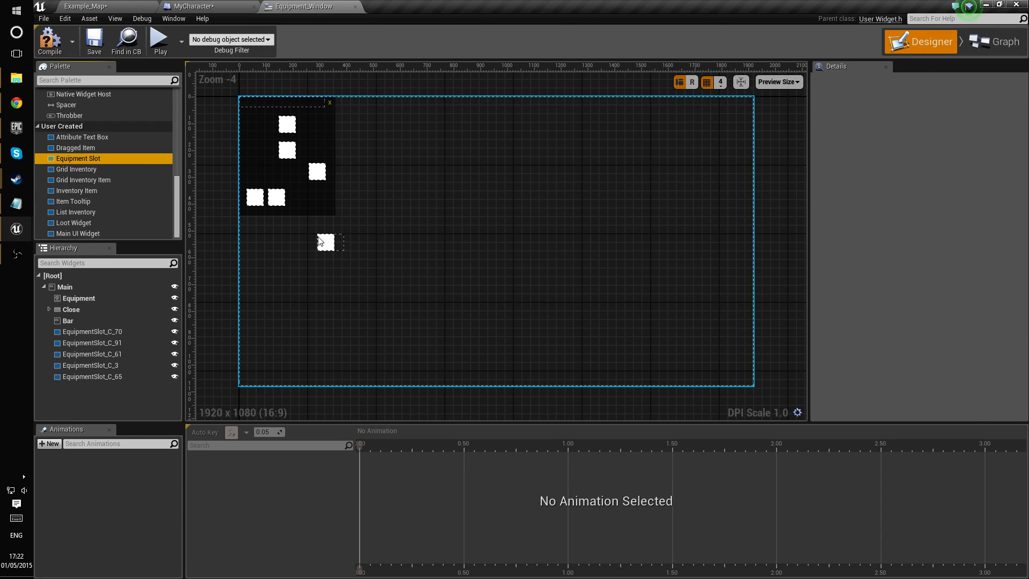
# Set the new slot's Equipment Slot to Weapon and close Equipment_Window.
pyautogui.click(328, 242)
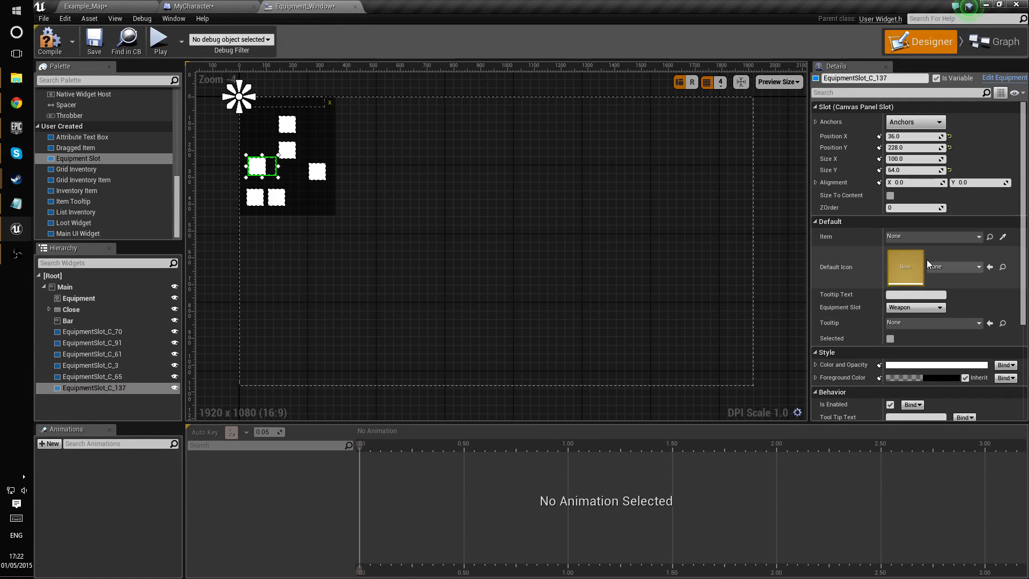
pyautogui.click(915, 307)
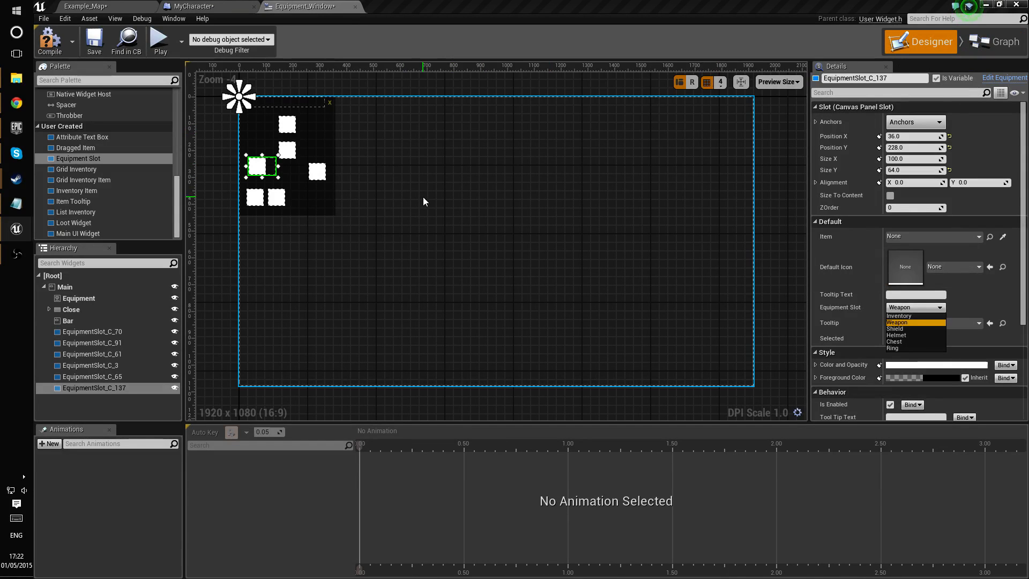
pyautogui.click(993, 41)
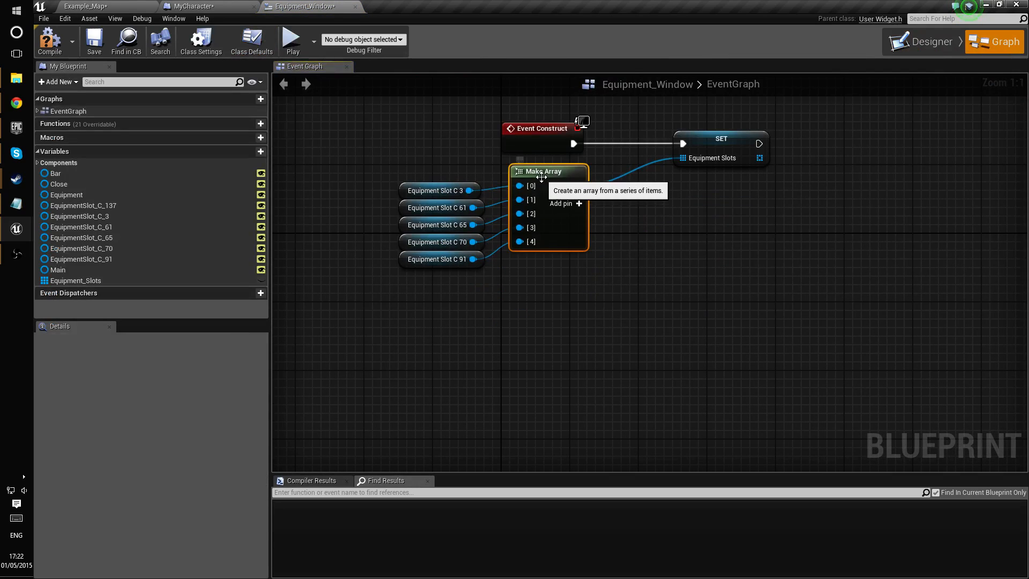
pyautogui.moveTo(419, 186)
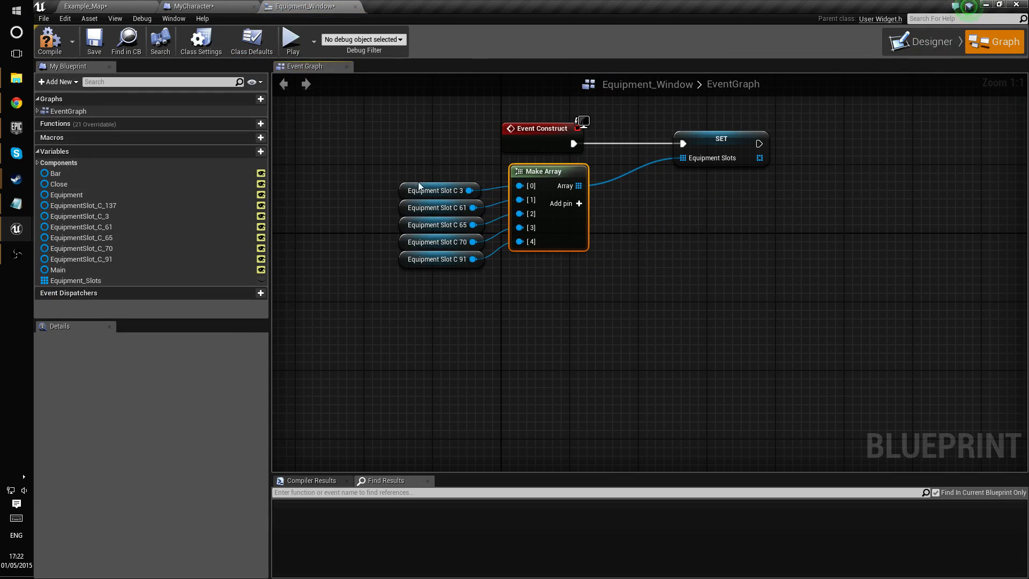
pyautogui.moveTo(349, 199)
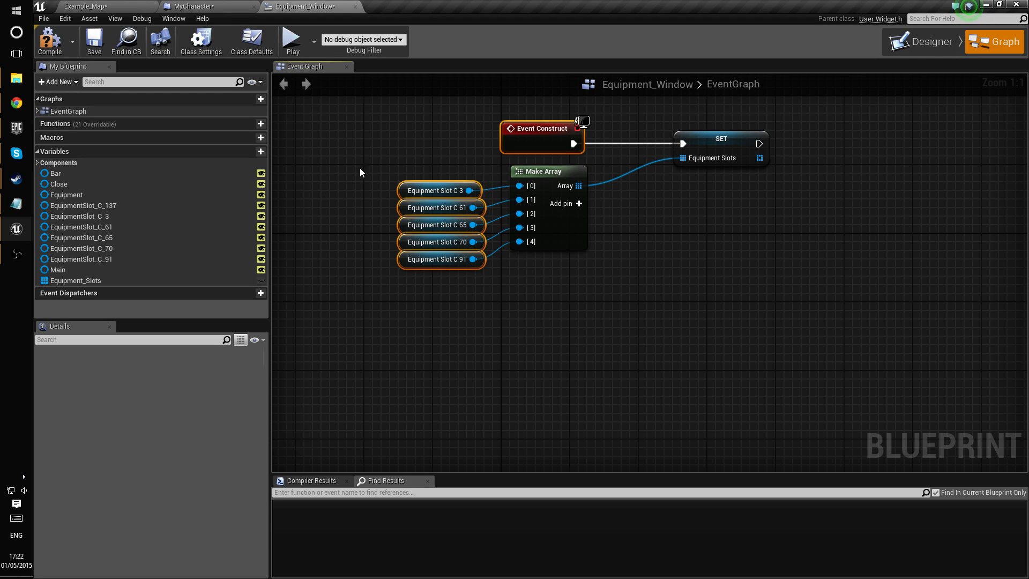
pyautogui.moveTo(357, 8)
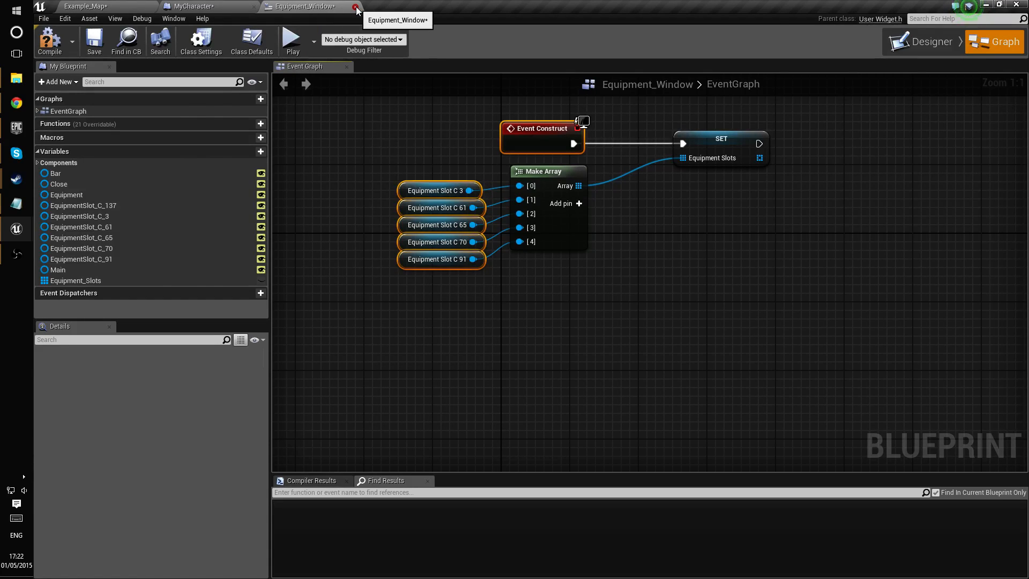
pyautogui.click(356, 7)
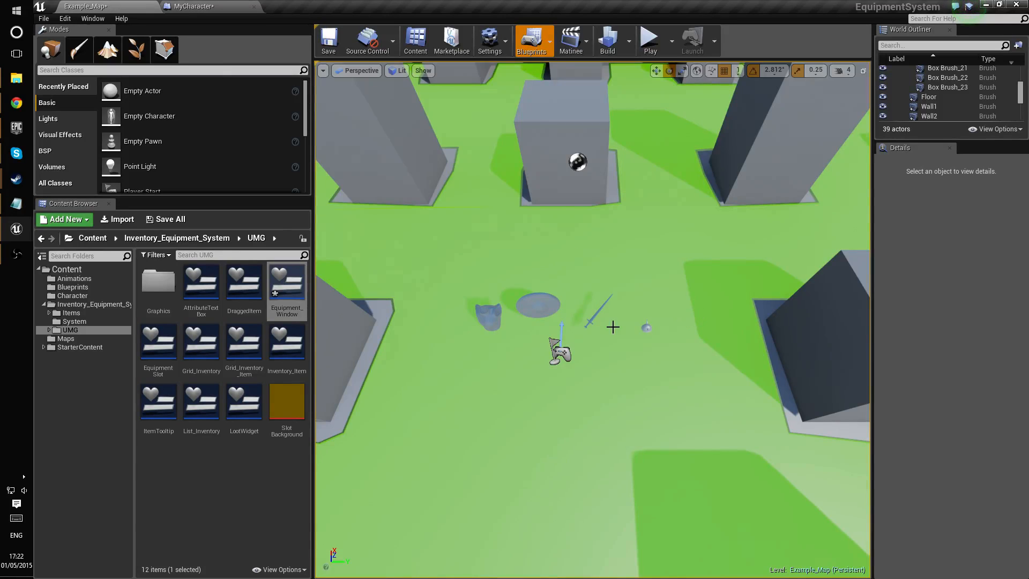
# Select the Sword actor to show its rarity, gold value, mesh transform and stack sizes.
pyautogui.click(602, 307)
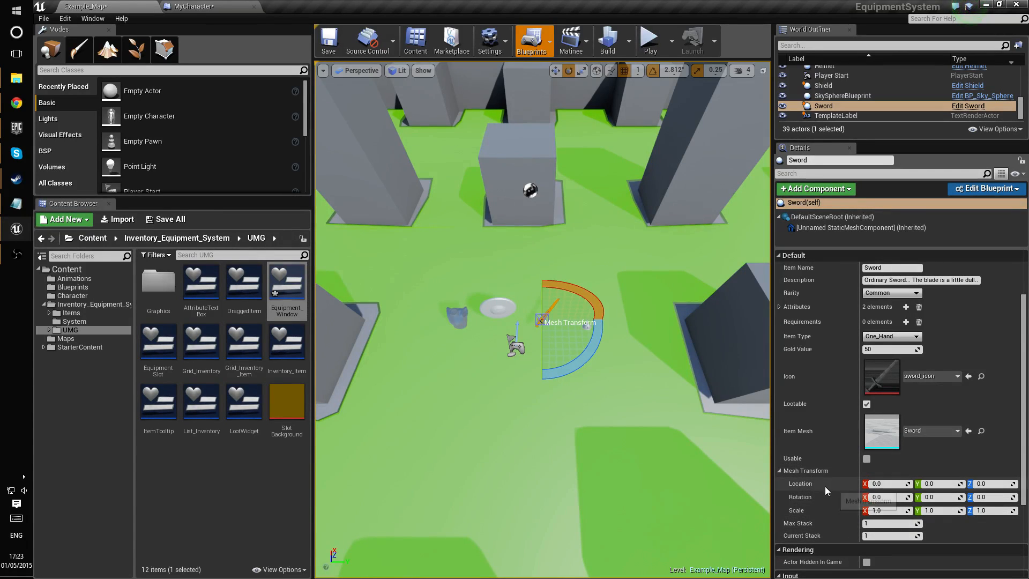
pyautogui.moveTo(816, 524)
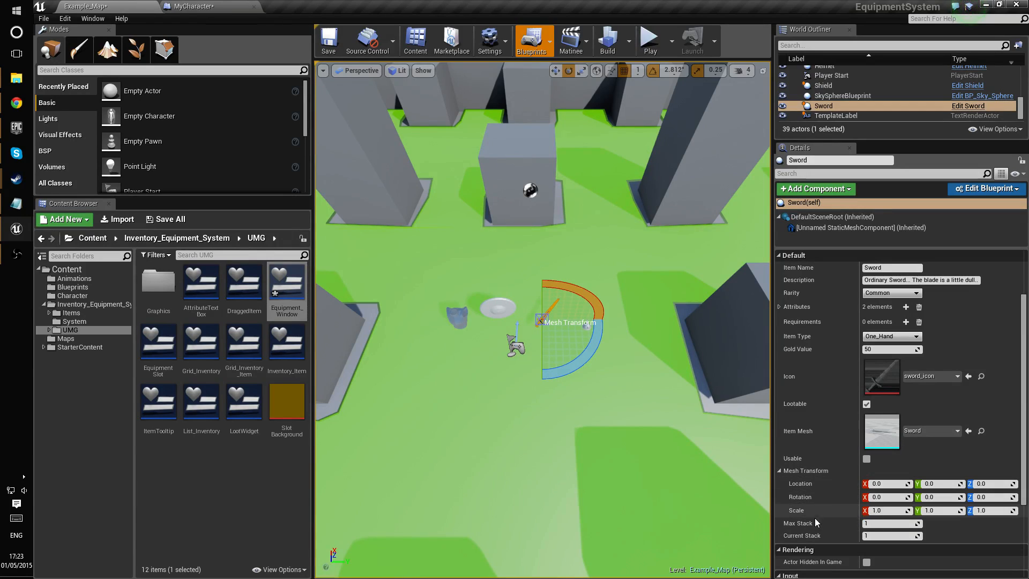
pyautogui.moveTo(590, 419)
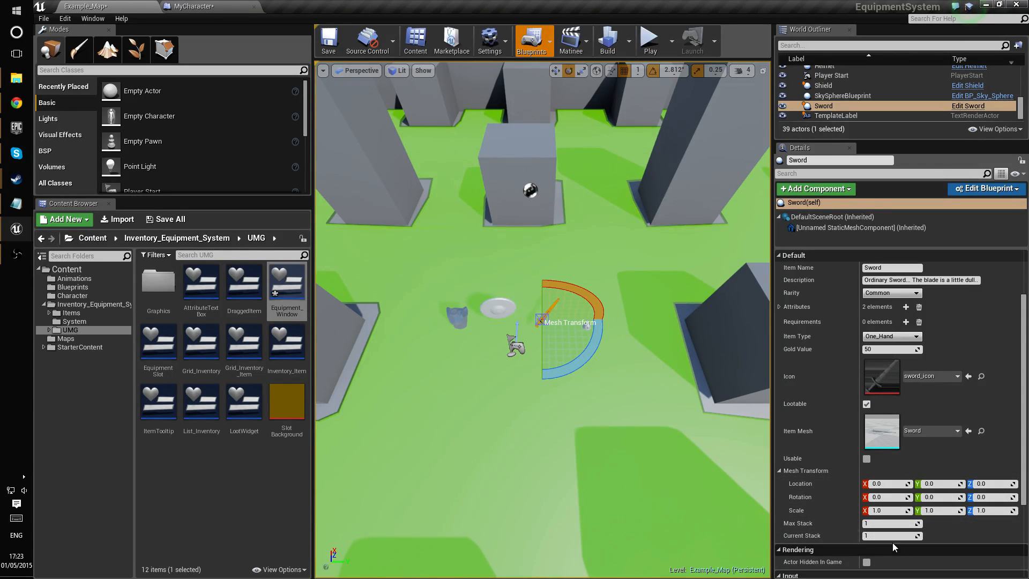
pyautogui.moveTo(853, 549)
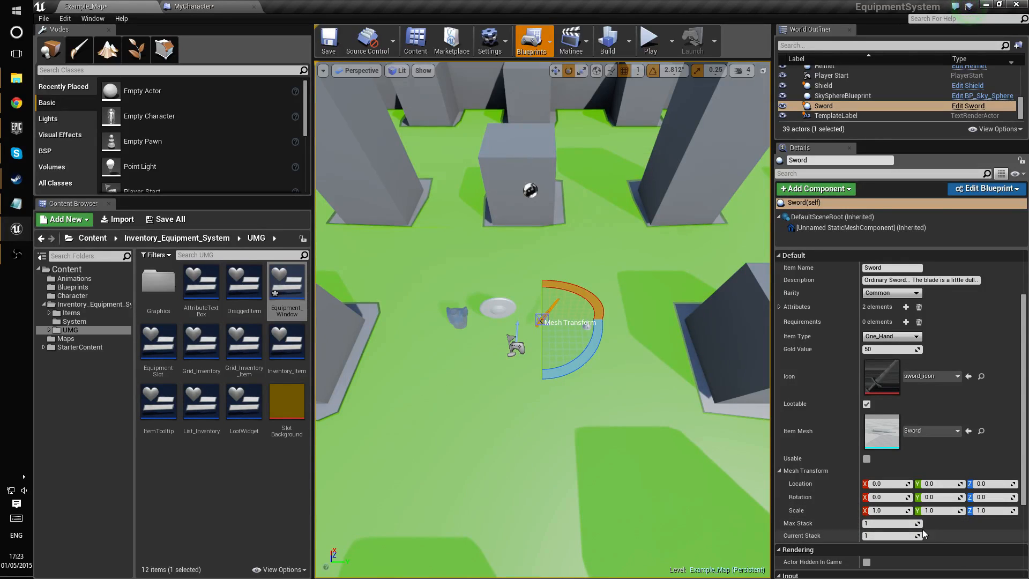
pyautogui.moveTo(885, 467)
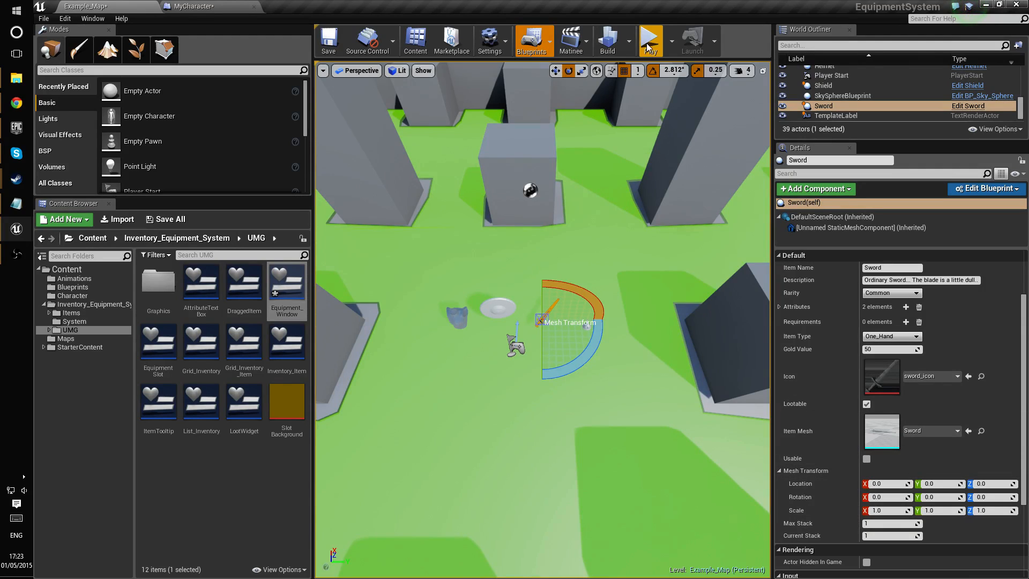
# Tick Usable on the Sword and play-test to confirm its tooltip shows Usable.
pyautogui.click(649, 41)
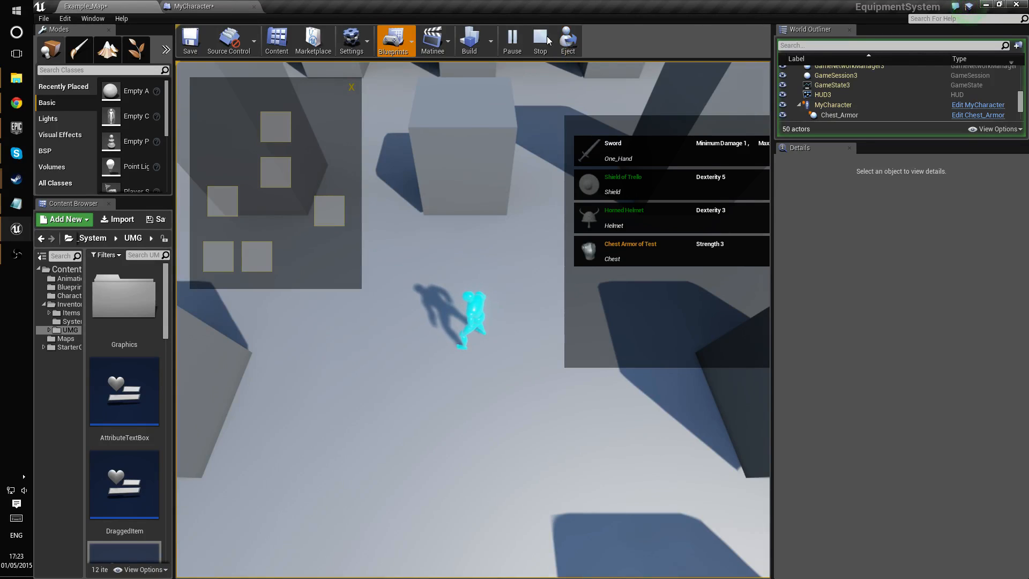
pyautogui.click(540, 41)
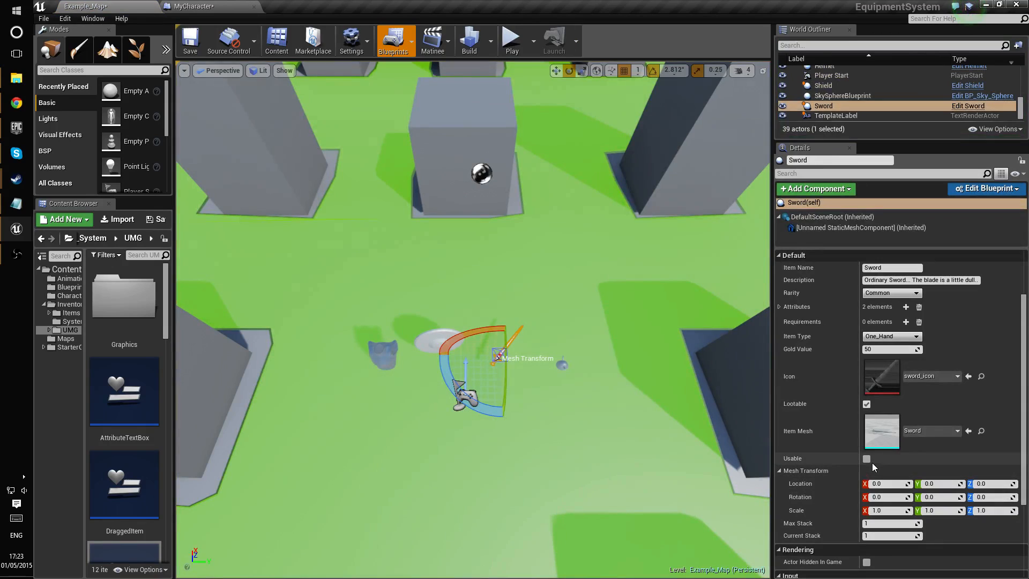
pyautogui.click(866, 459)
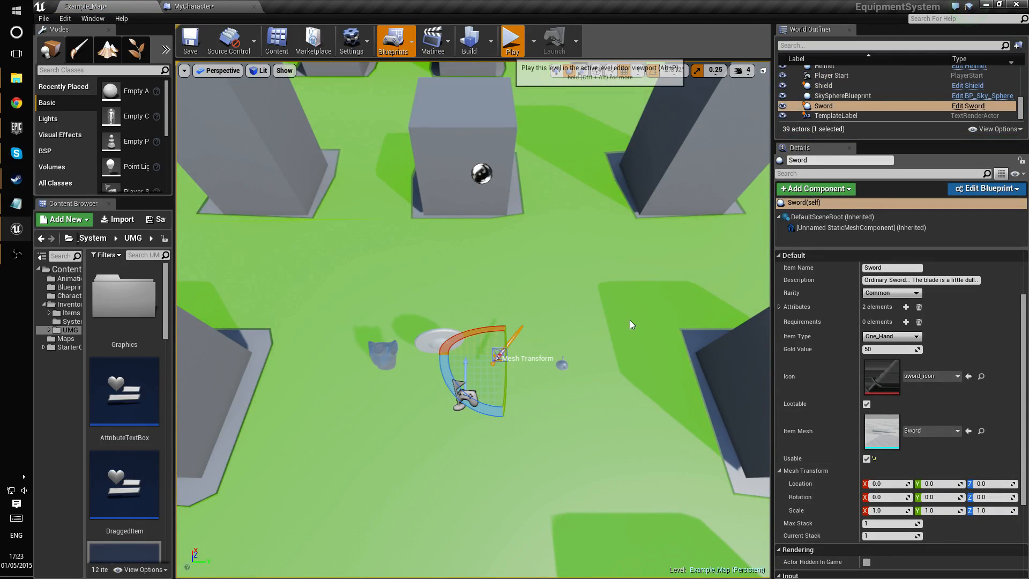
pyautogui.click(511, 41)
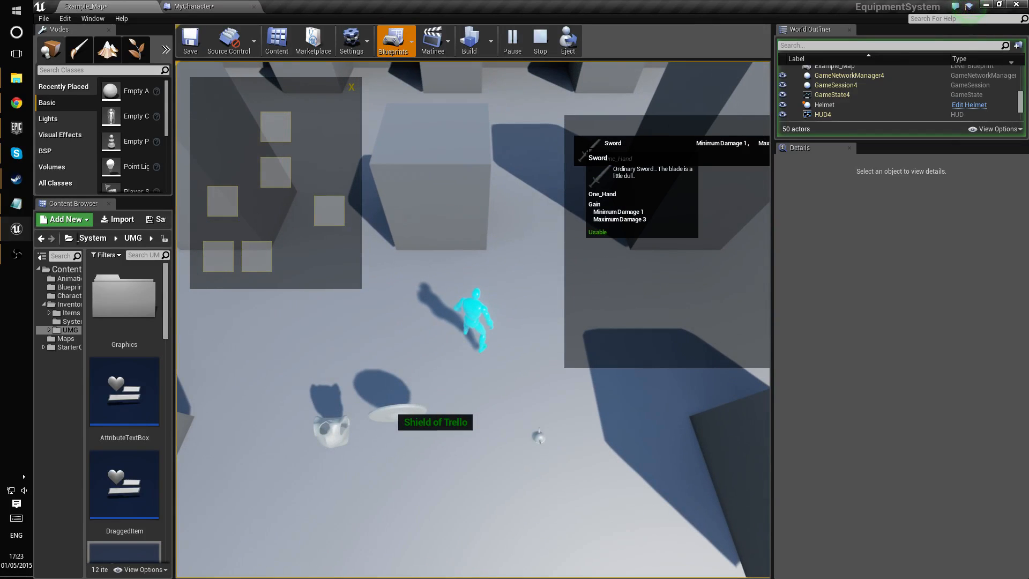
pyautogui.click(539, 40)
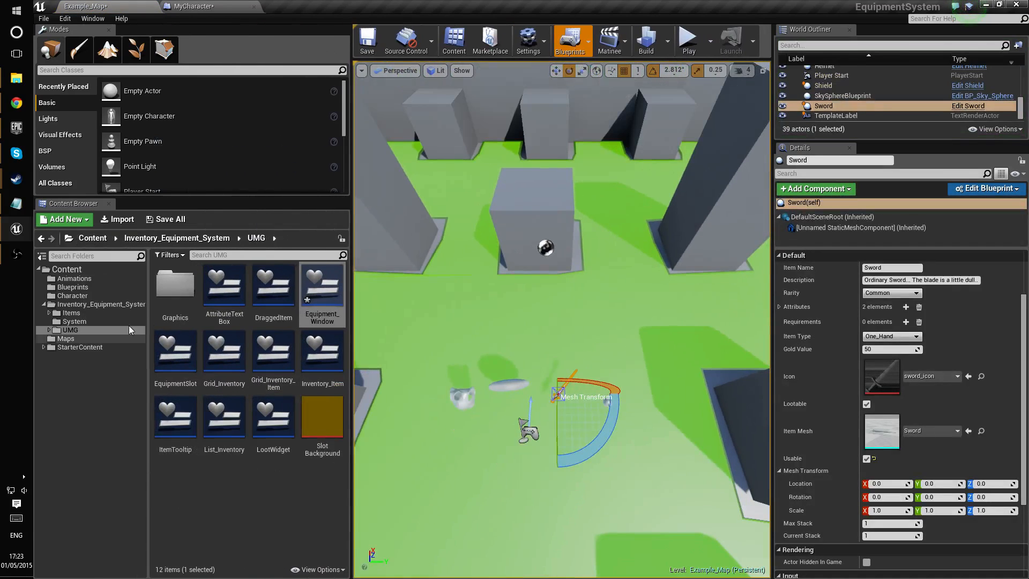
pyautogui.click(176, 238)
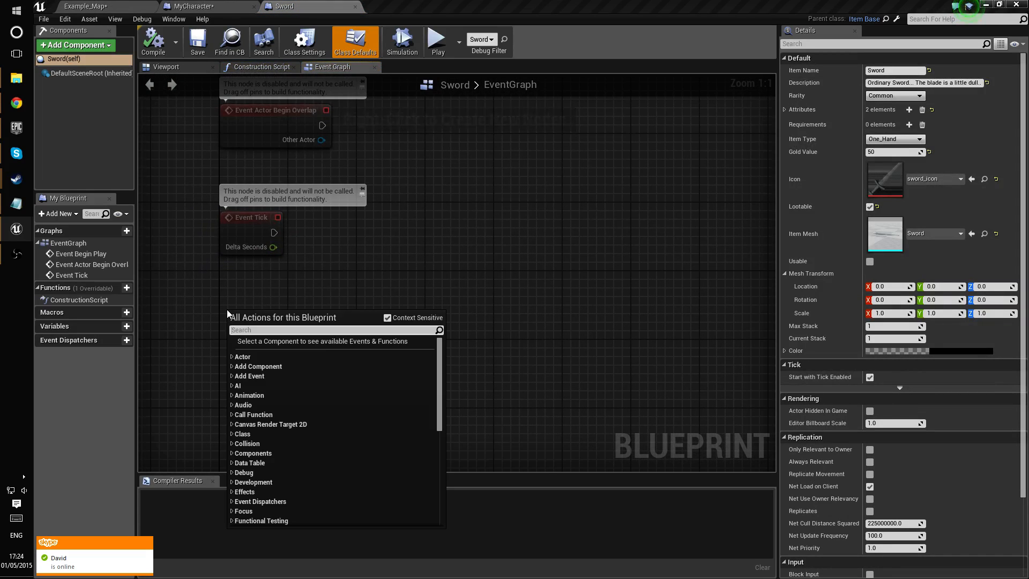
pyautogui.write('us')
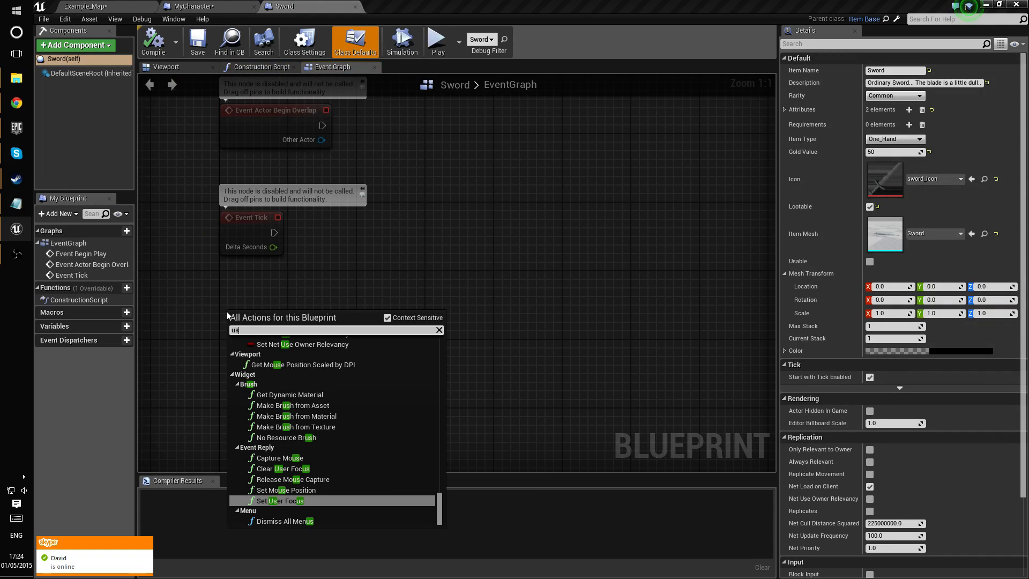
pyautogui.write('e')
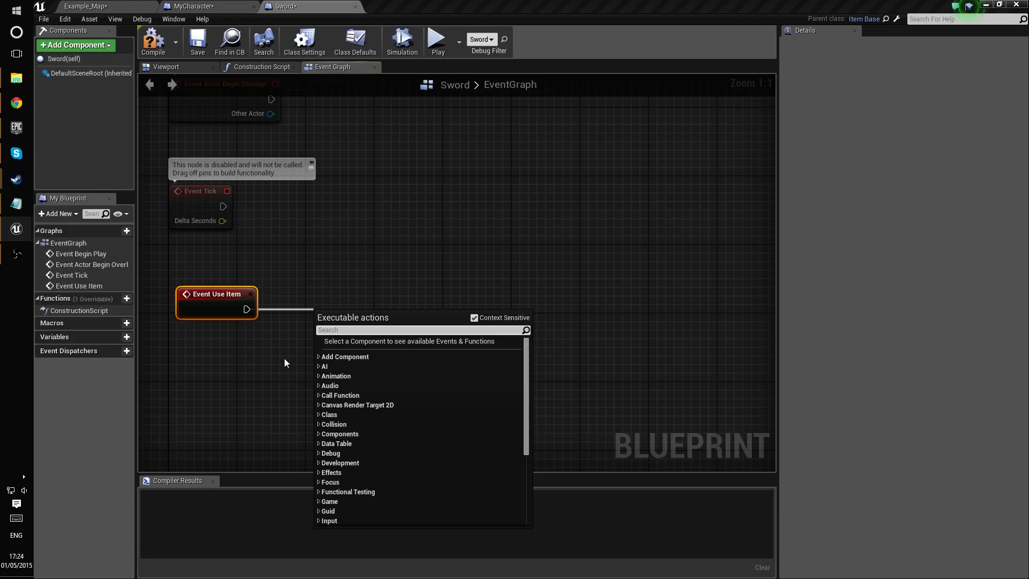
pyautogui.moveTo(251, 369)
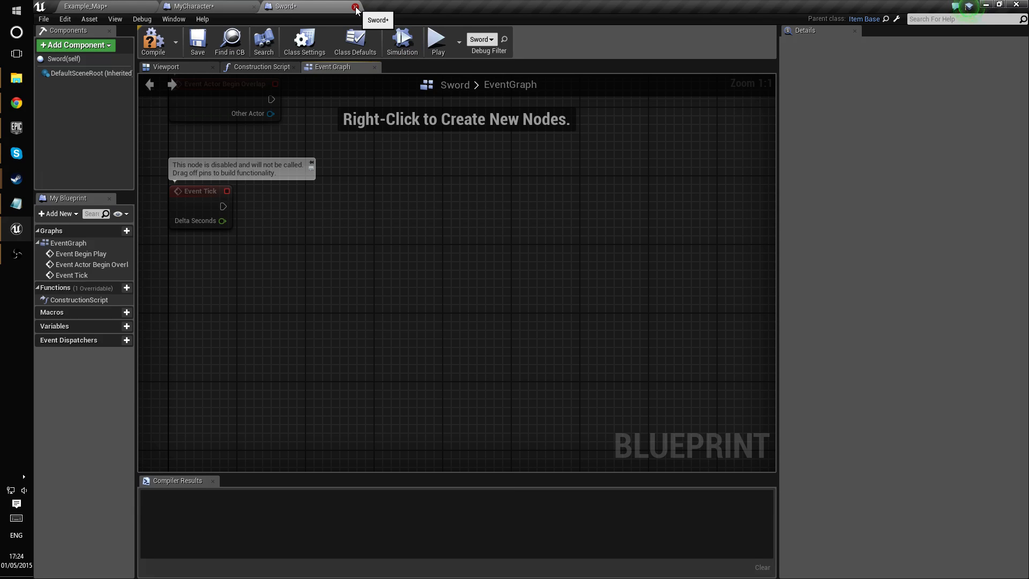
# Close the Sword blueprint and run a brief play test of equipping items.
pyautogui.click(357, 6)
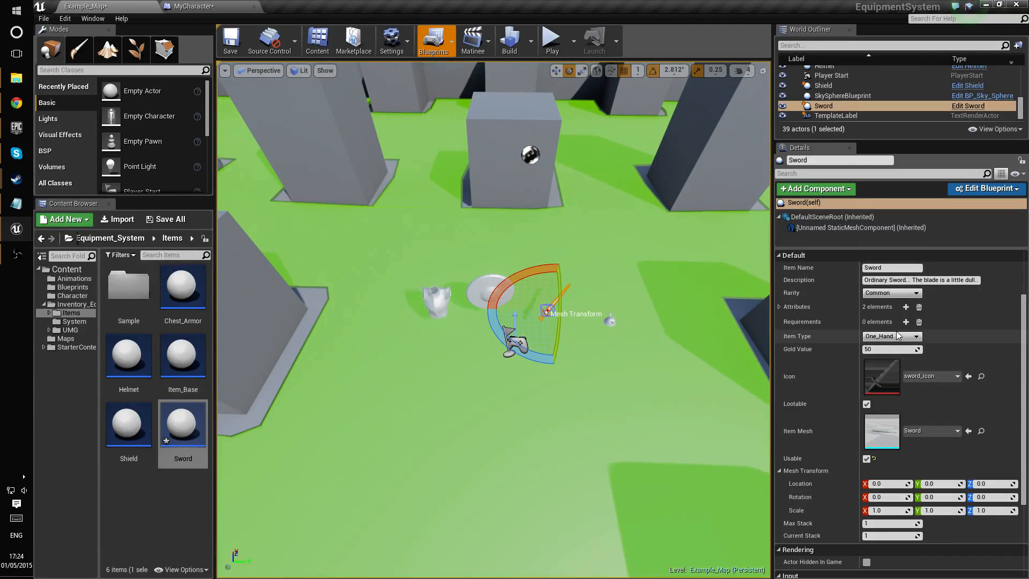
pyautogui.moveTo(892, 336)
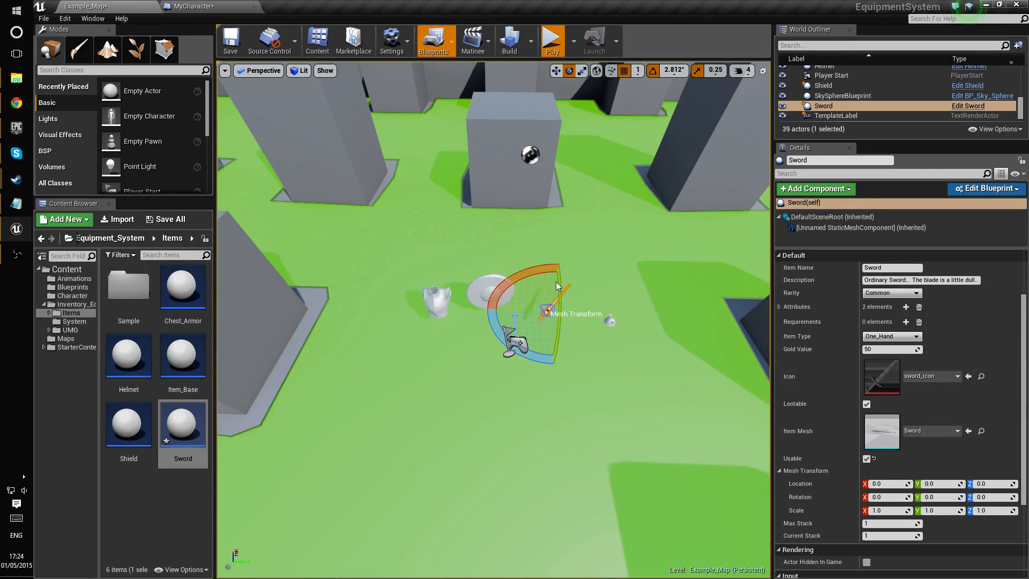
pyautogui.click(552, 40)
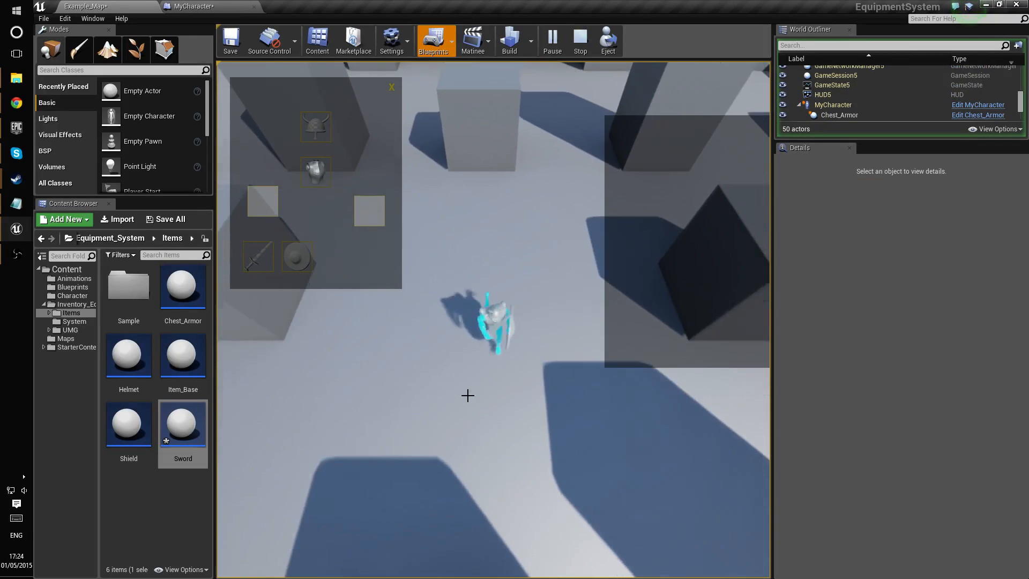
pyautogui.moveTo(580, 41)
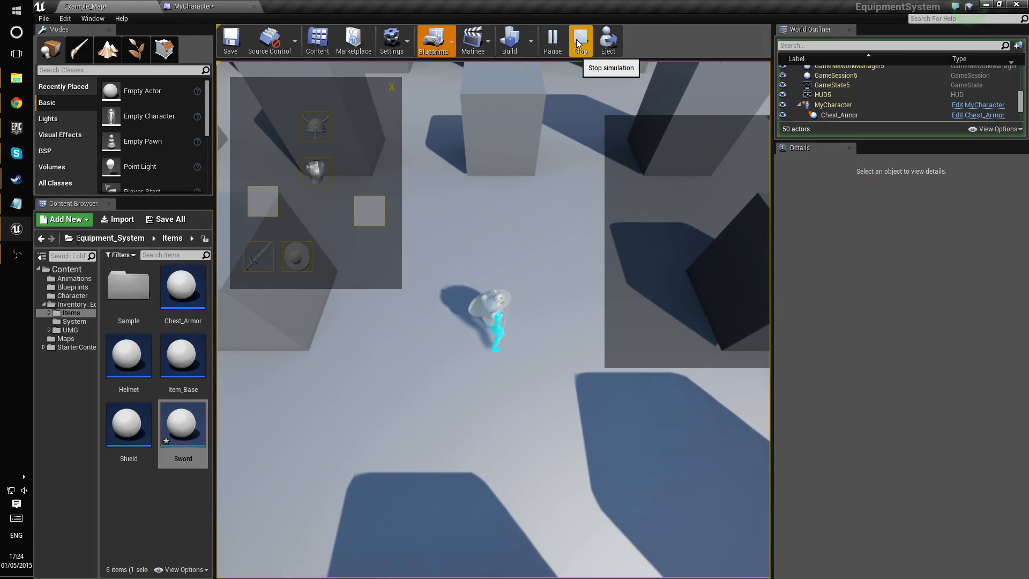
pyautogui.click(579, 41)
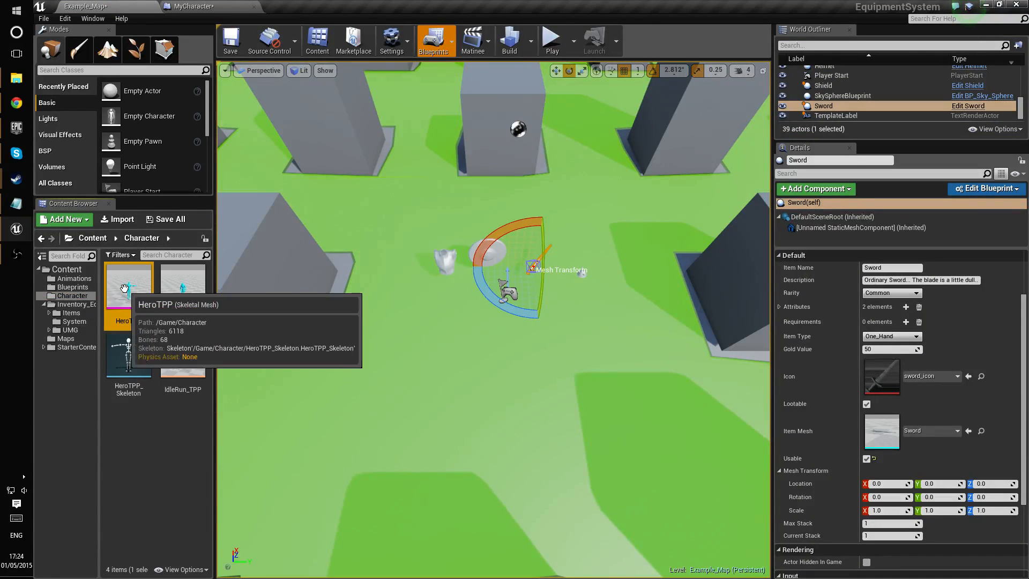
# Open HeroTPP's skeleton tree and inspect the Chest socket's location, rotation and scale.
pyautogui.doubleClick(128, 282)
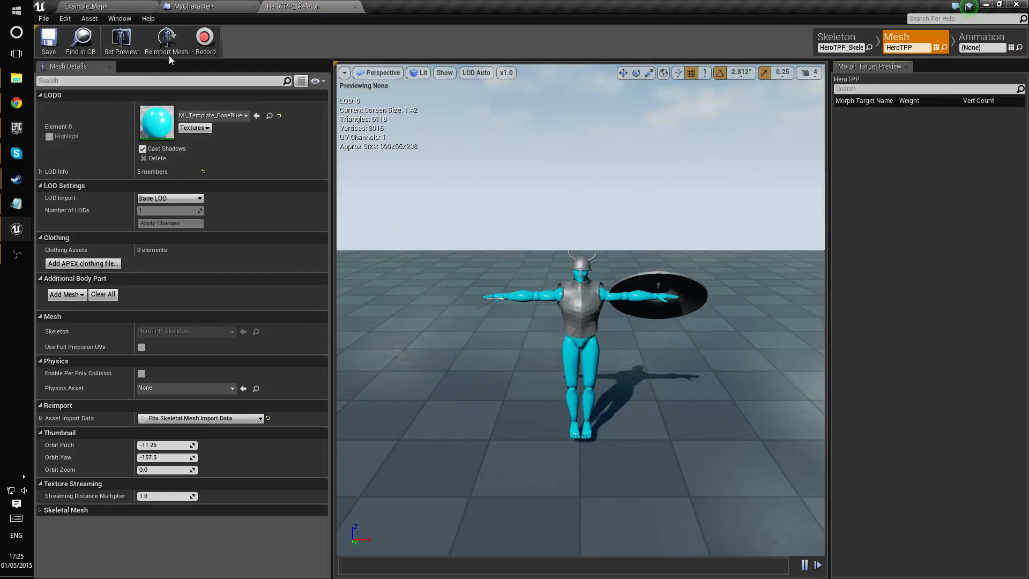
pyautogui.click(842, 37)
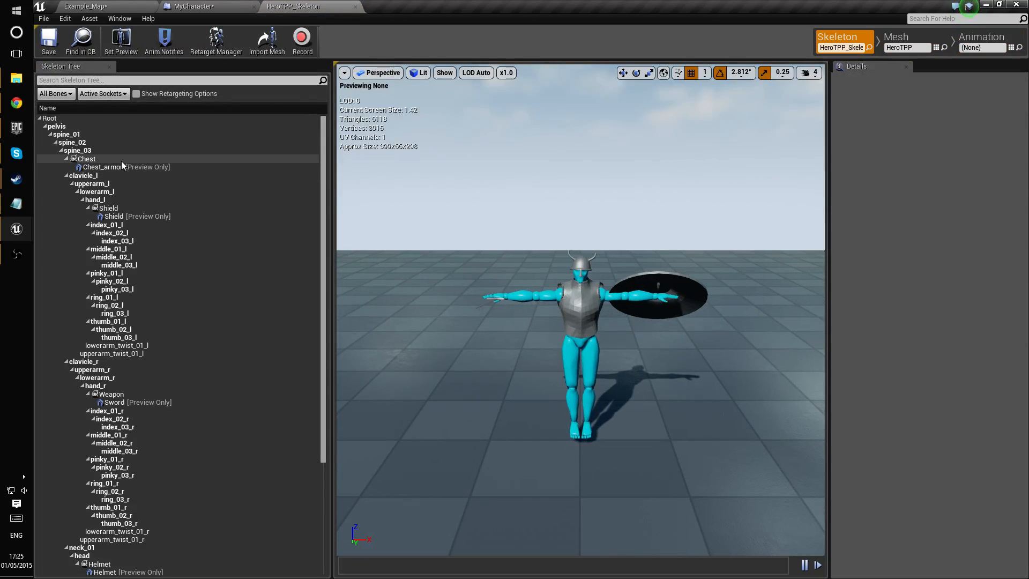
pyautogui.click(86, 158)
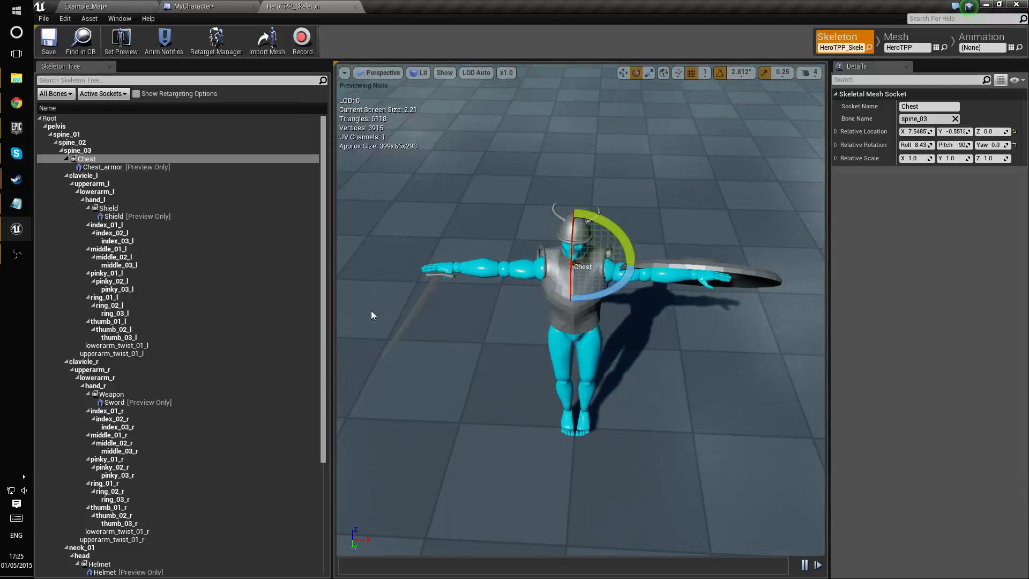
pyautogui.moveTo(763, 363)
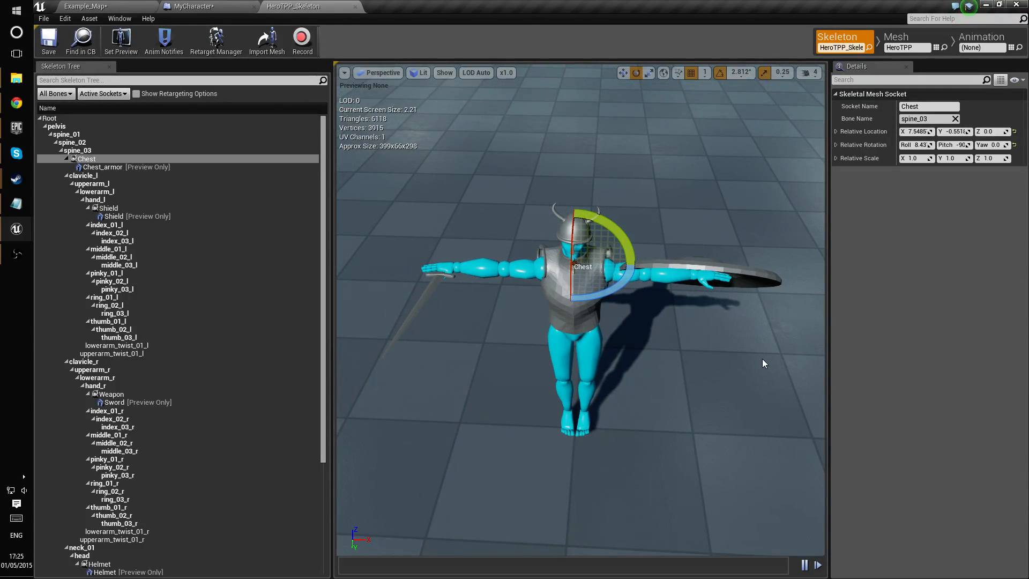
pyautogui.moveTo(351, 7)
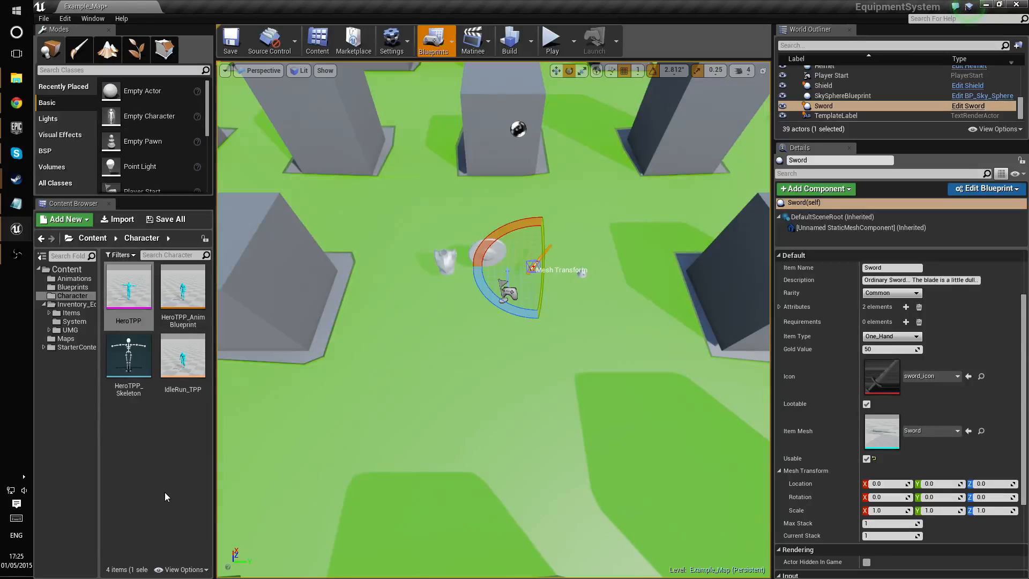
# Open the ItemDrop component blueprint from the Inventory_Equipment_System folder.
pyautogui.click(71, 304)
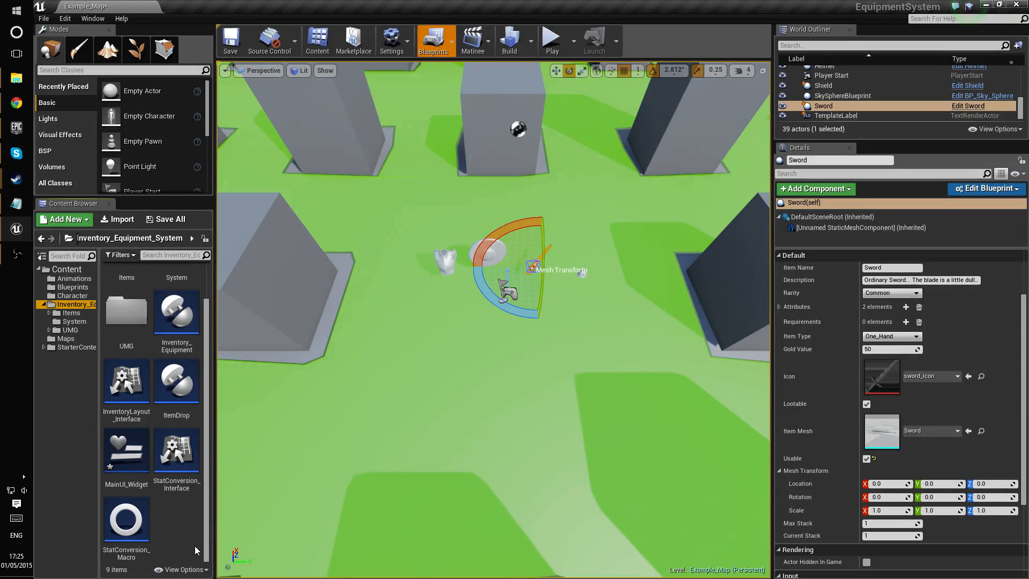
pyautogui.click(176, 380)
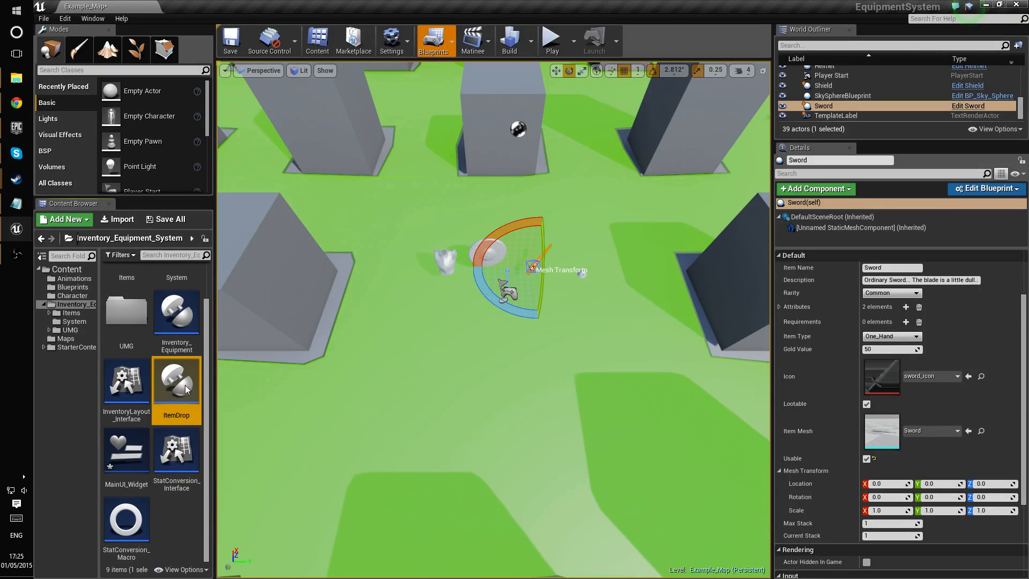
pyautogui.doubleClick(175, 381)
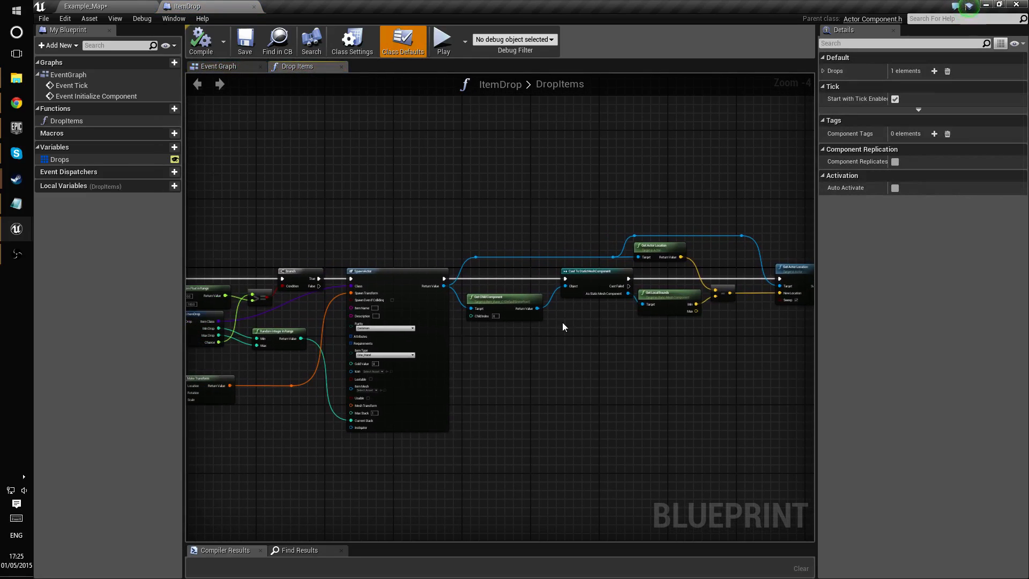
# Review the Drops entry's item class list, then return to the Example_Map tab.
pyautogui.click(85, 6)
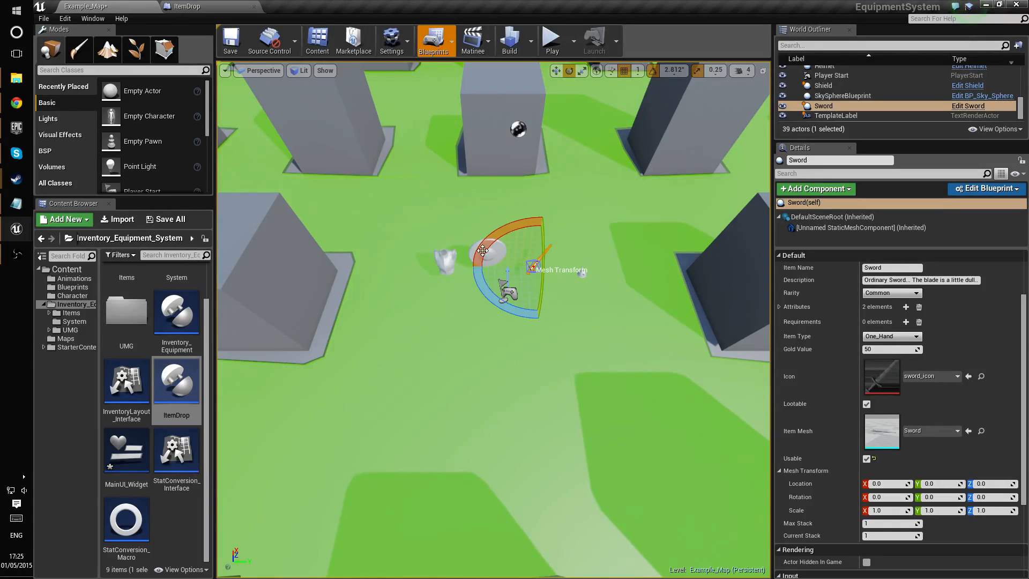
pyautogui.moveTo(176, 381)
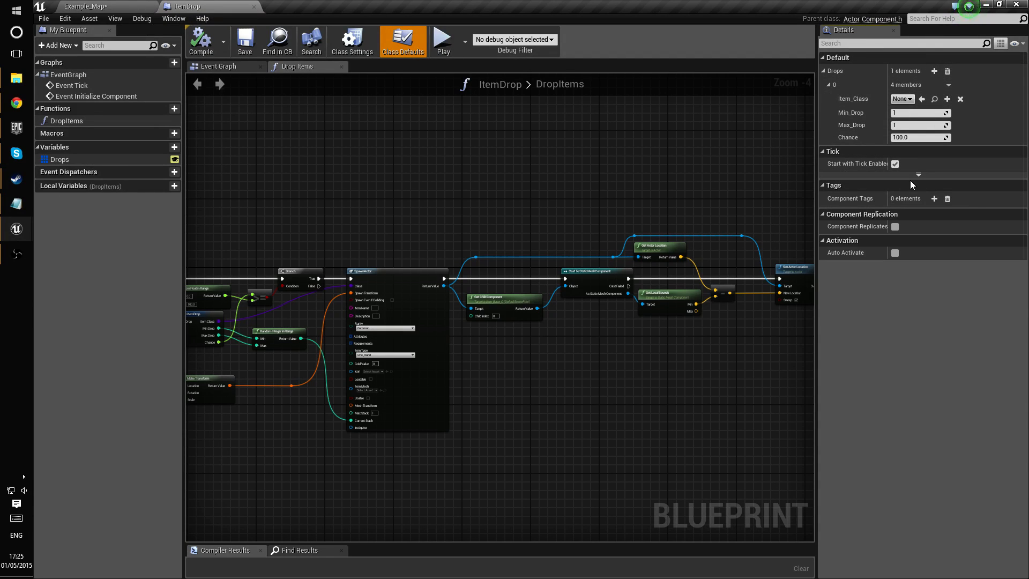
pyautogui.click(901, 99)
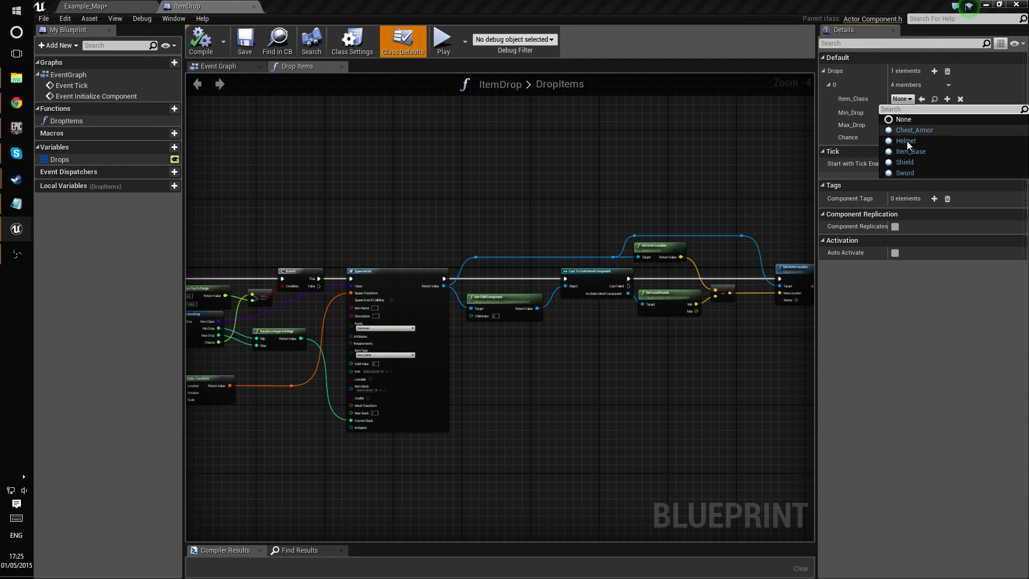
pyautogui.moveTo(912, 132)
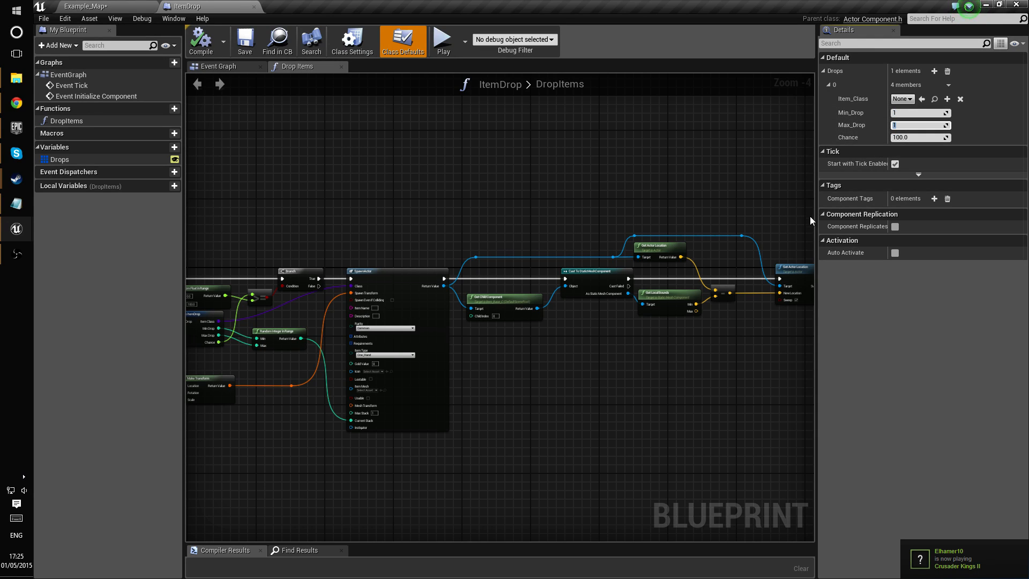
pyautogui.tripleClick(919, 137)
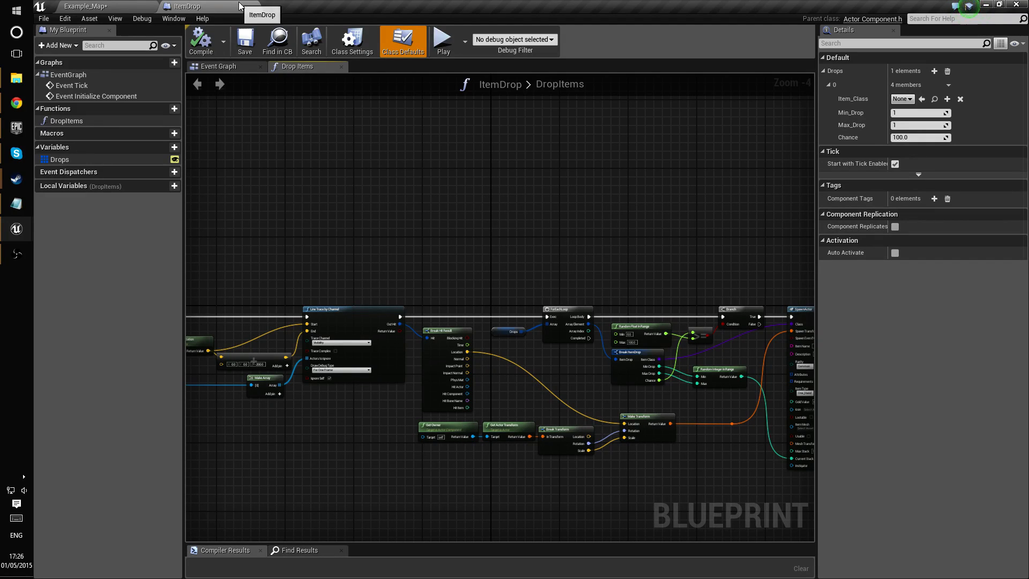
pyautogui.click(85, 6)
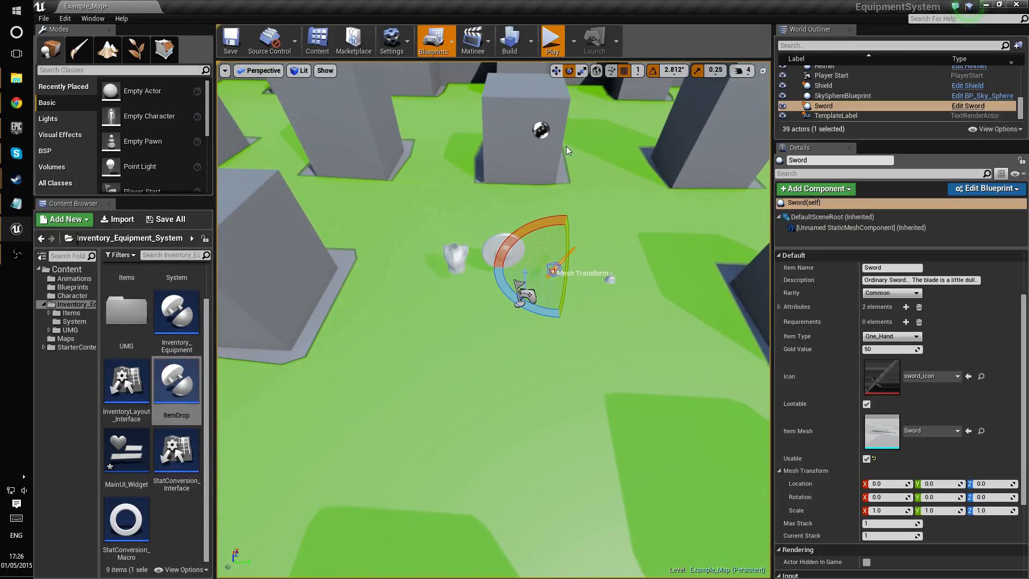
pyautogui.click(552, 37)
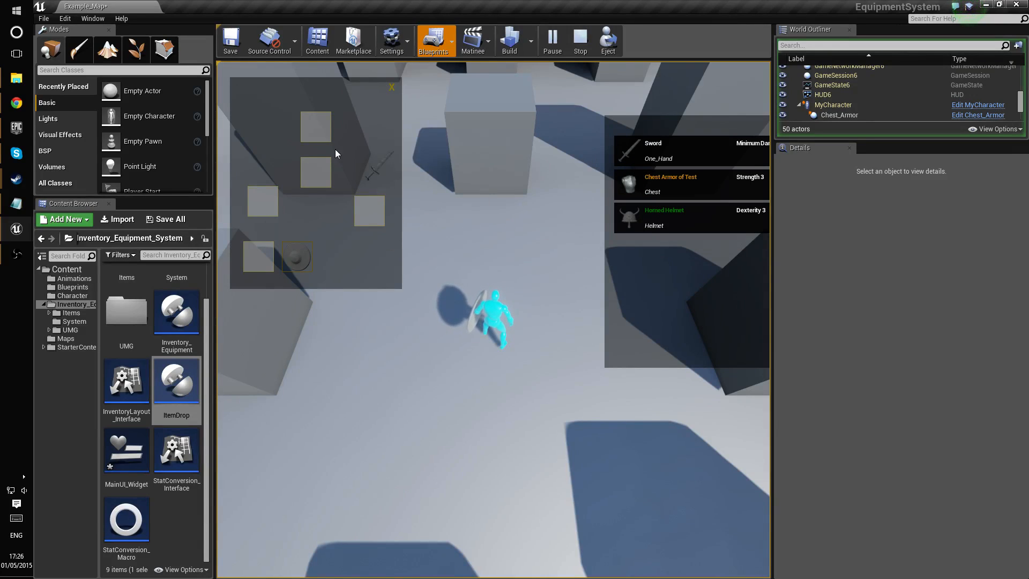
pyautogui.moveTo(260, 257)
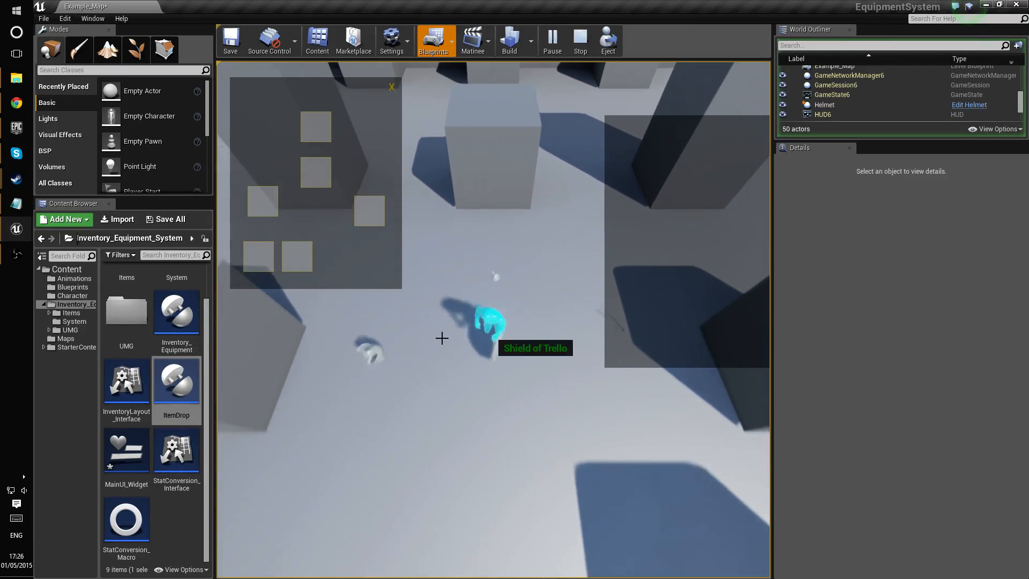
pyautogui.moveTo(580, 41)
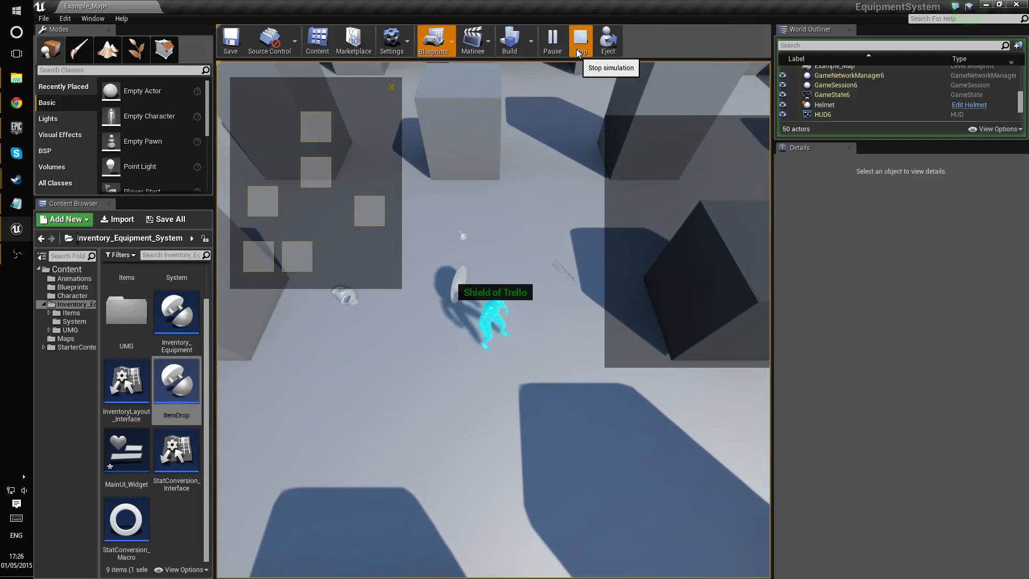
pyautogui.click(580, 41)
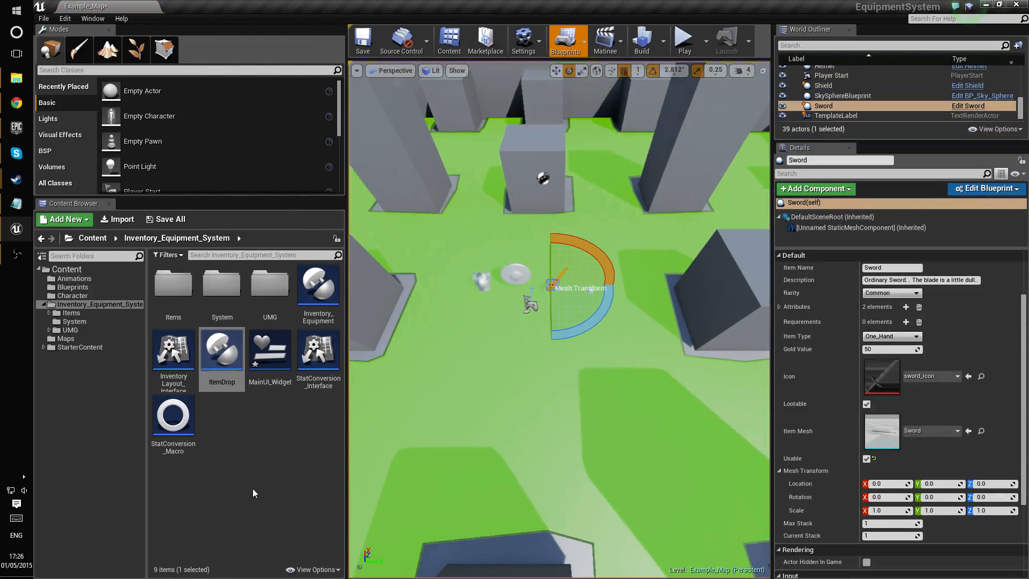
# Open ColourCoding from the UMG and System folders and select the Rare Set Color node.
pyautogui.click(70, 329)
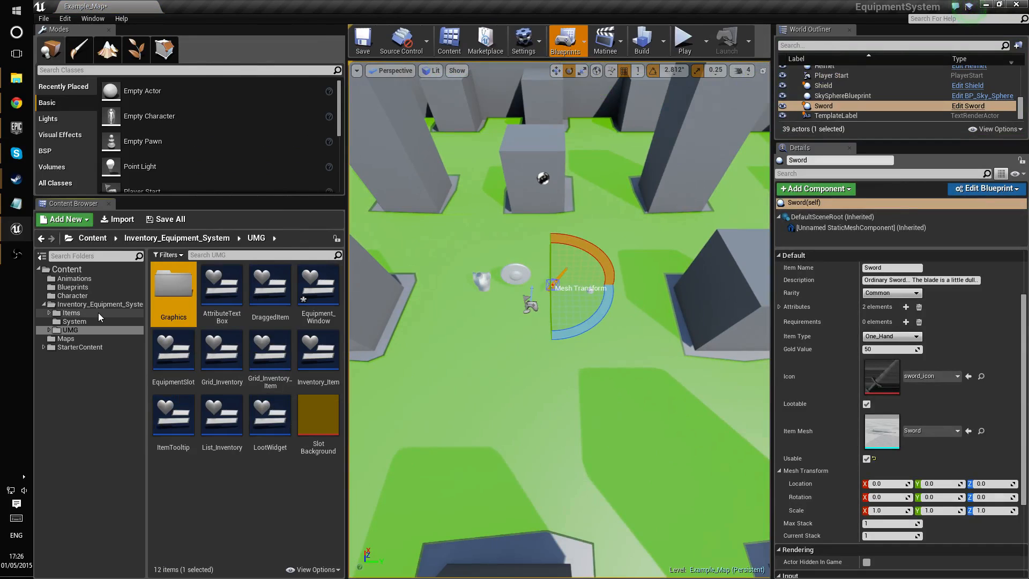
pyautogui.click(196, 6)
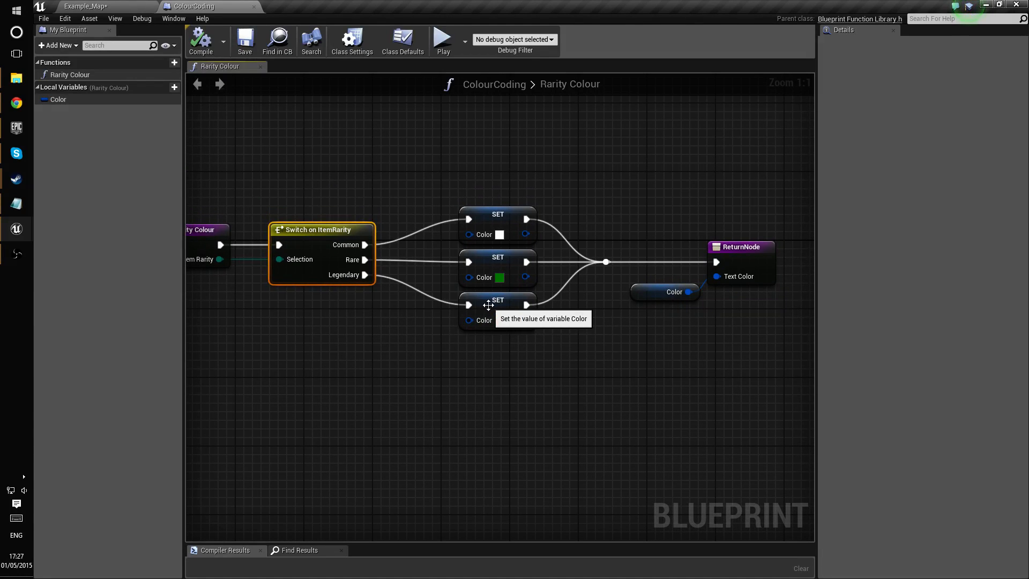
pyautogui.click(497, 262)
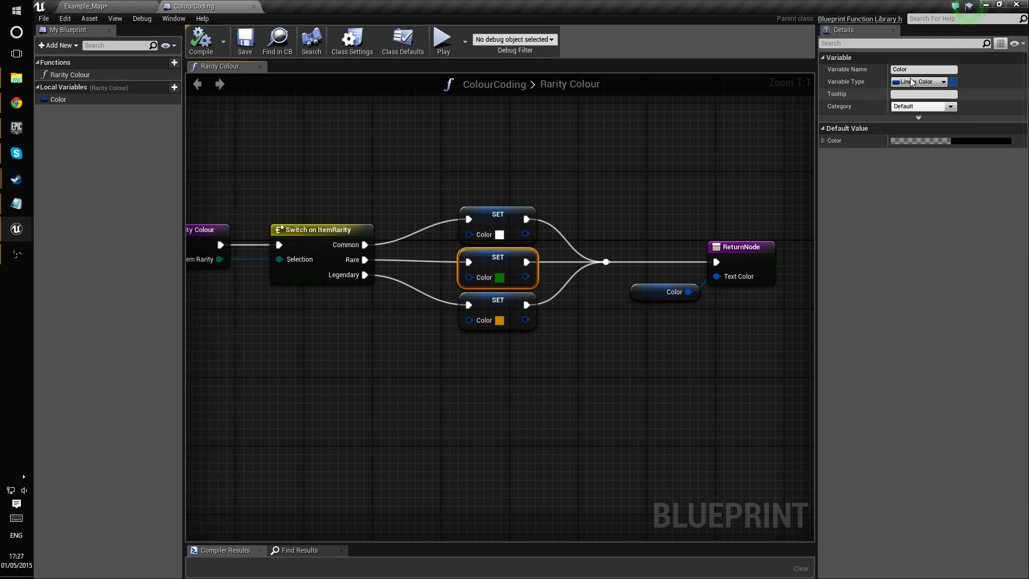
pyautogui.moveTo(507, 263)
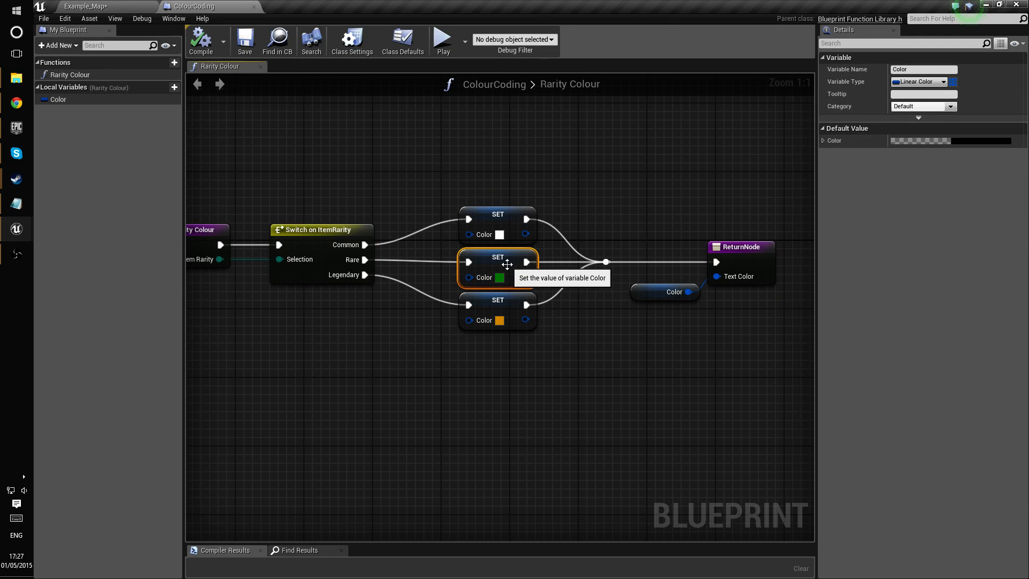
pyautogui.moveTo(507, 274)
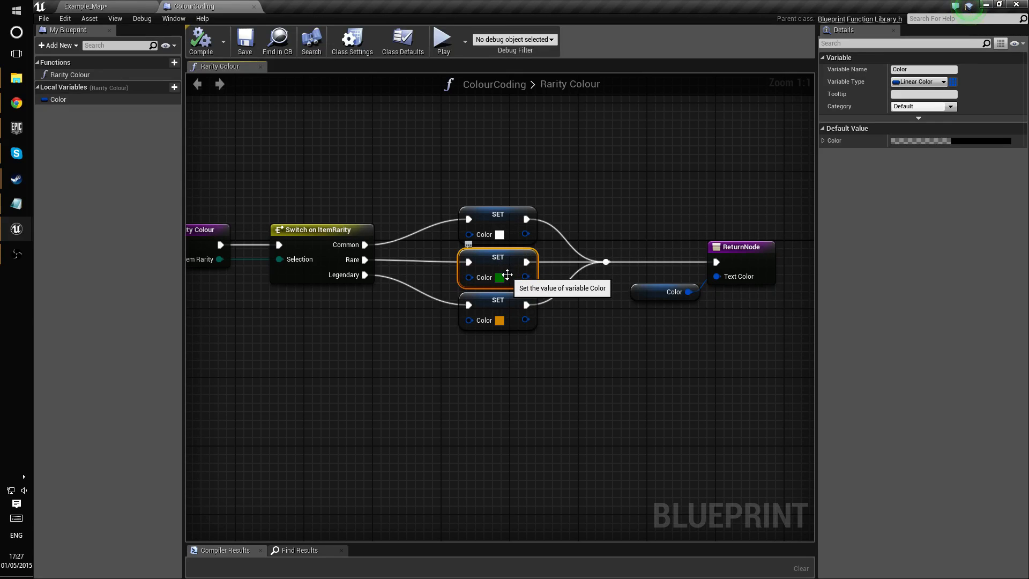
# Inspect the default colour in the Color Picker, then return to the example level.
pyautogui.click(500, 277)
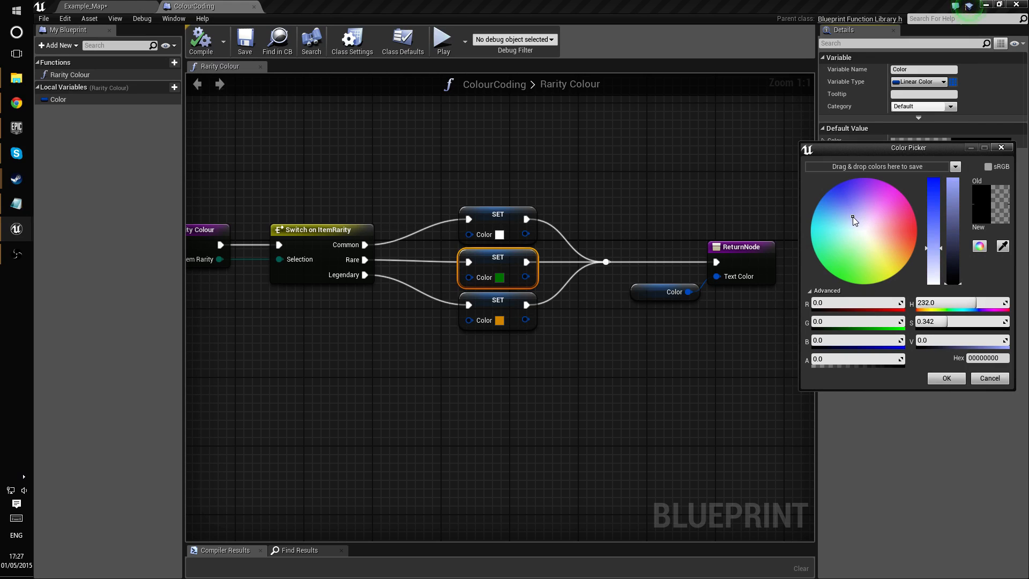
pyautogui.click(840, 181)
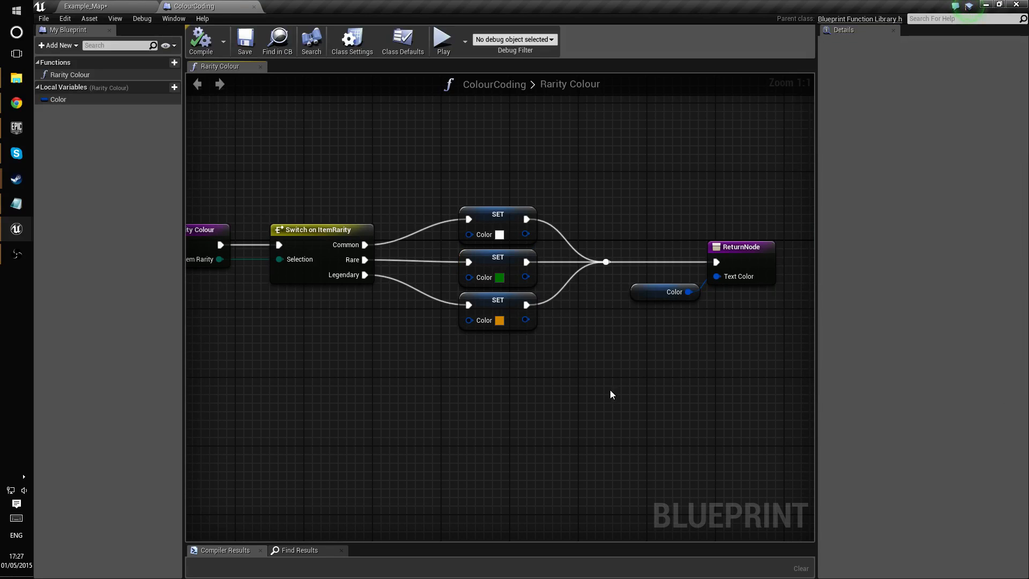
pyautogui.click(497, 257)
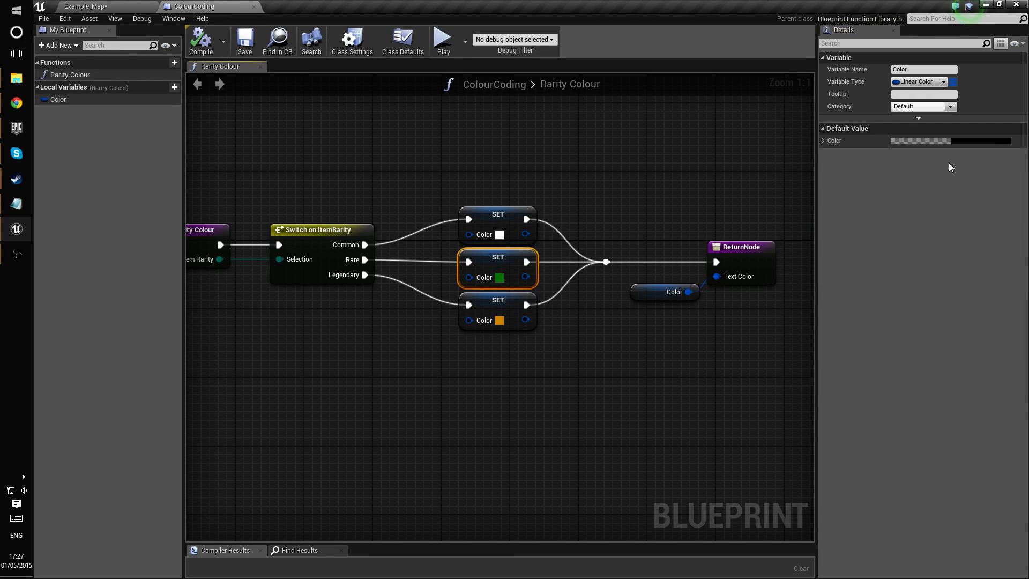
pyautogui.click(502, 278)
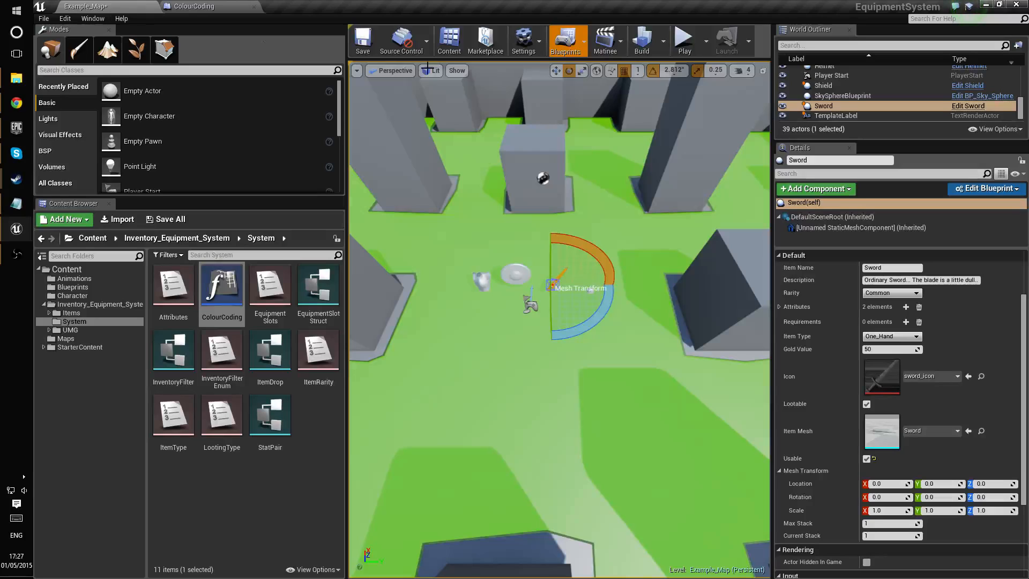
pyautogui.moveTo(684, 38)
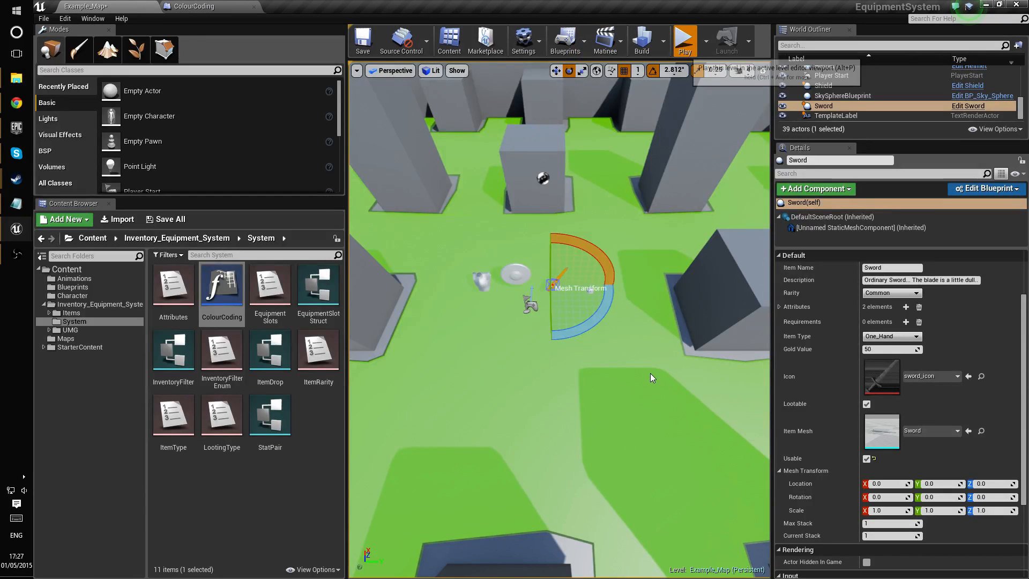
pyautogui.click(684, 41)
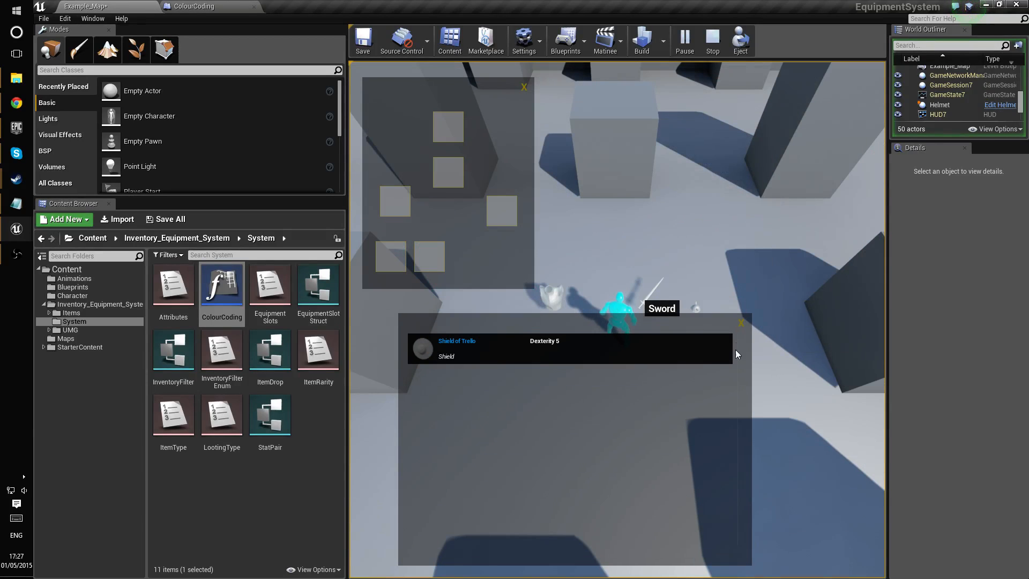
pyautogui.click(741, 322)
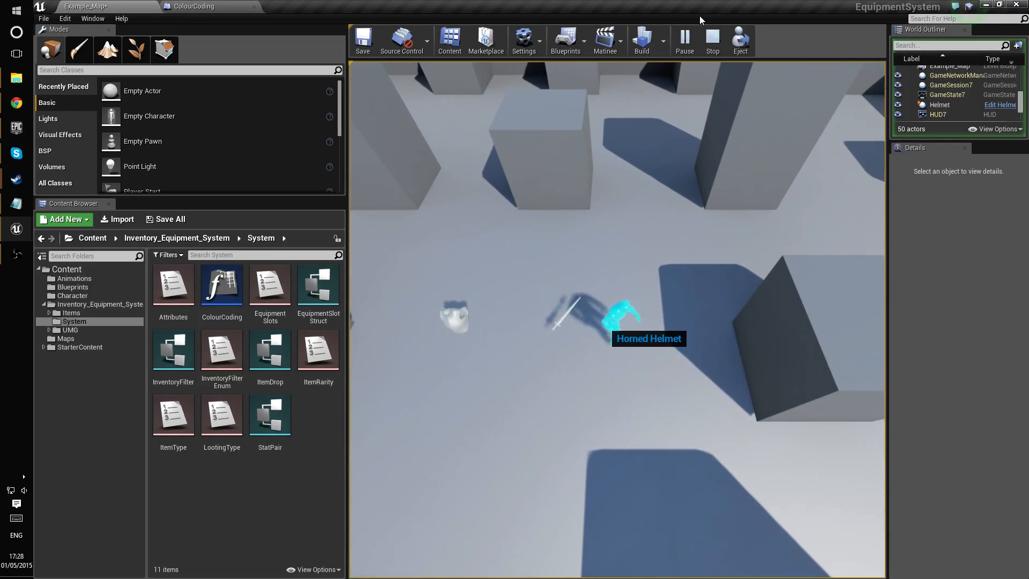
pyautogui.click(712, 39)
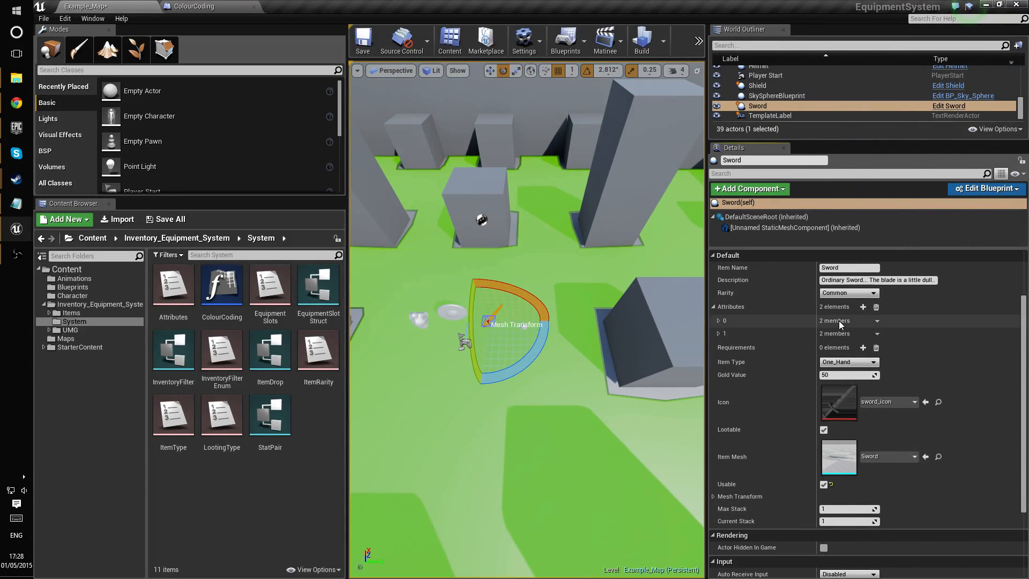
# Review the Sword's first attribute types, keep Minimum Damage, and collapse Attributes.
pyautogui.click(720, 321)
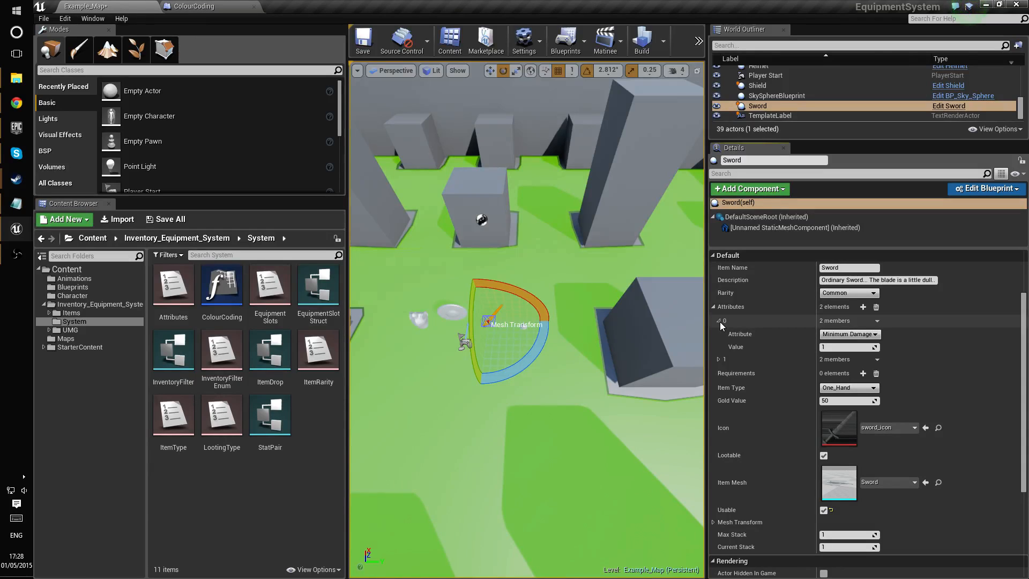
pyautogui.click(849, 334)
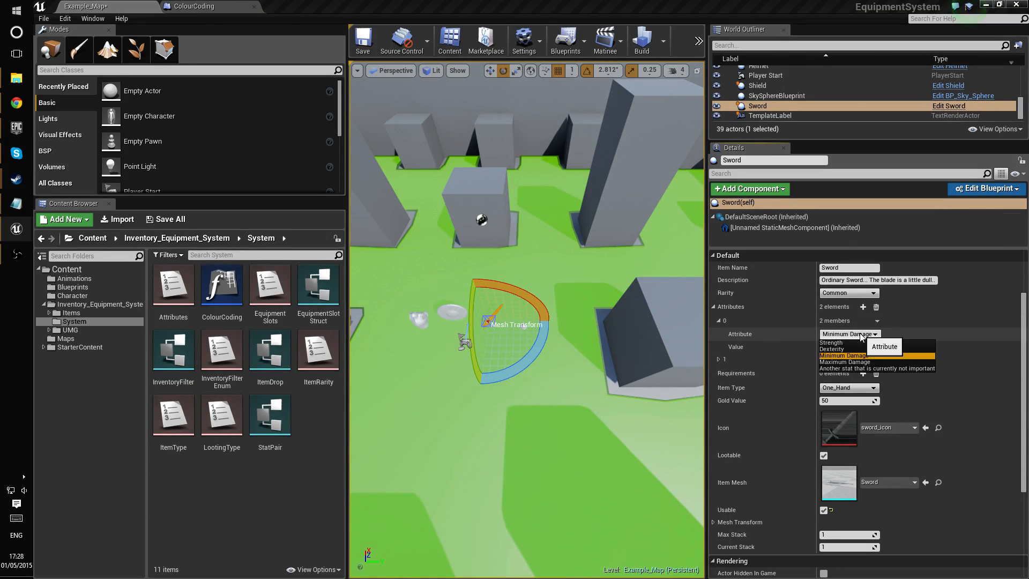
pyautogui.click(843, 355)
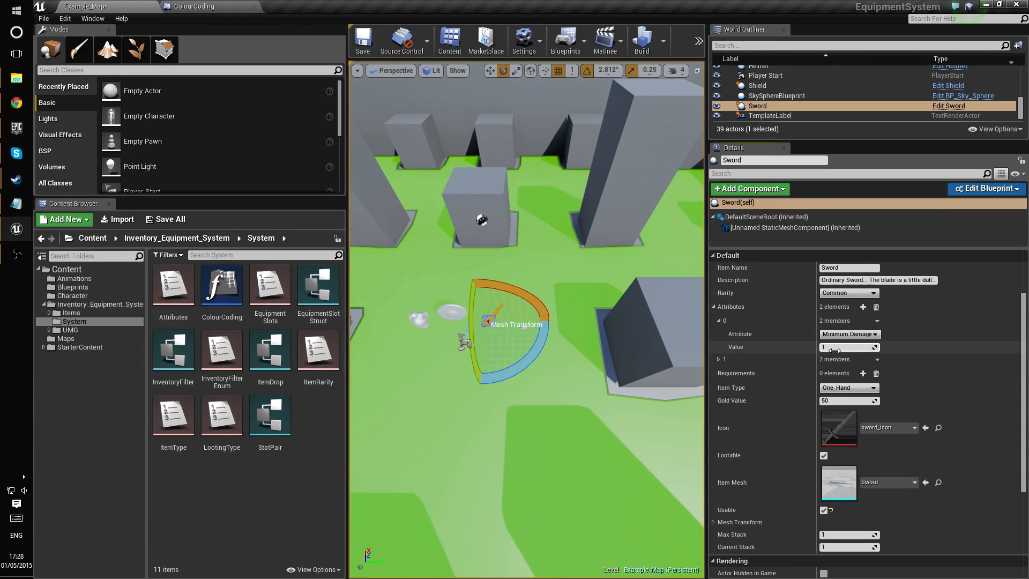
pyautogui.click(712, 307)
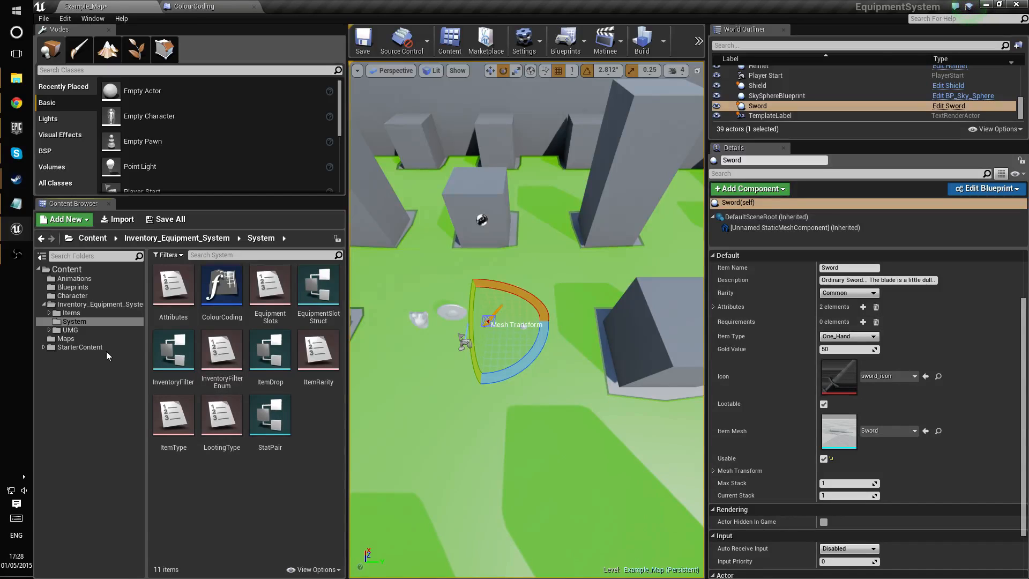
# Open Inventory_Equipment_System, select StatConversion_Macro, and re-expand the Sword's attributes.
pyautogui.click(176, 237)
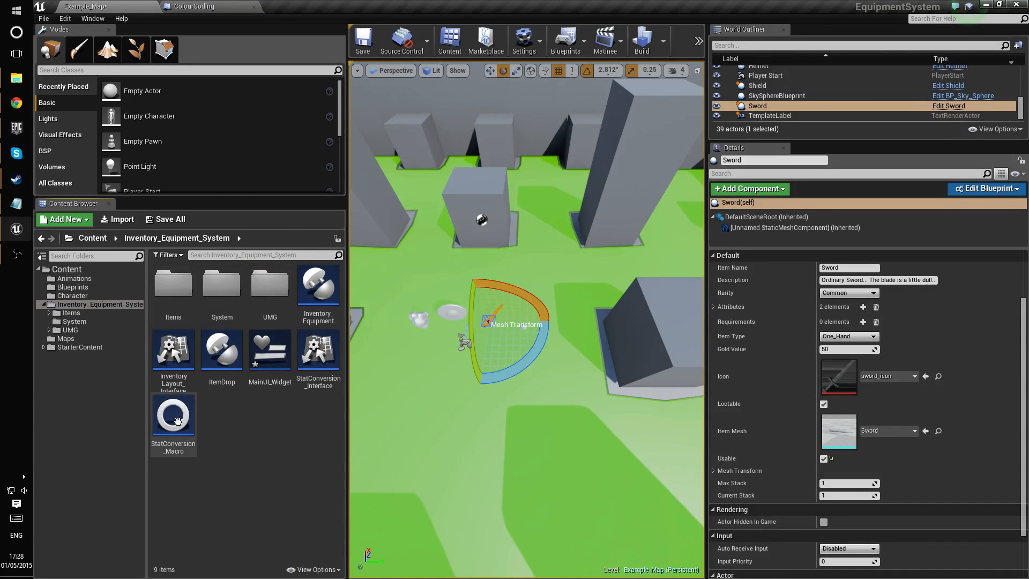
pyautogui.click(173, 417)
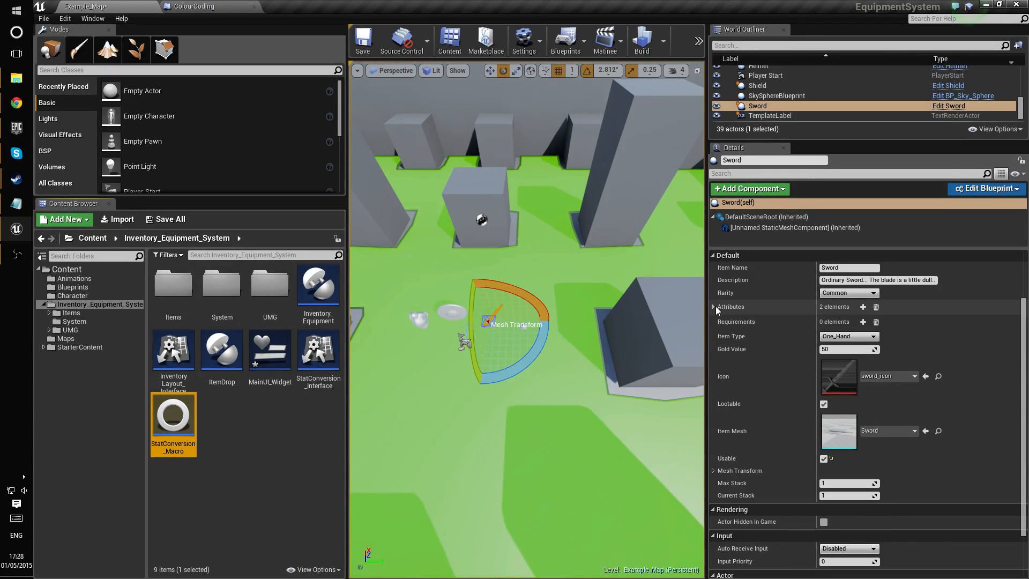
pyautogui.click(714, 306)
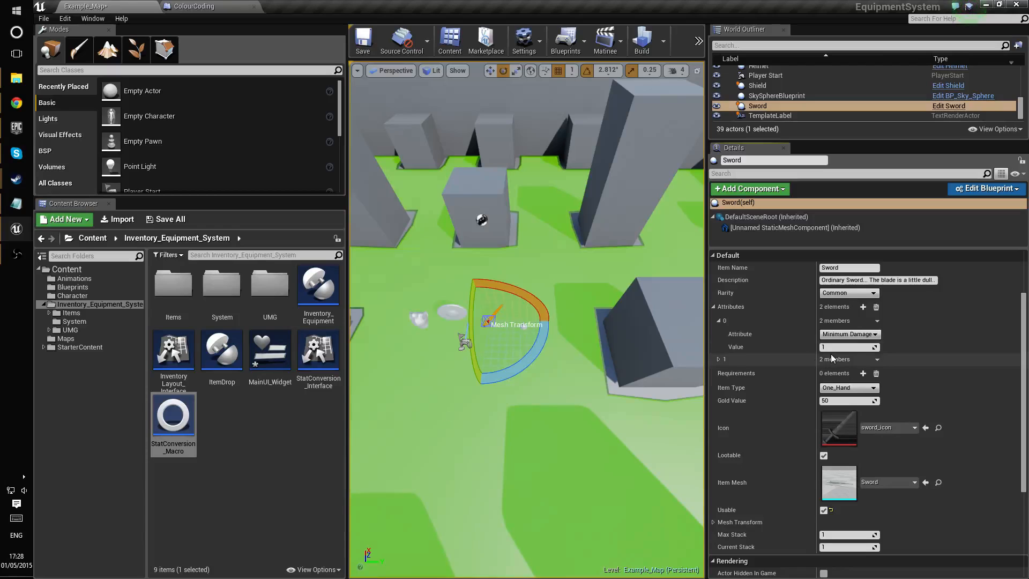
pyautogui.click(849, 333)
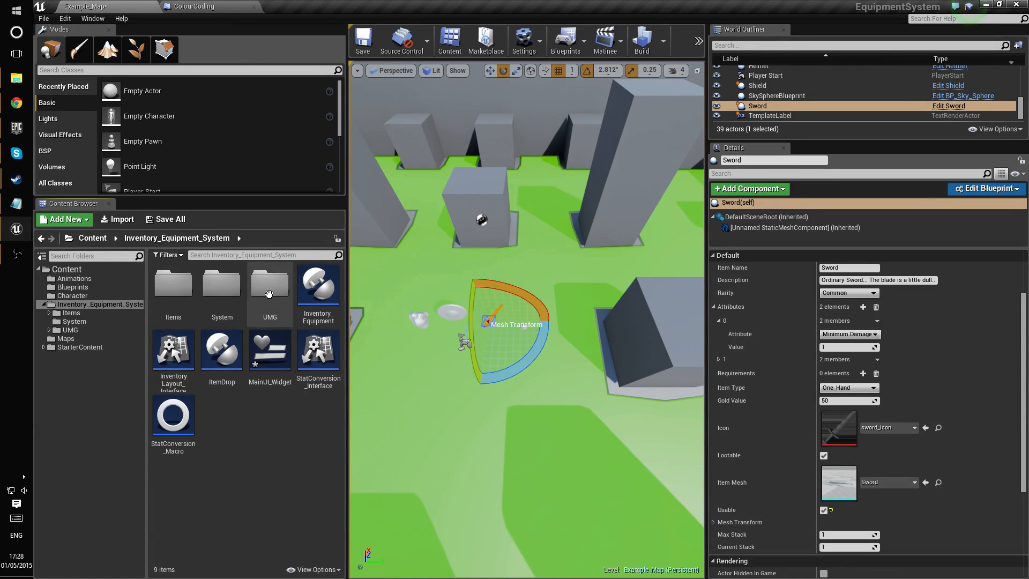
# Open the Attributes enum, review Strength, Dexterity, Minimum and Maximum Damage, then close it.
pyautogui.doubleClick(221, 292)
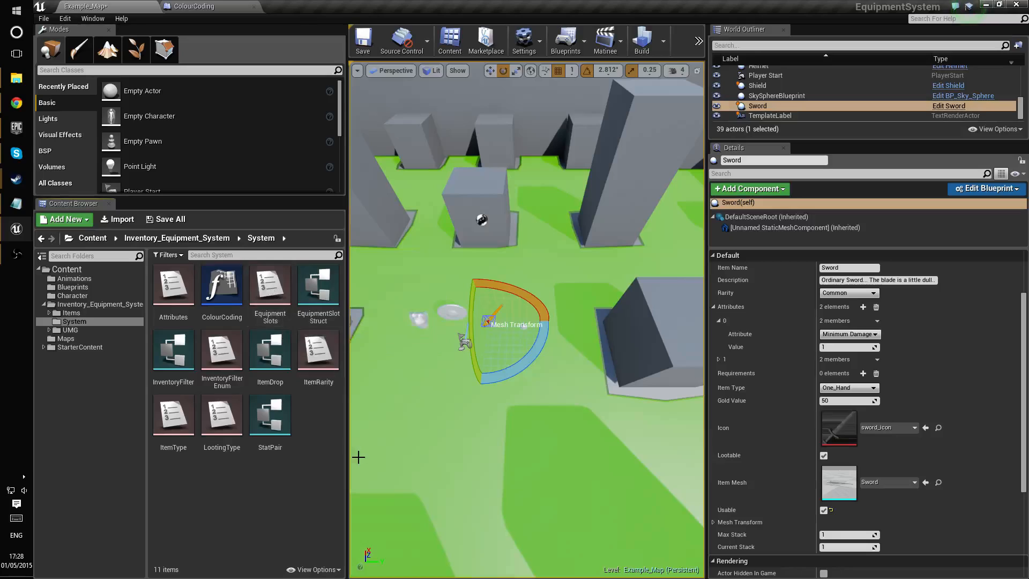
pyautogui.doubleClick(173, 284)
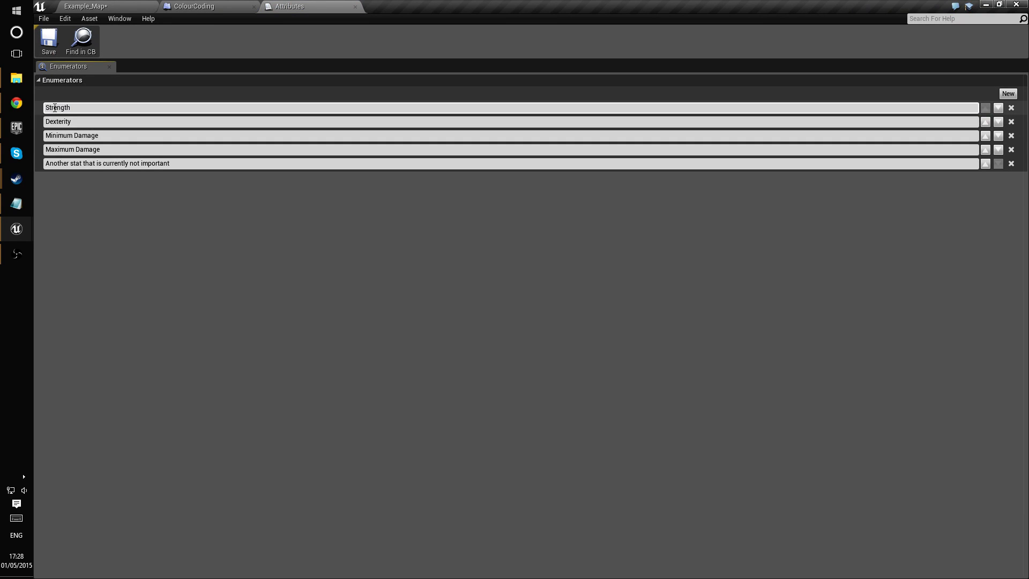
pyautogui.doubleClick(57, 108)
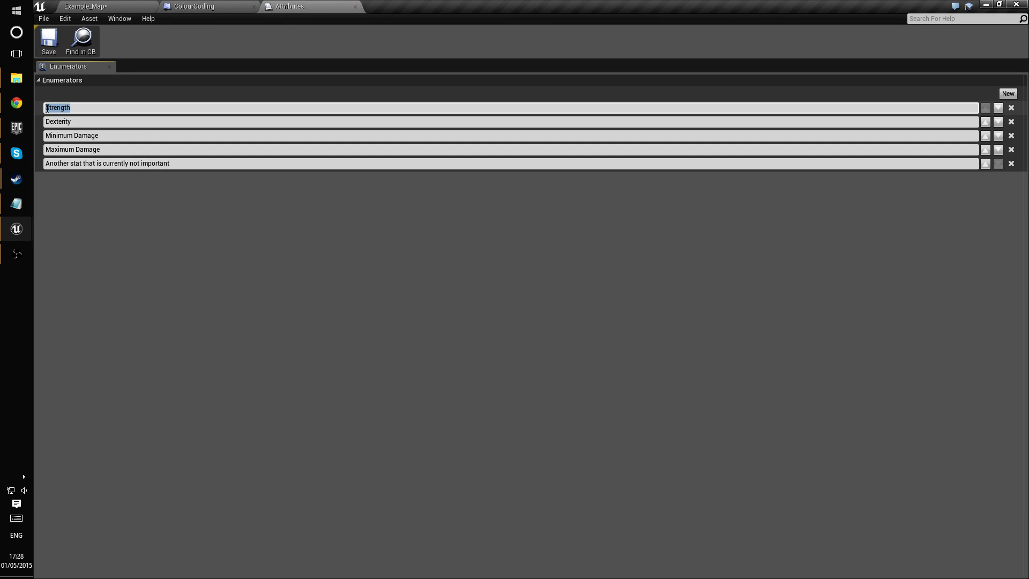
pyautogui.moveTo(353, 6)
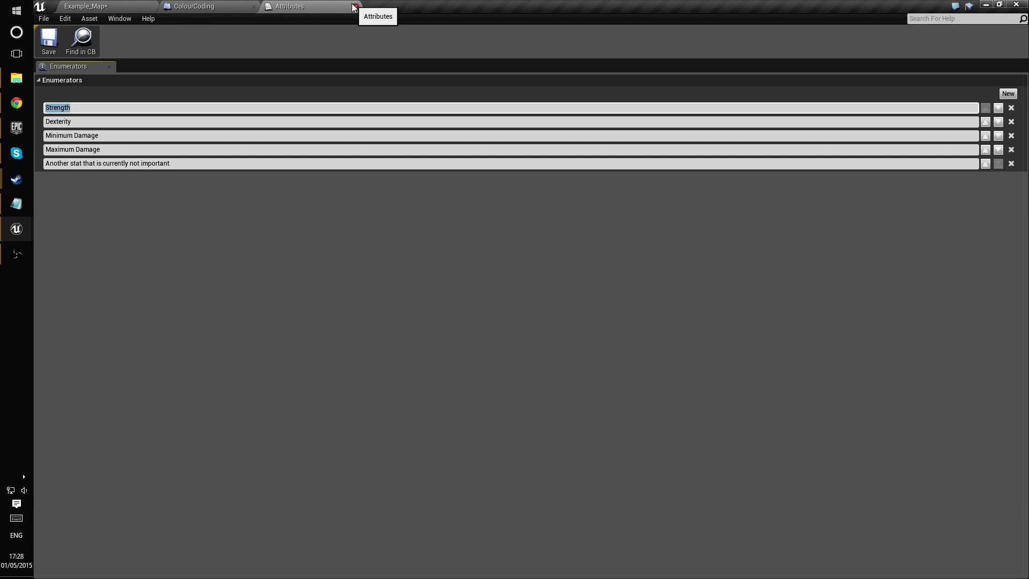
pyautogui.click(353, 7)
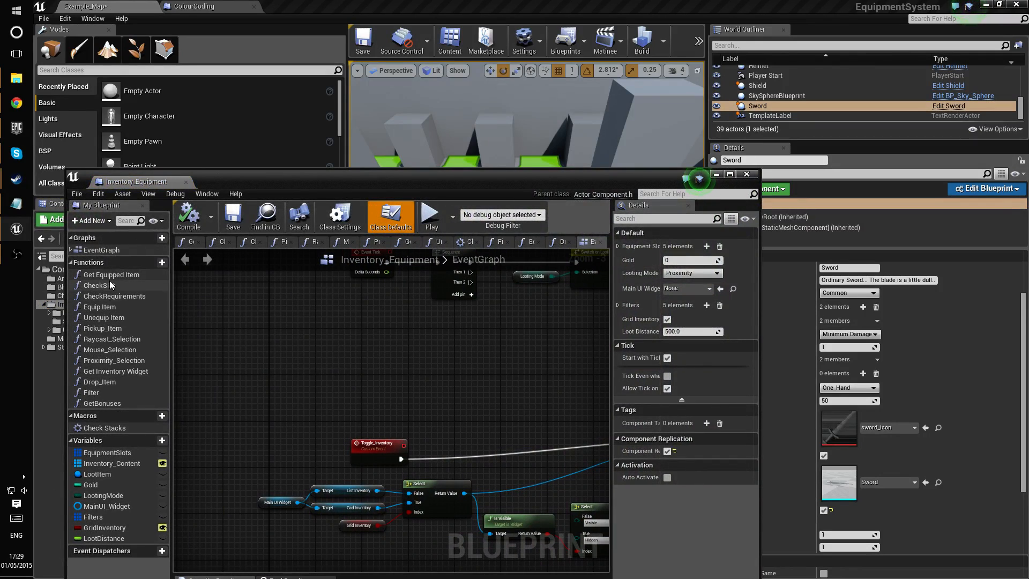
pyautogui.moveTo(102, 403)
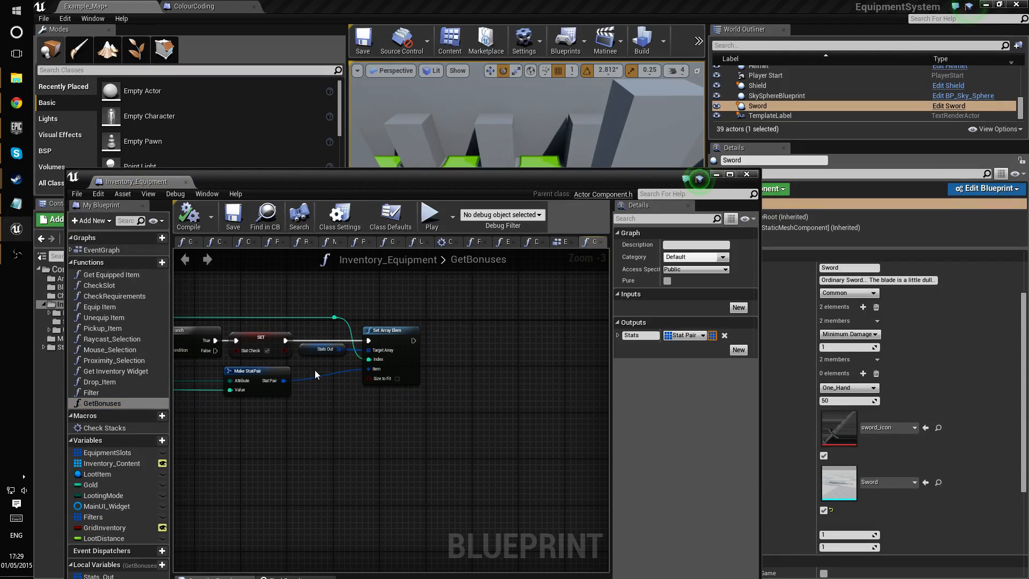
pyautogui.moveTo(433, 339)
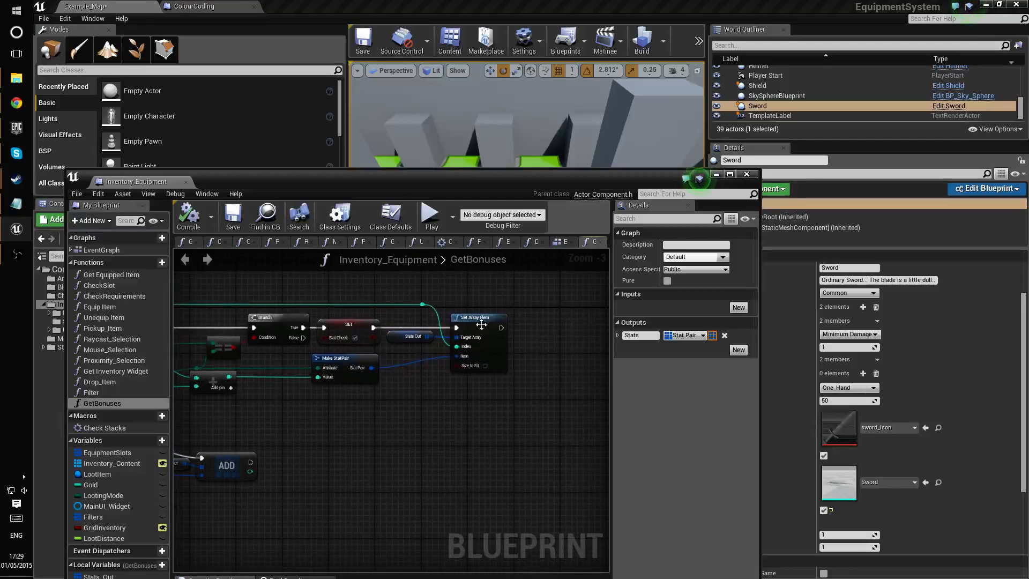
pyautogui.moveTo(476, 411)
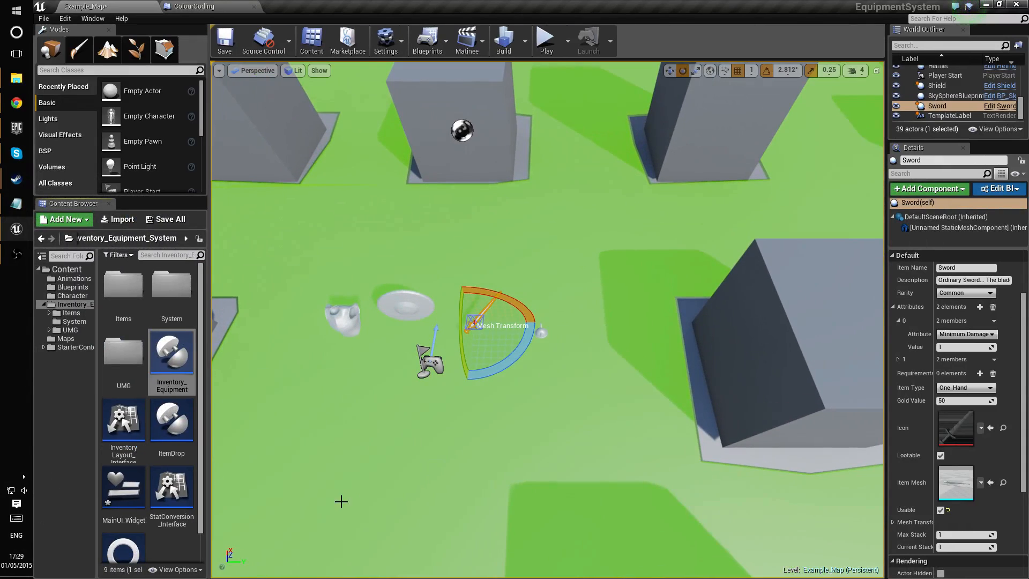
# Browse to Character > Blueprints, play-test walking to the Horned Helmet, then stop.
pyautogui.click(70, 295)
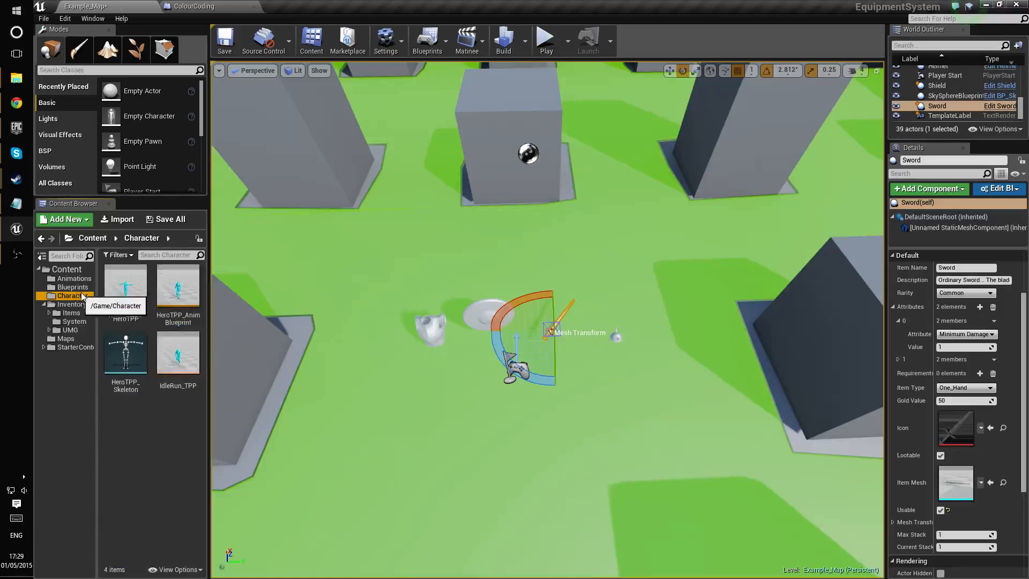
pyautogui.click(73, 287)
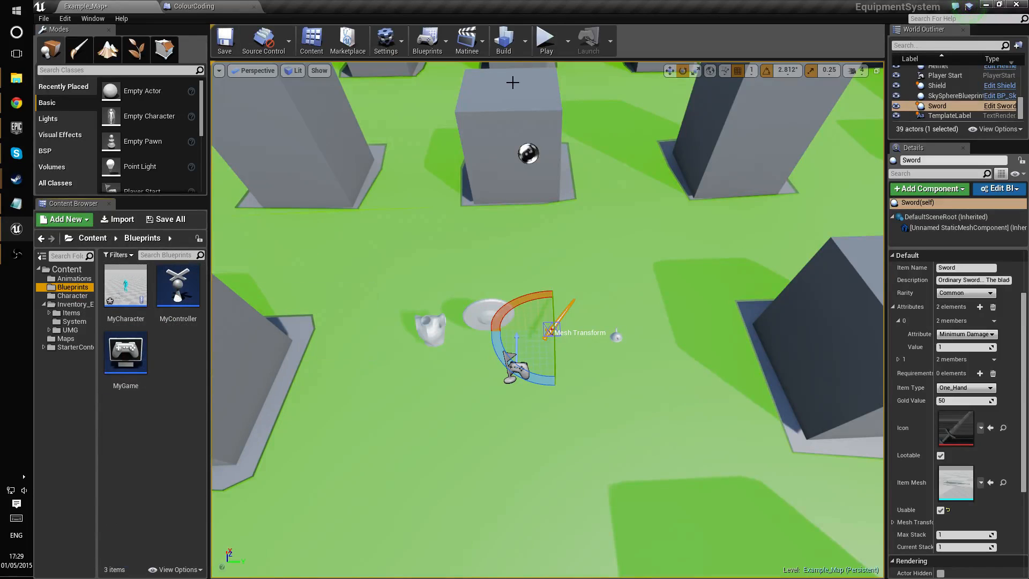
pyautogui.click(546, 40)
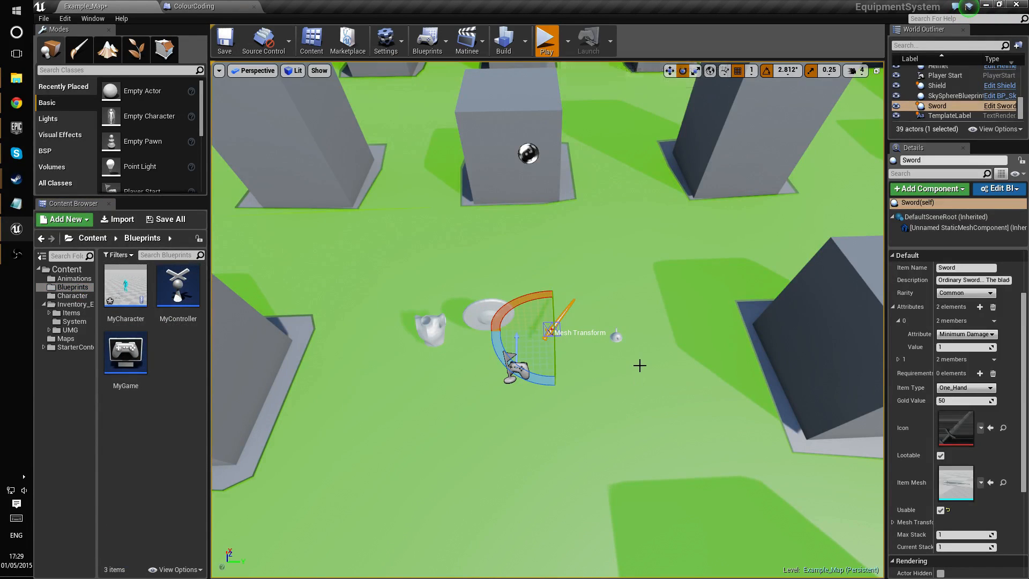
pyautogui.click(546, 39)
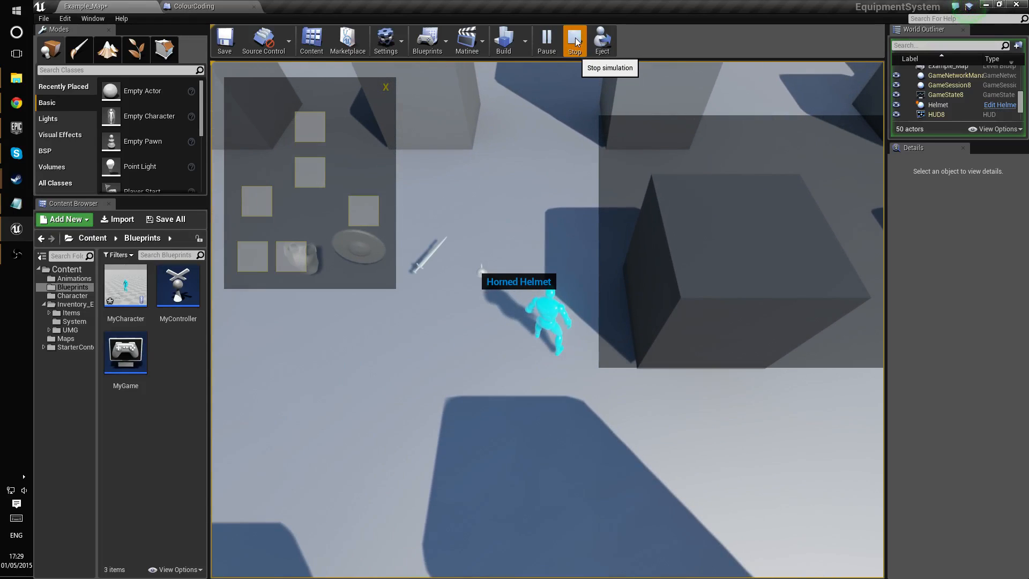
pyautogui.click(574, 41)
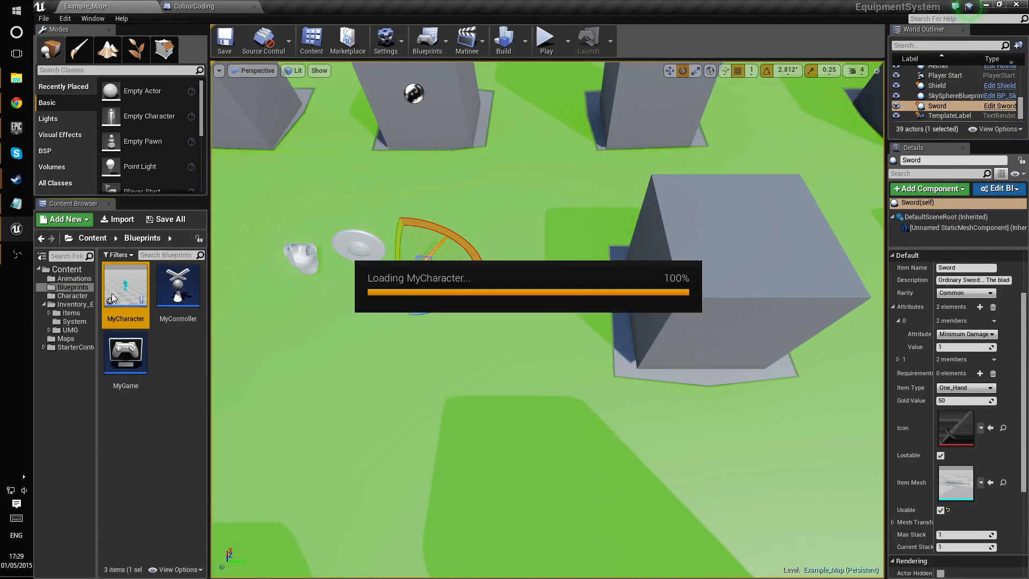
# Open MyCharacter, select Inventory_Equipment, and switch Looting Mode to Raycast.
pyautogui.doubleClick(125, 284)
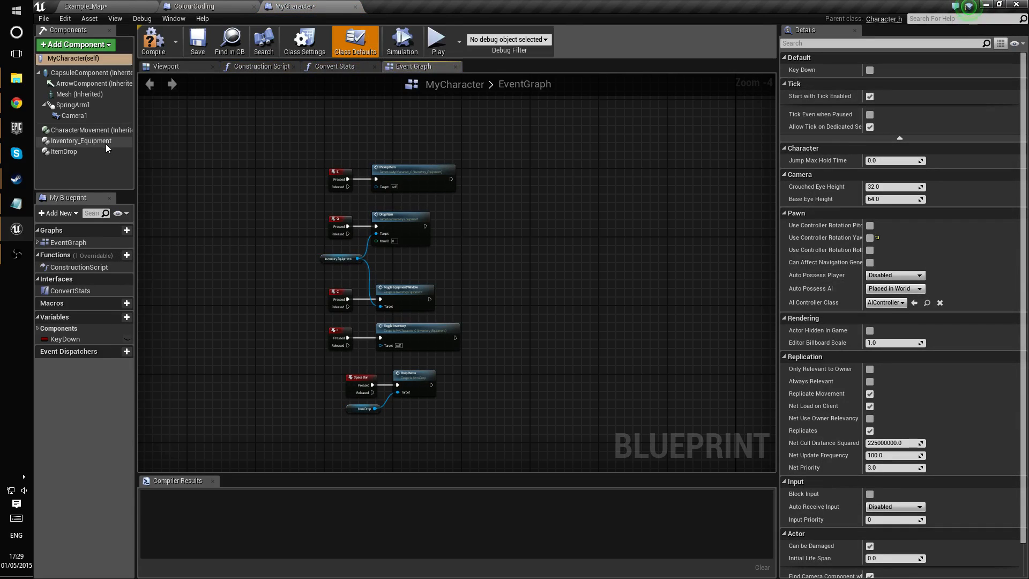
pyautogui.click(81, 140)
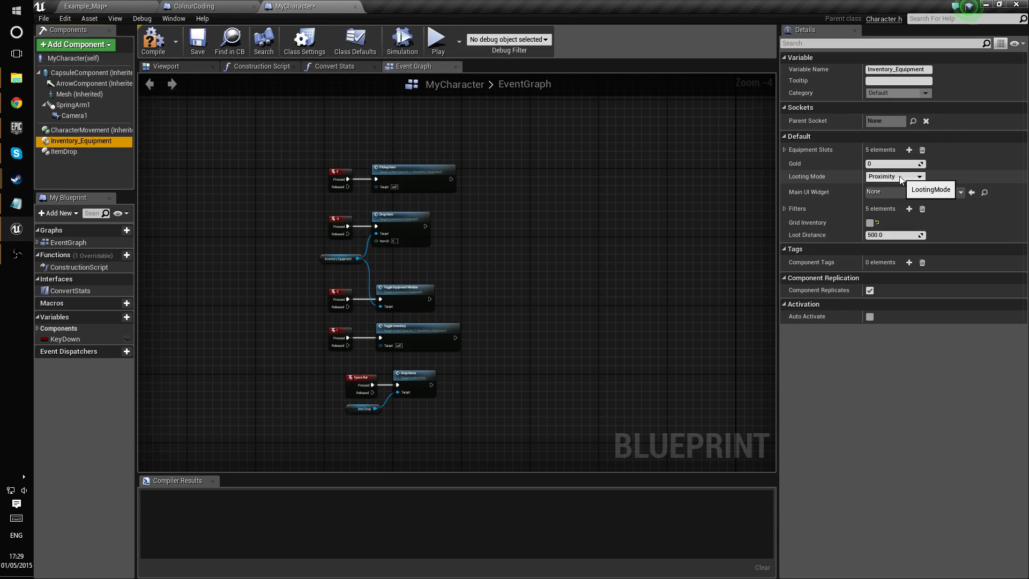
pyautogui.click(918, 176)
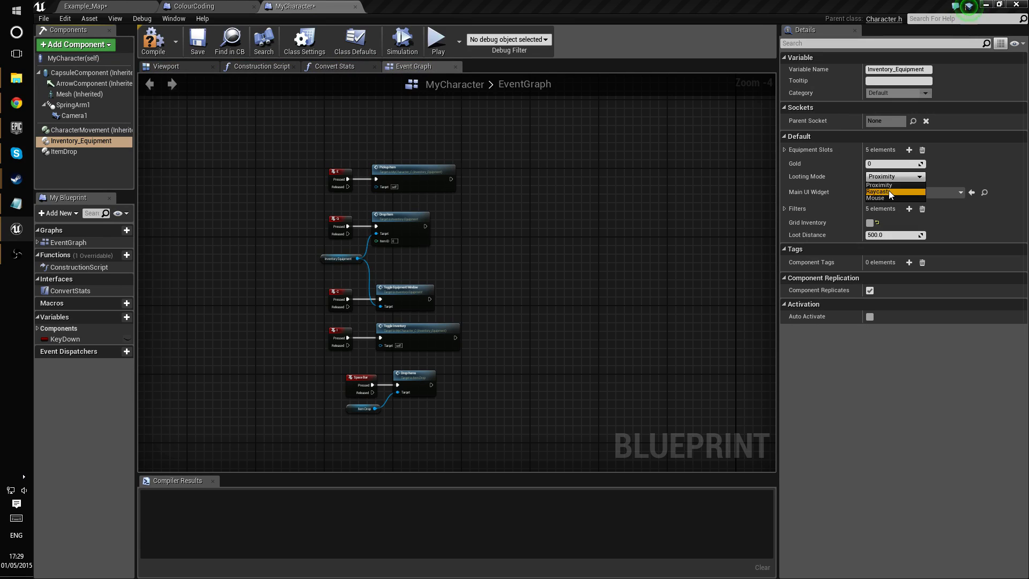
pyautogui.click(197, 40)
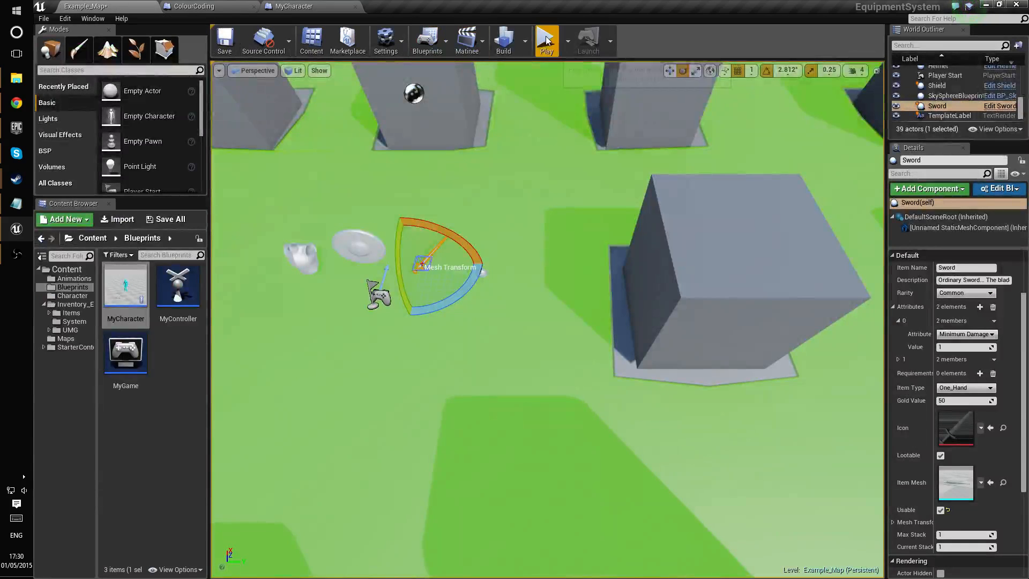
pyautogui.click(546, 41)
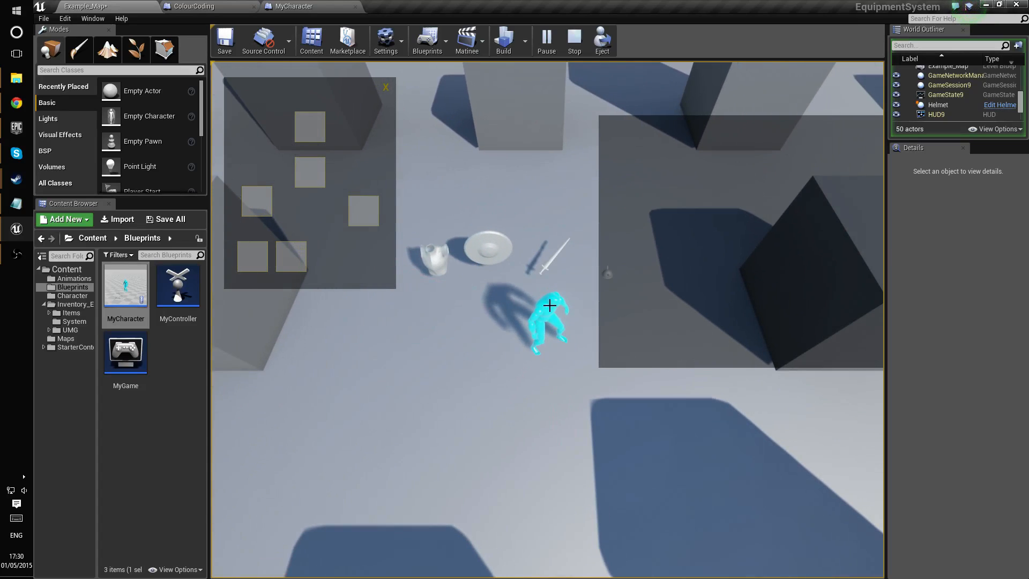
pyautogui.click(574, 41)
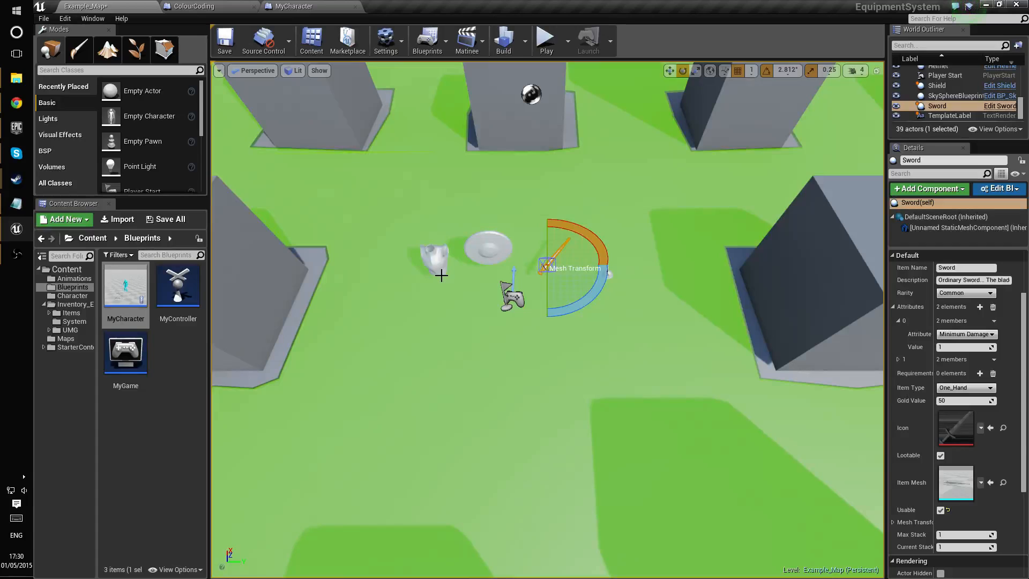
pyautogui.moveTo(292, 222)
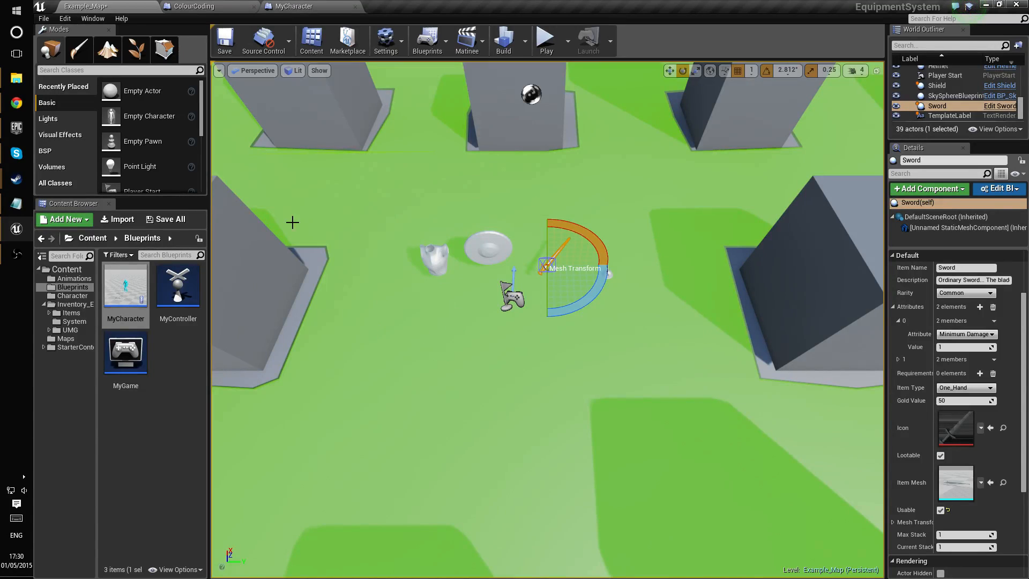
pyautogui.moveTo(125, 286)
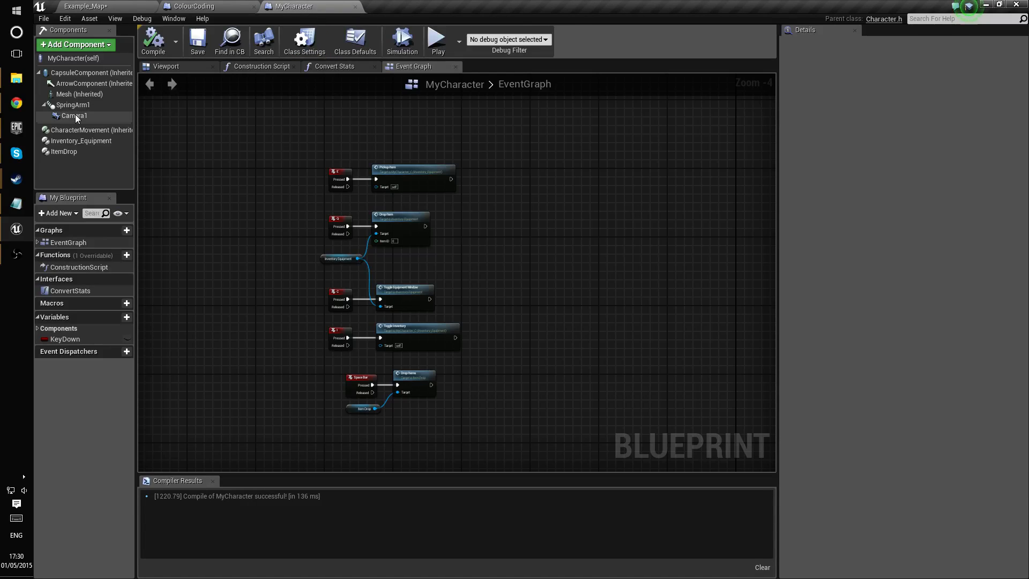
# Set Inventory_Equipment's Looting Mode to Mouse and go back to Example_Map.
pyautogui.click(80, 141)
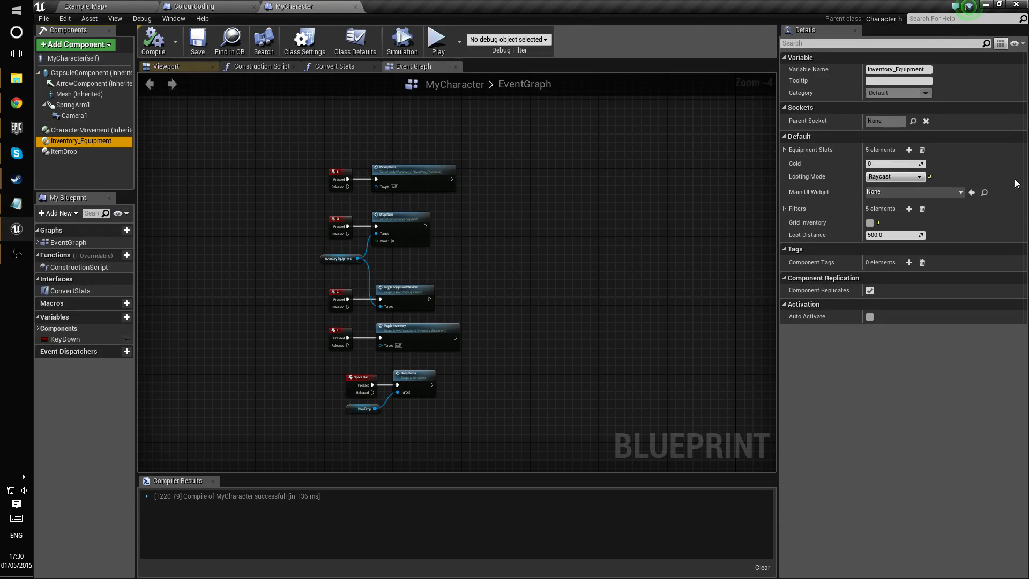
pyautogui.click(892, 175)
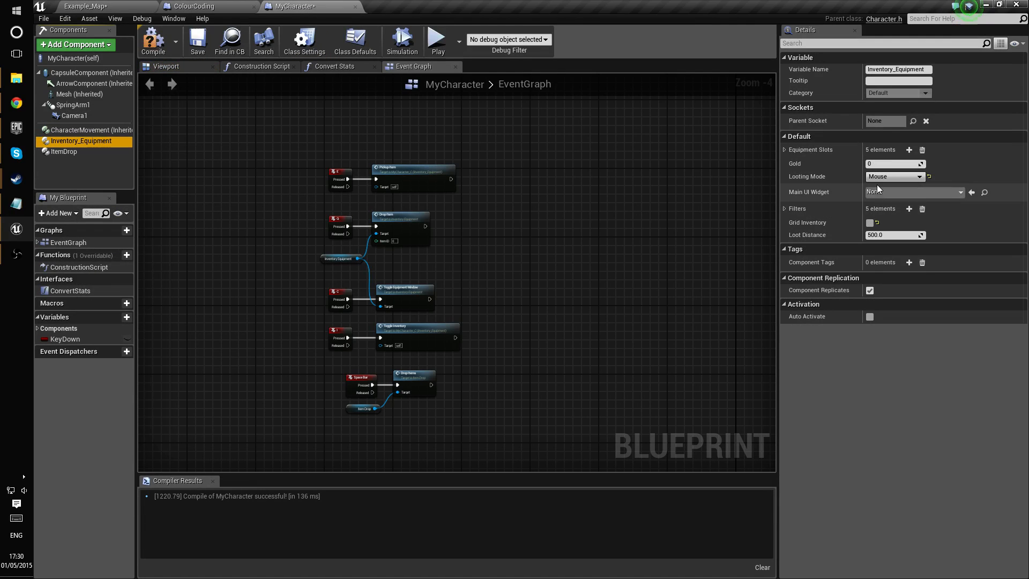
pyautogui.click(152, 40)
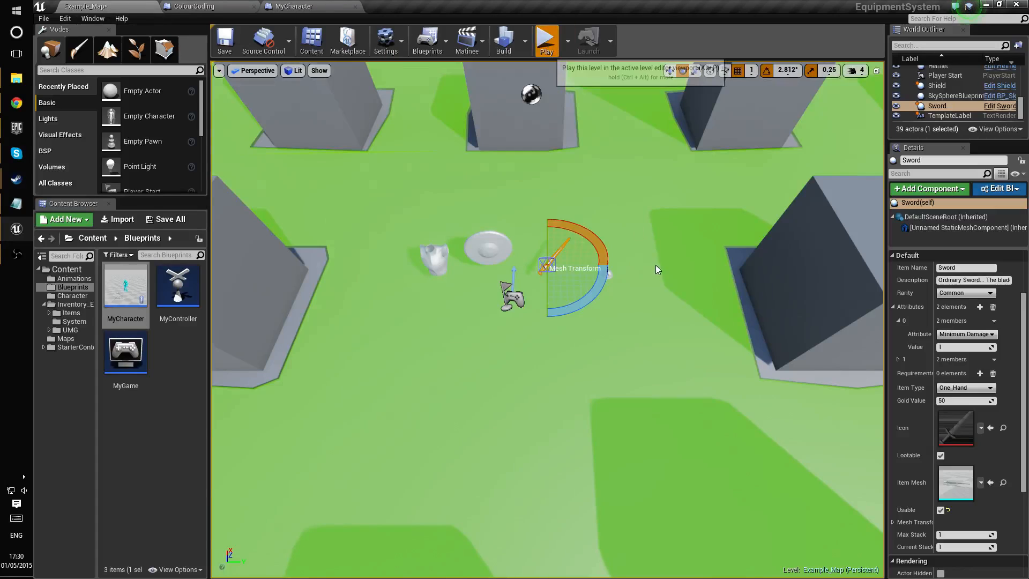
# Play and click-loot the Horned Helmet, Sword, Shield of Trello and Chest Armor, then stop.
pyautogui.click(546, 39)
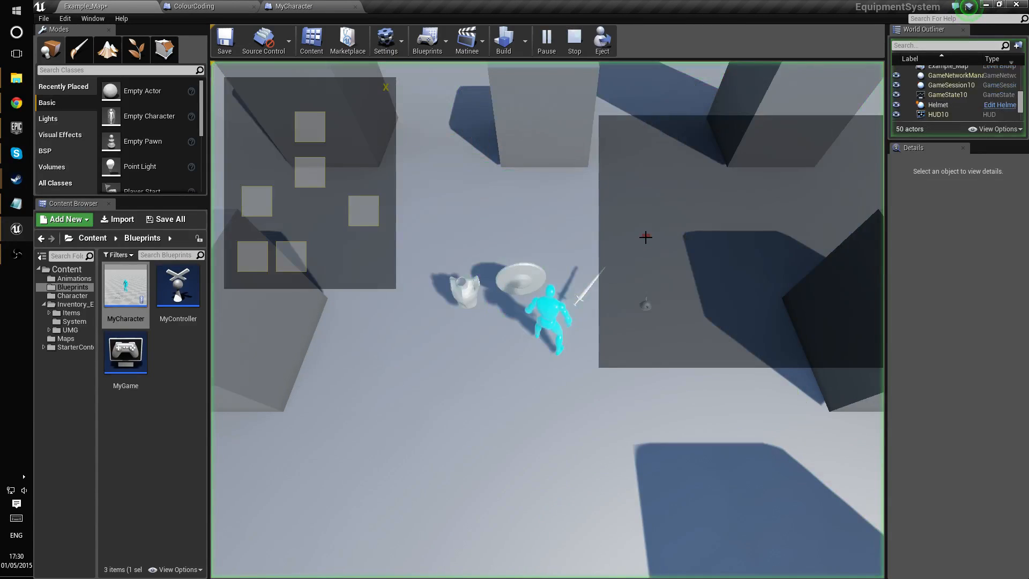
pyautogui.click(992, 6)
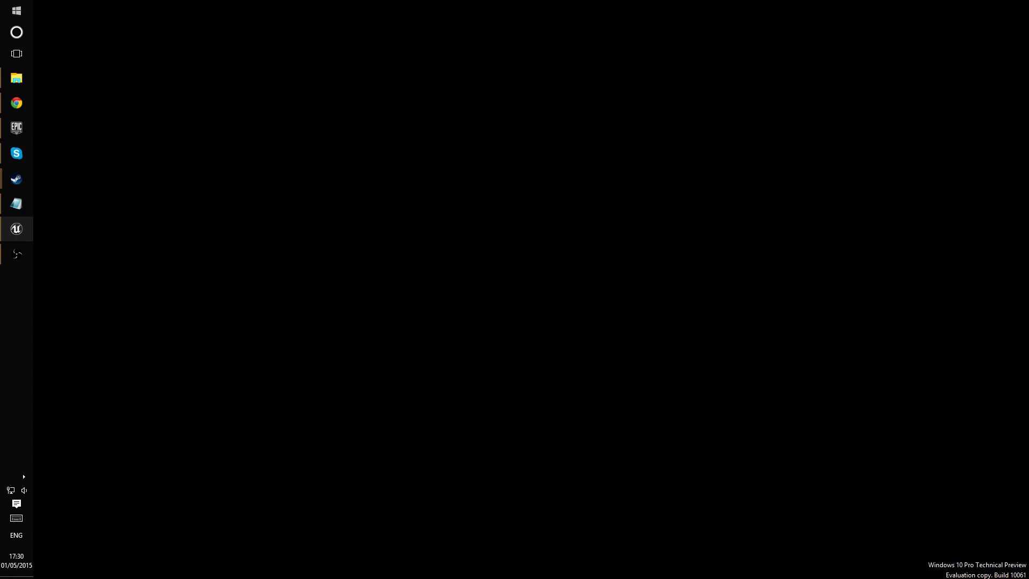
pyautogui.click(15, 228)
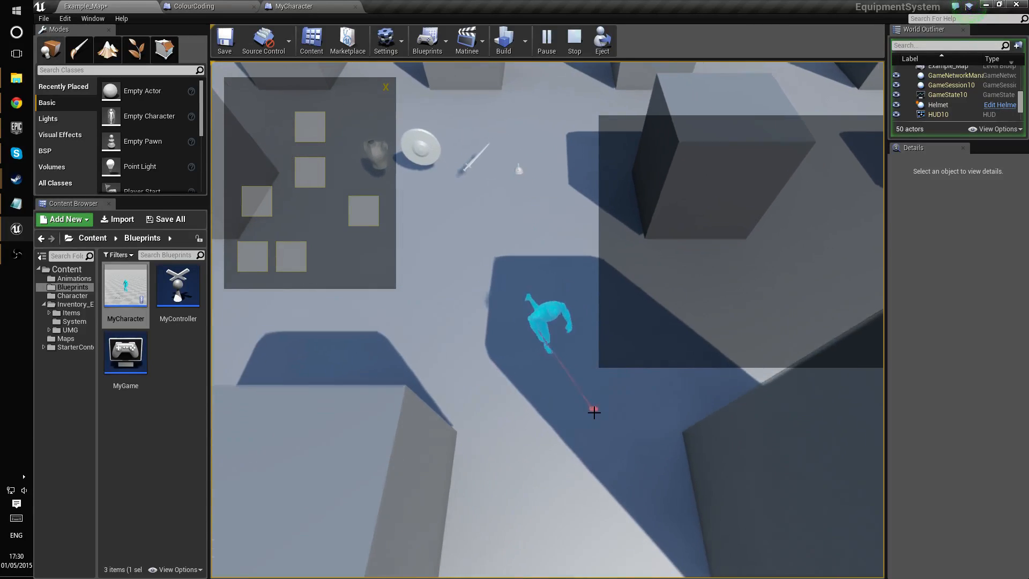
pyautogui.moveTo(489, 180)
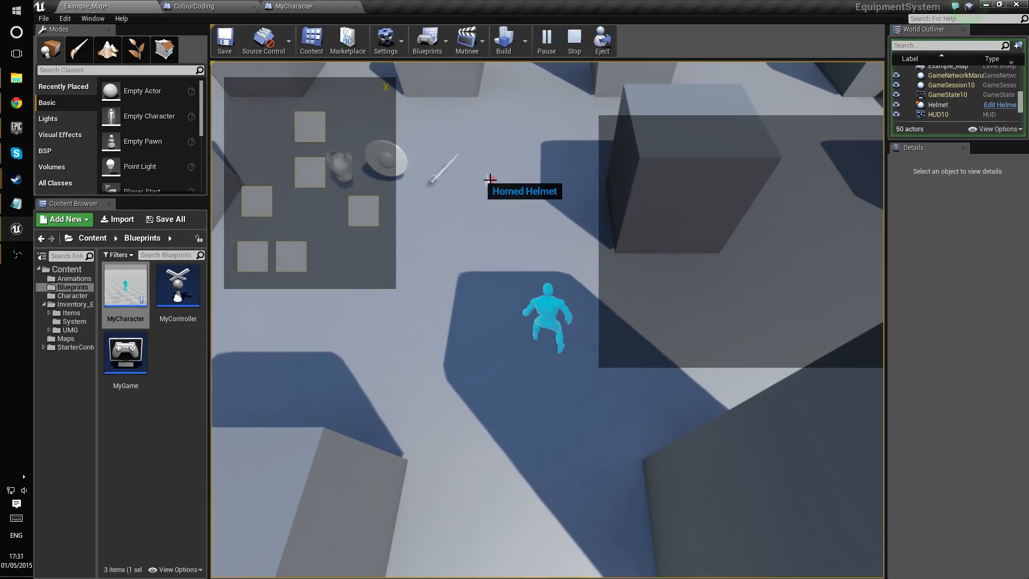
pyautogui.moveTo(481, 189)
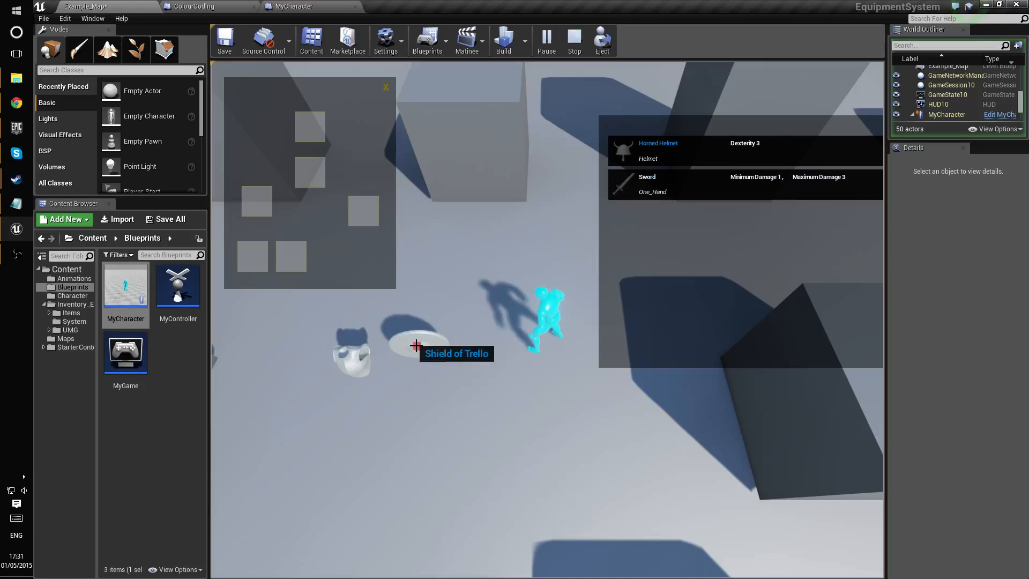
pyautogui.click(417, 345)
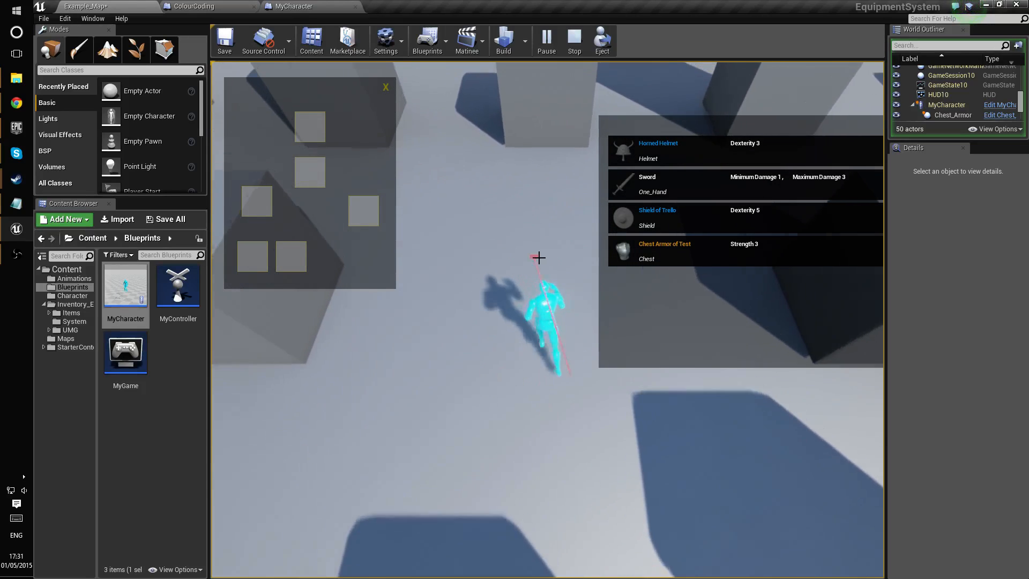
pyautogui.moveTo(574, 41)
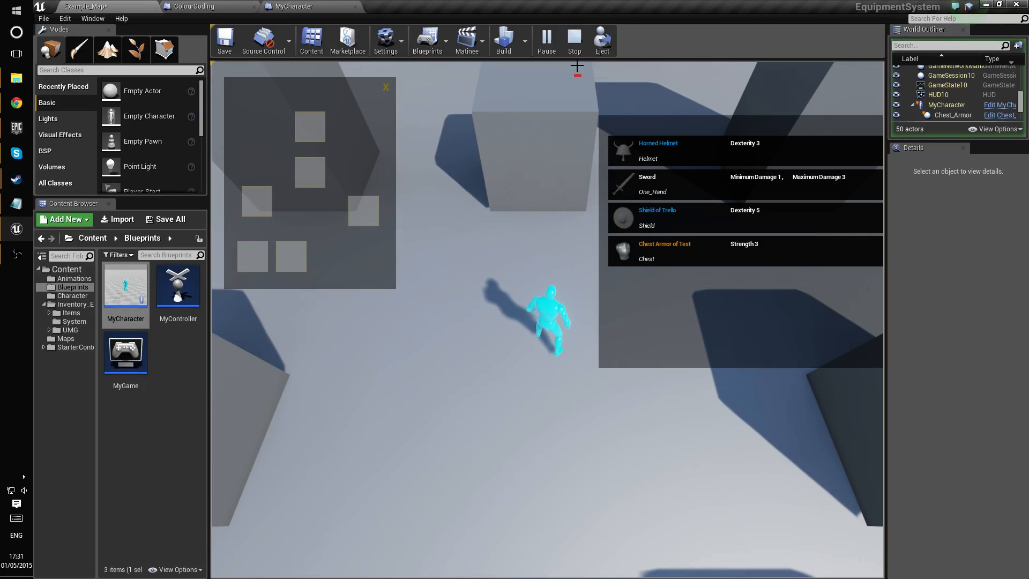
pyautogui.click(573, 41)
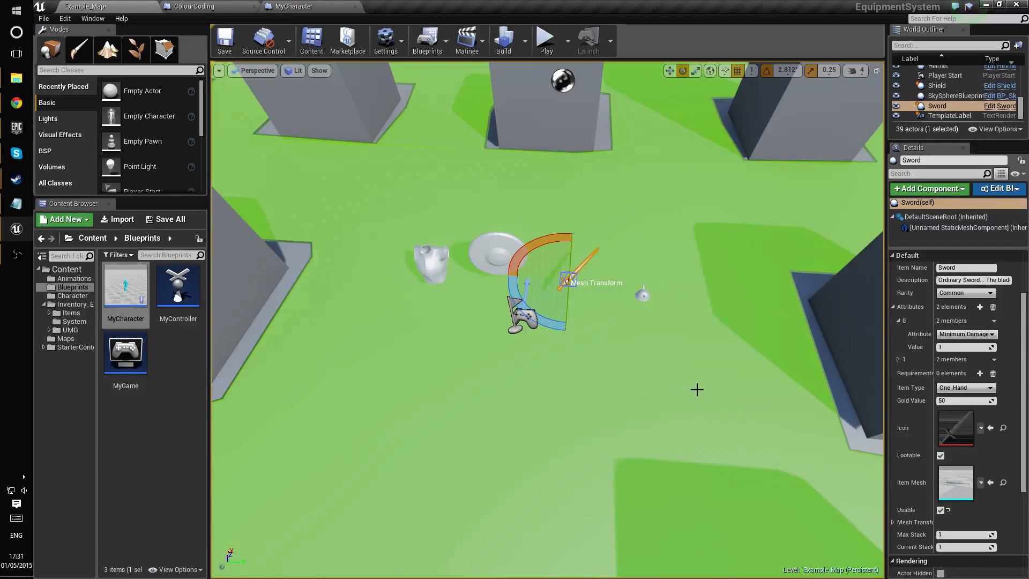
pyautogui.moveTo(651, 386)
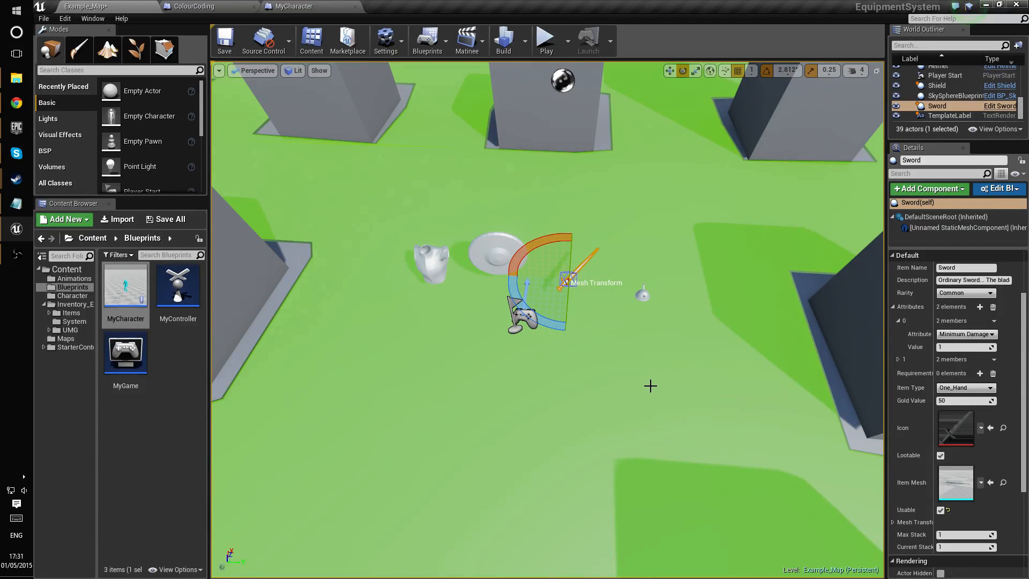
pyautogui.moveTo(696, 360)
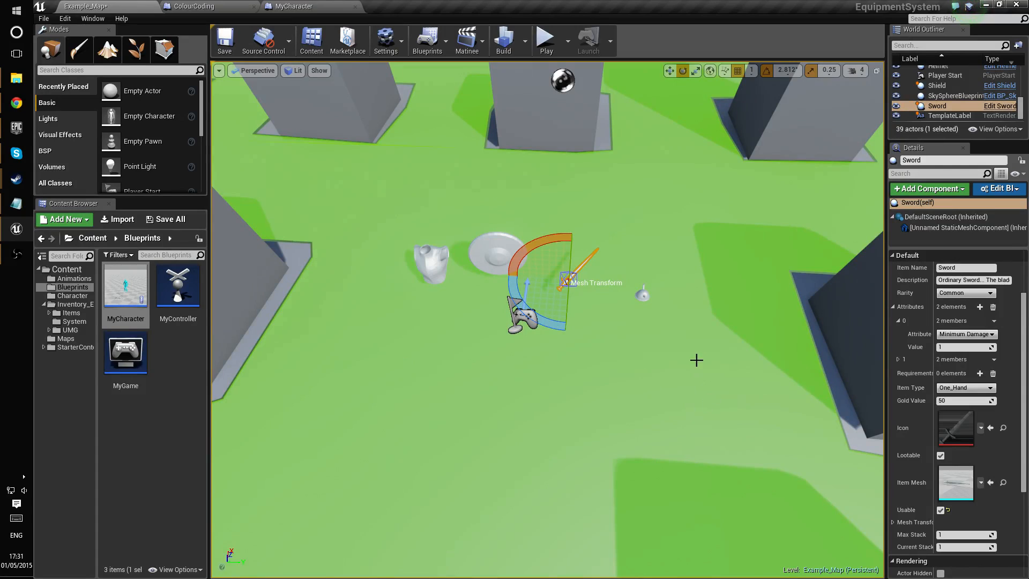
# Tick Grid Inventory on MyCharacter's Inventory_Equipment component and recompile.
pyautogui.click(177, 402)
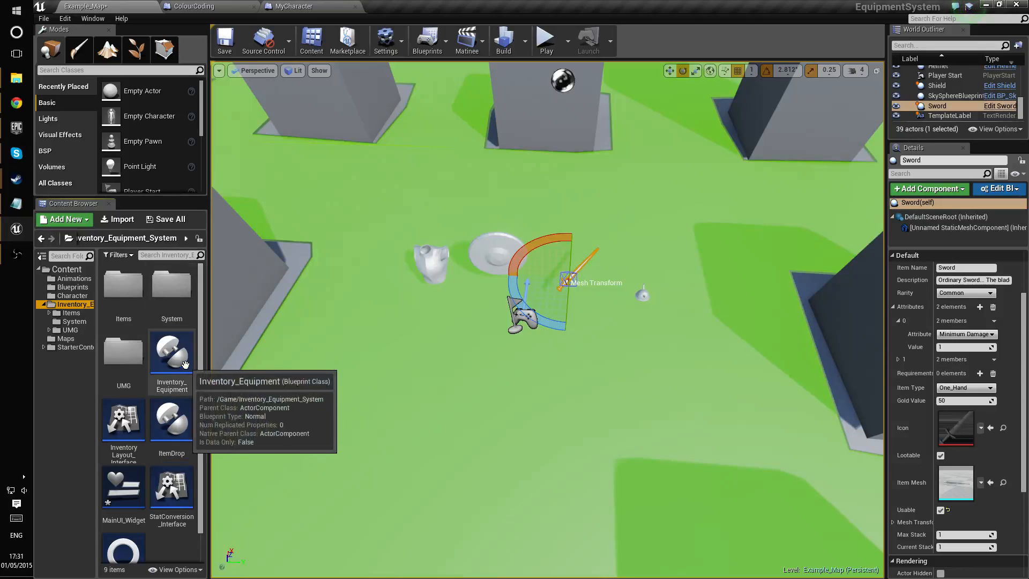
pyautogui.moveTo(245, 485)
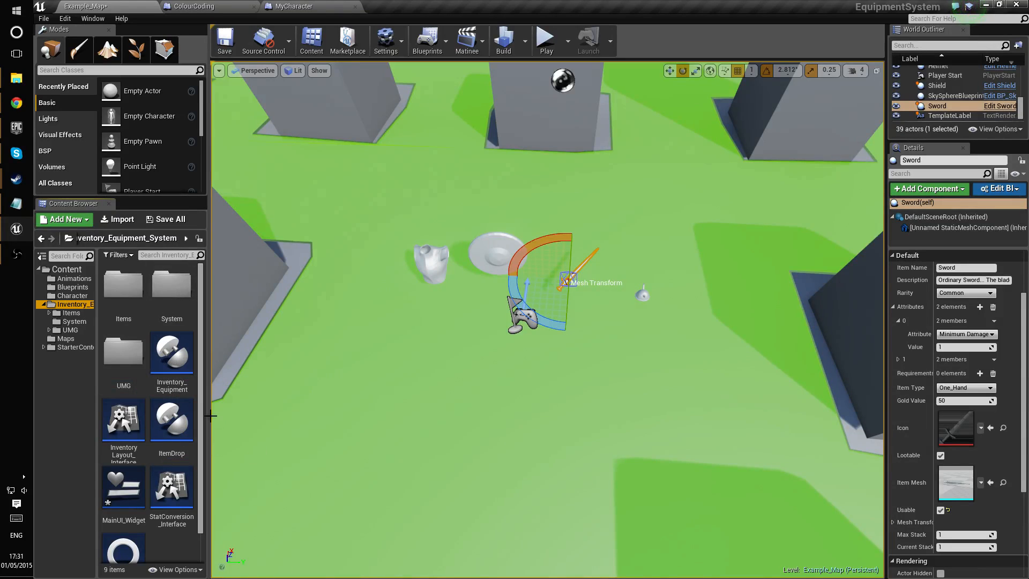
pyautogui.click(295, 6)
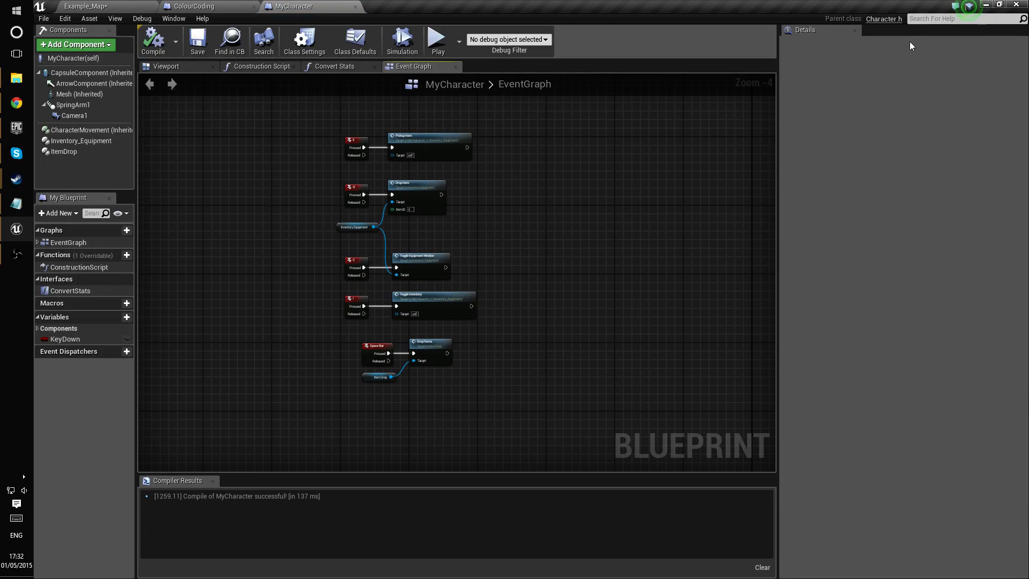
pyautogui.click(79, 141)
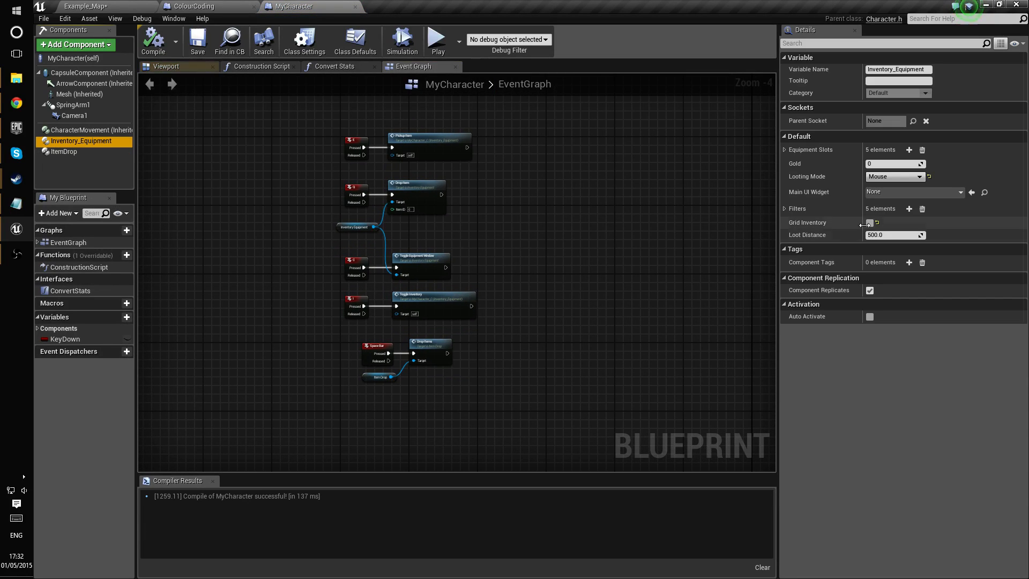
pyautogui.click(871, 222)
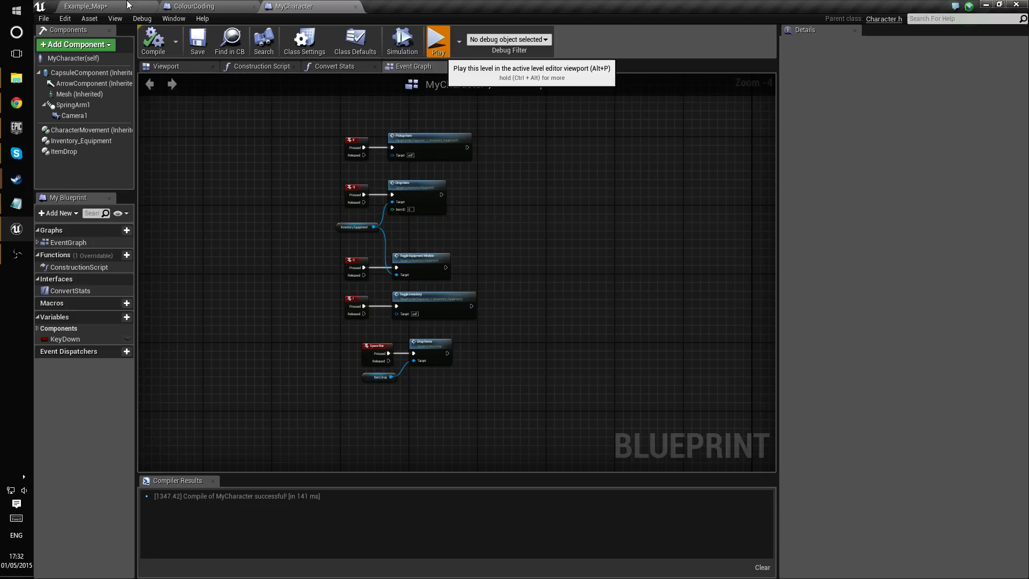
pyautogui.click(438, 41)
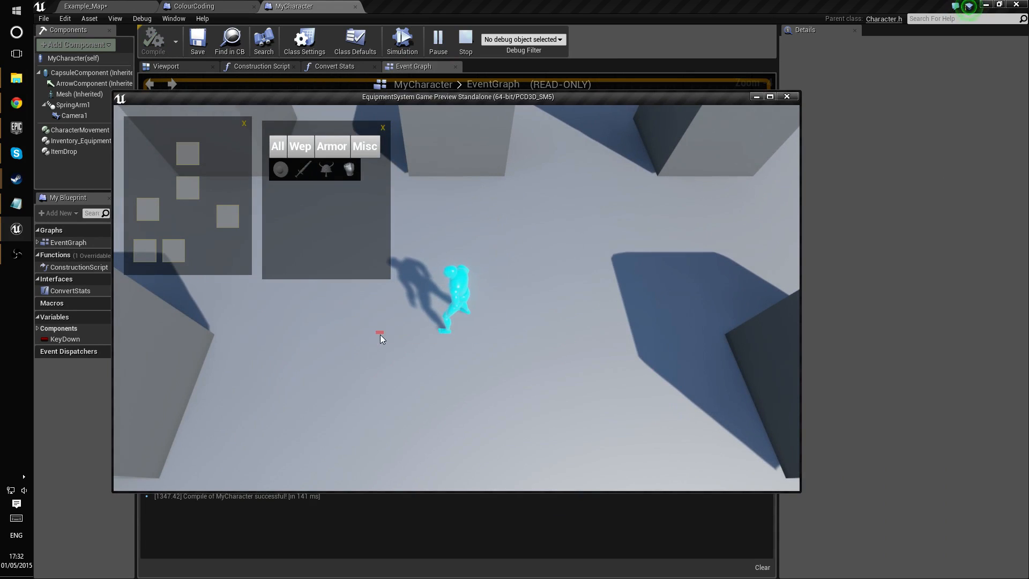
pyautogui.moveTo(293, 196)
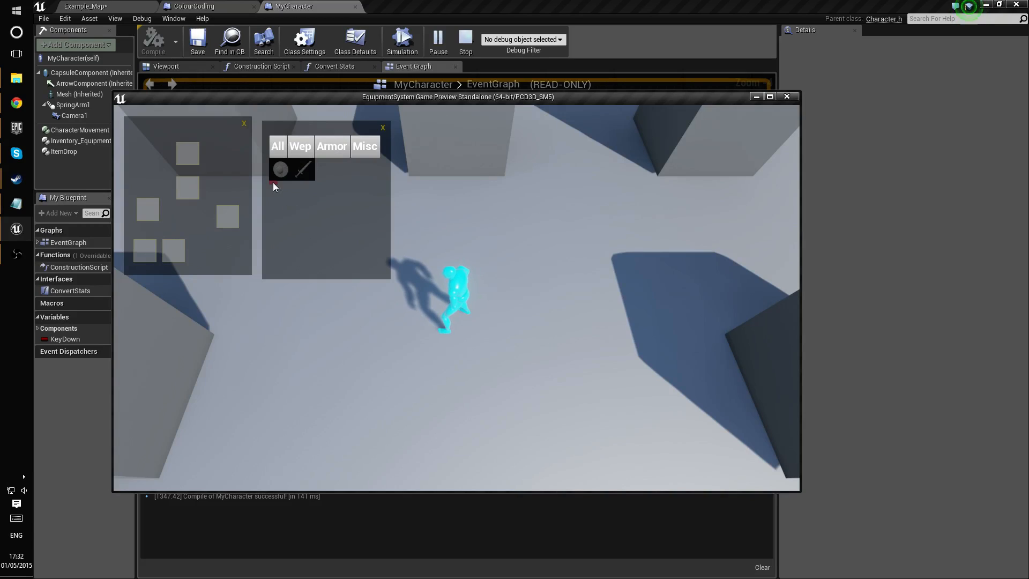
pyautogui.moveTo(302, 169)
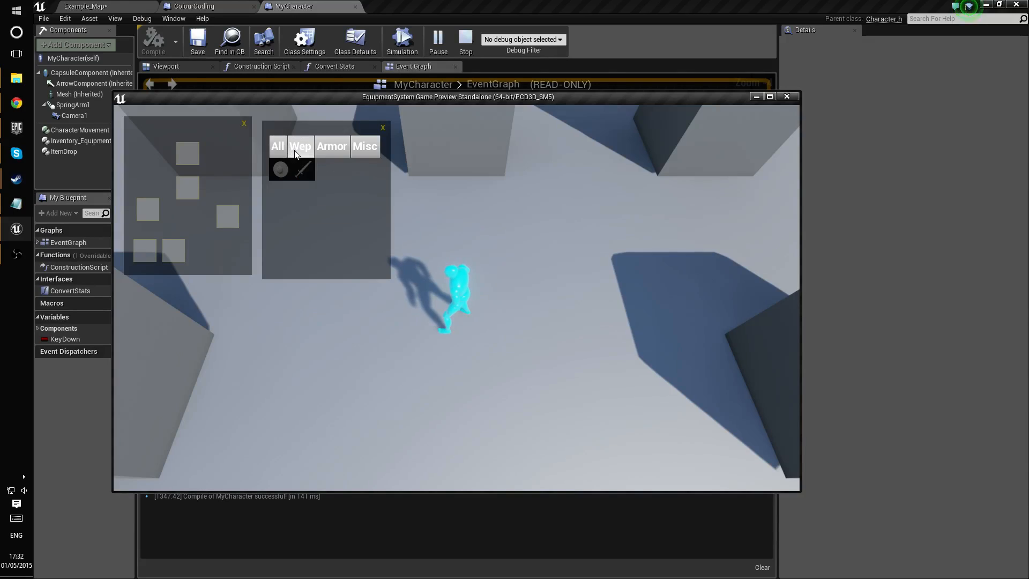
pyautogui.moveTo(304, 169)
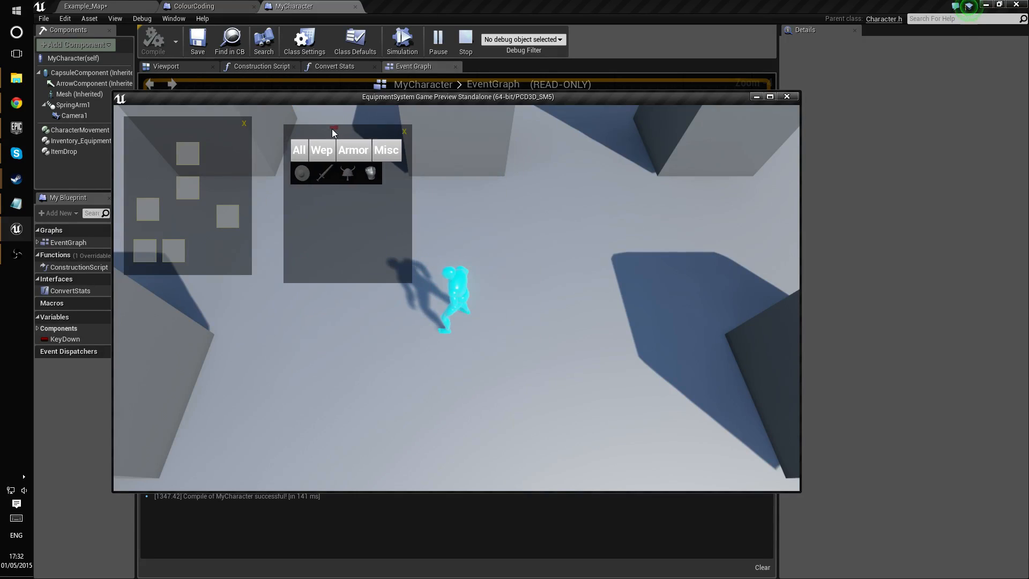
# Drag the grid inventory panel to a new position during the standalone play session.
pyautogui.moveTo(345, 131); pyautogui.dragTo(310, 122)
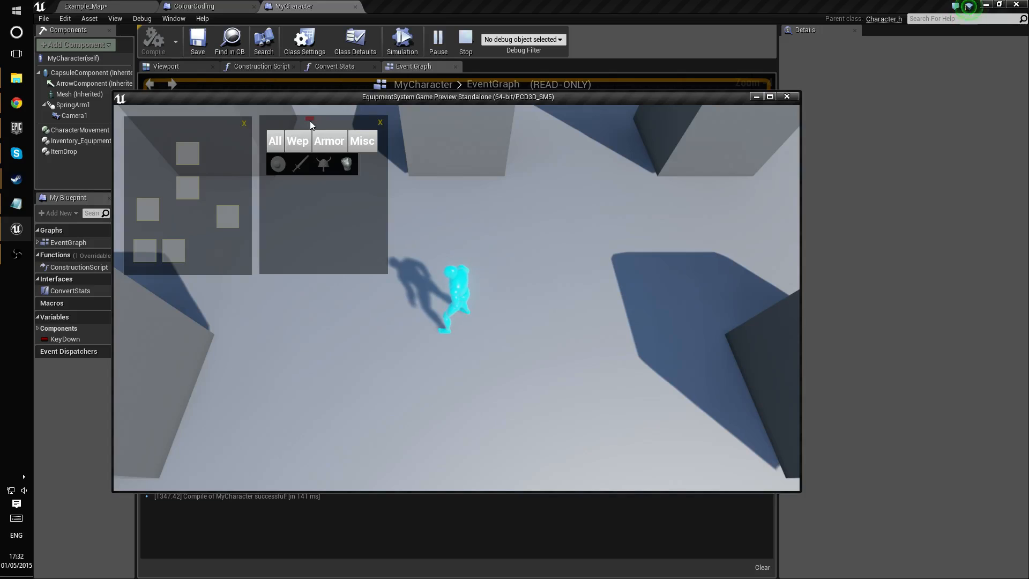
pyautogui.moveTo(489, 391)
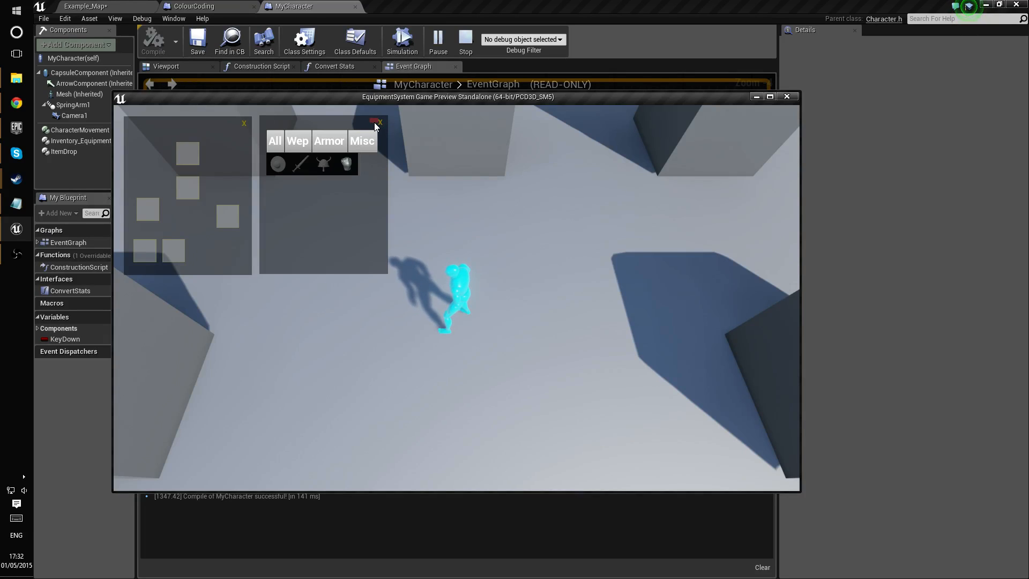
pyautogui.moveTo(366, 157)
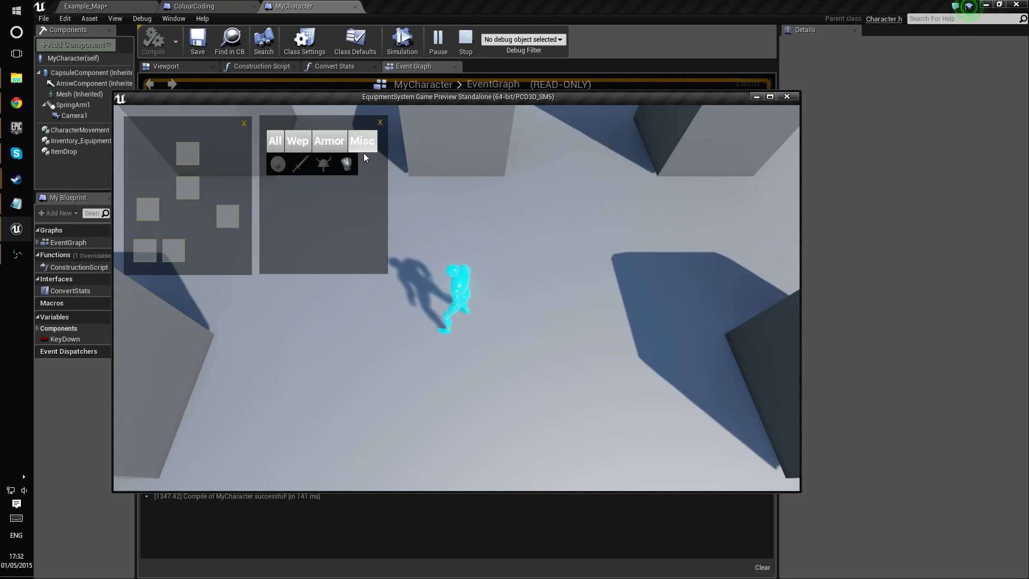